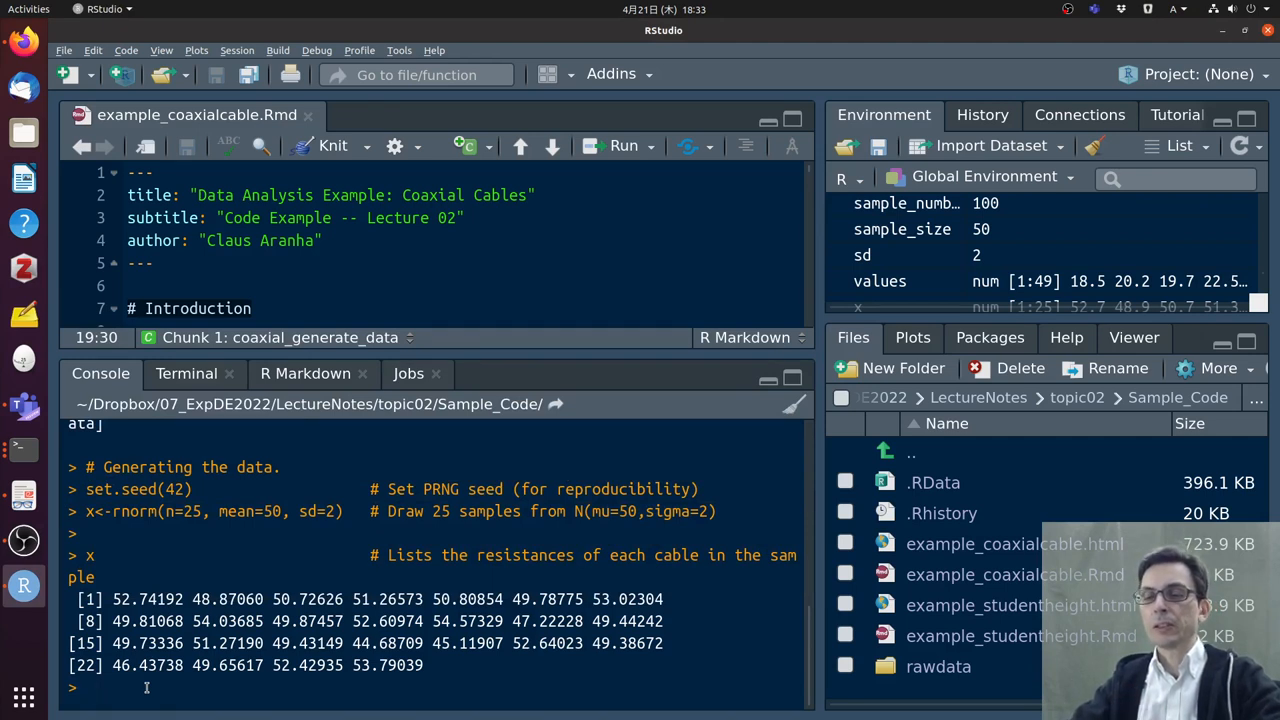
# Define x = c(1,2,3,4) and compute mean 2.5, sd 1.290994 and variance 1.666667
pyautogui.write('x = c(1,2,3,4')
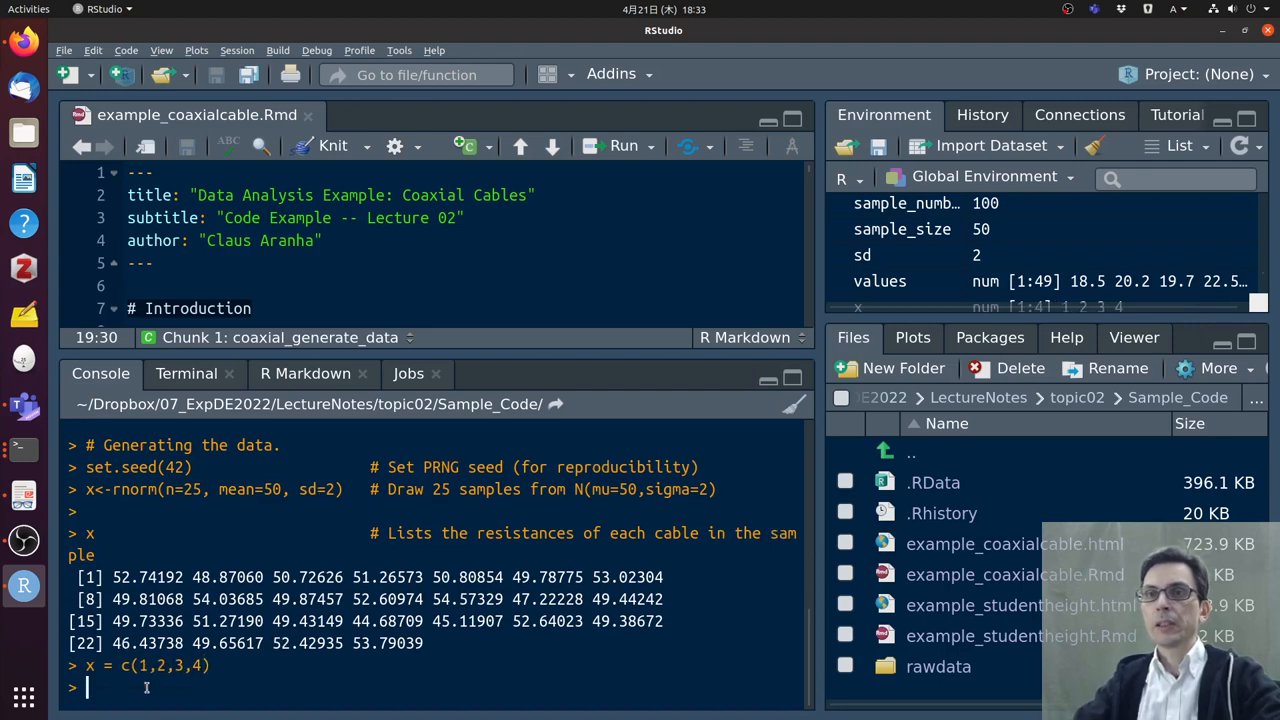
pyautogui.press('Return')
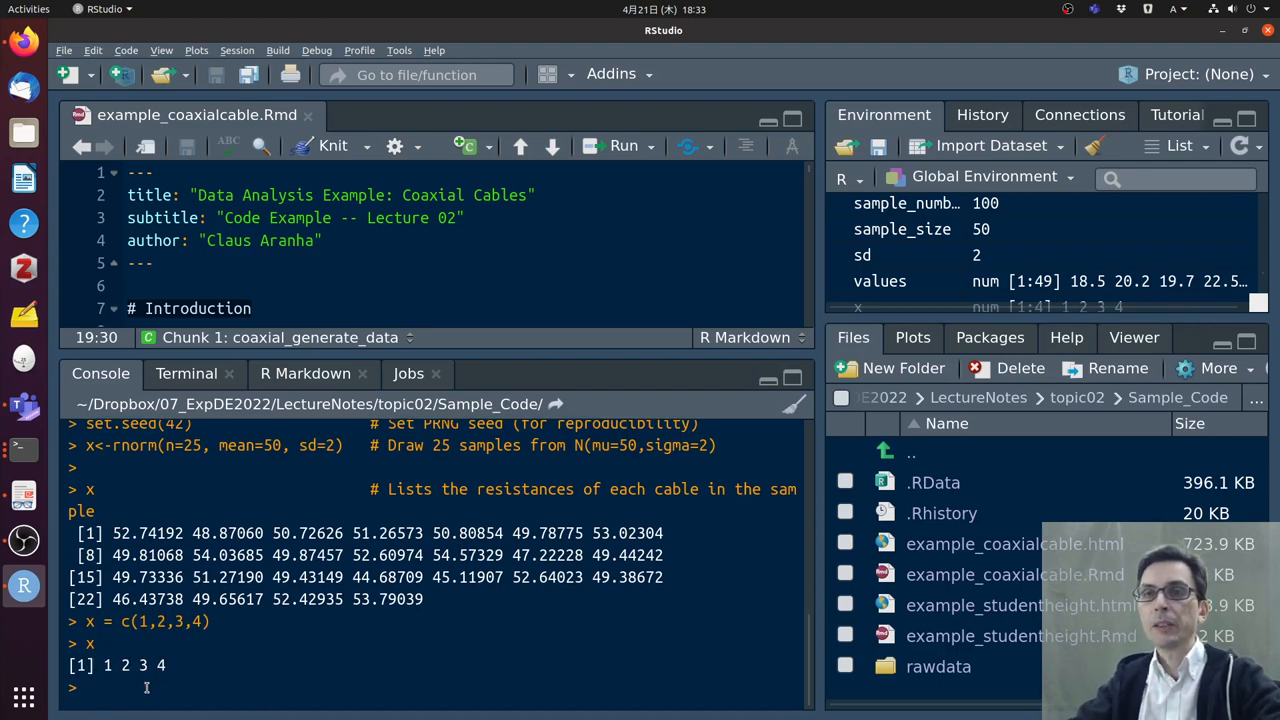
pyautogui.write('mean(x')
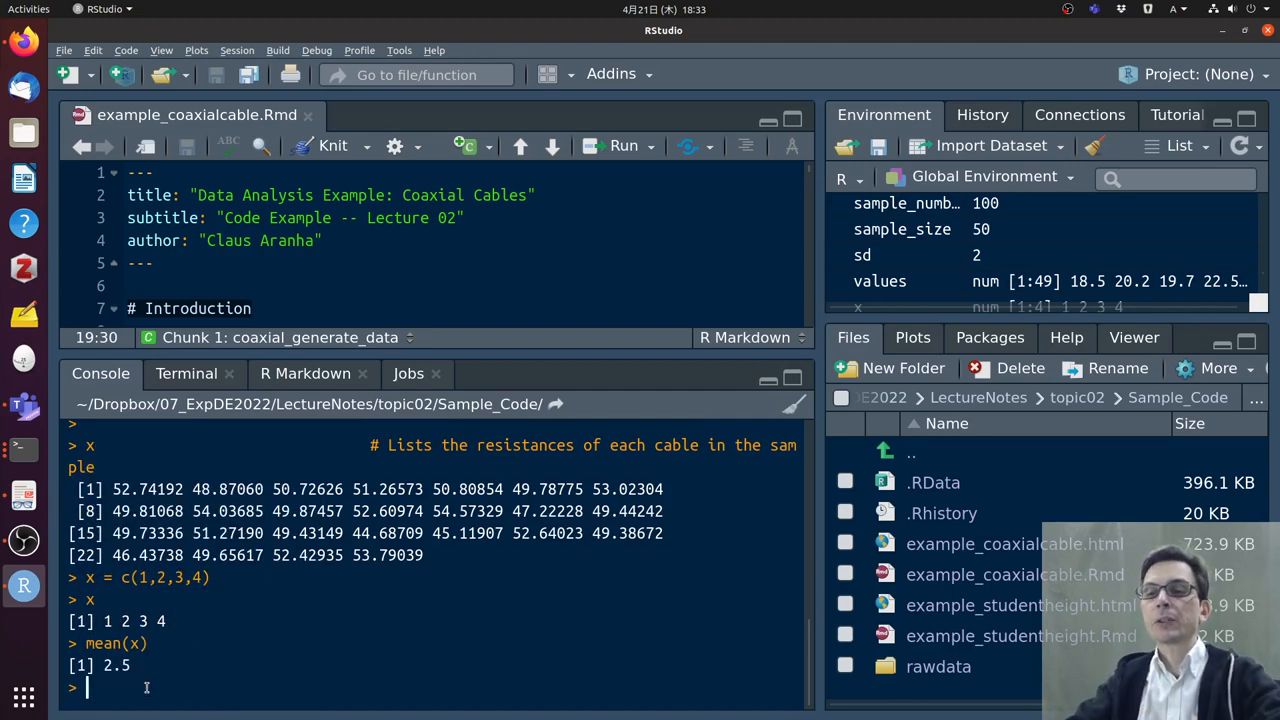
pyautogui.write('s')
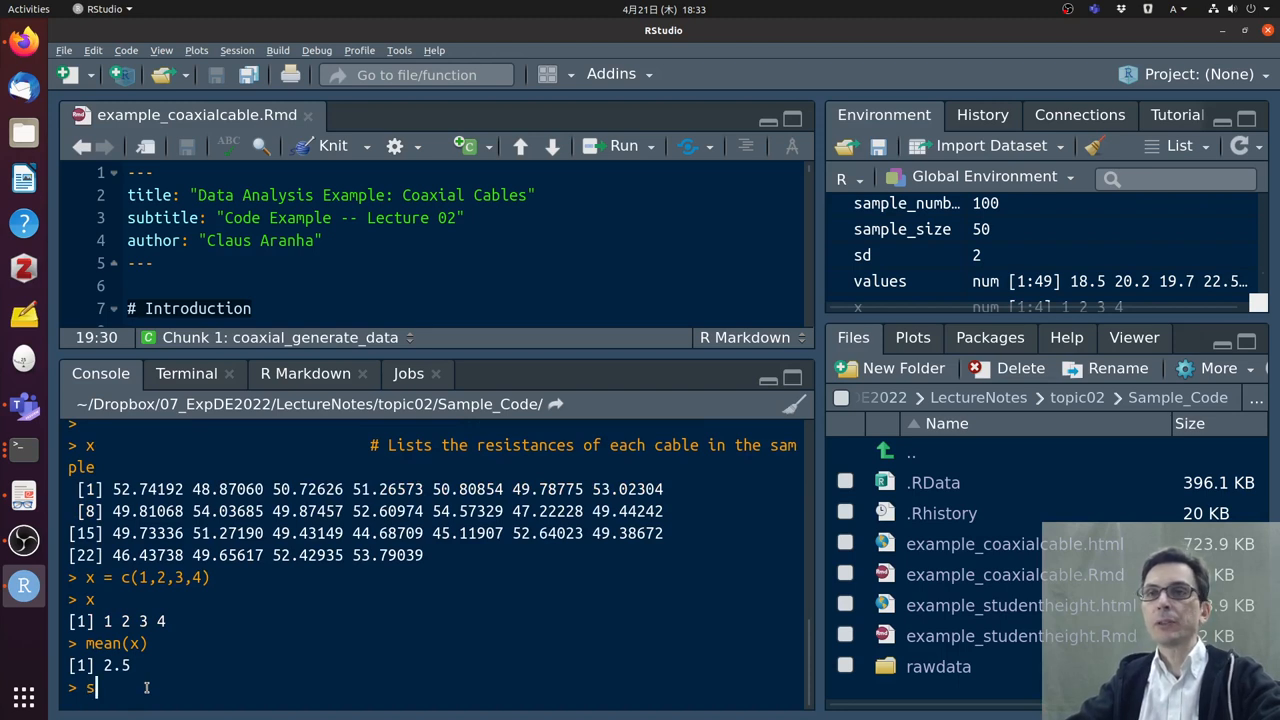
pyautogui.write('d()')
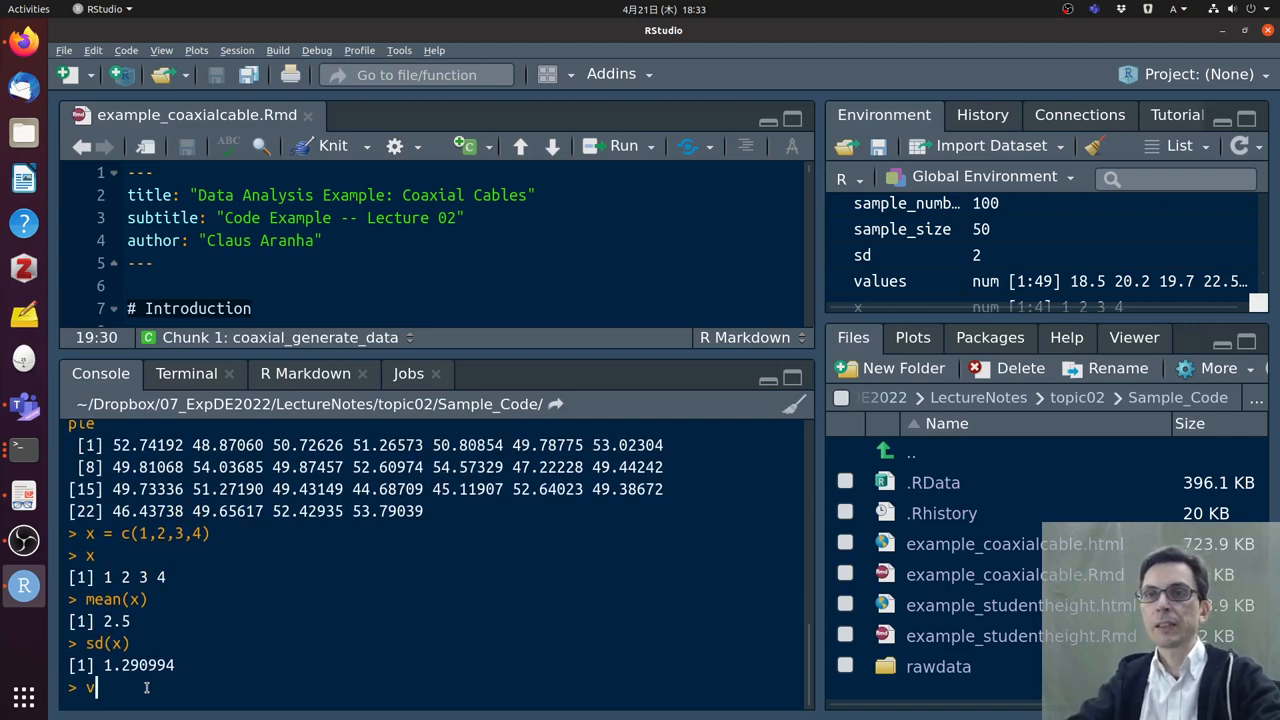
pyautogui.write('var(x)')
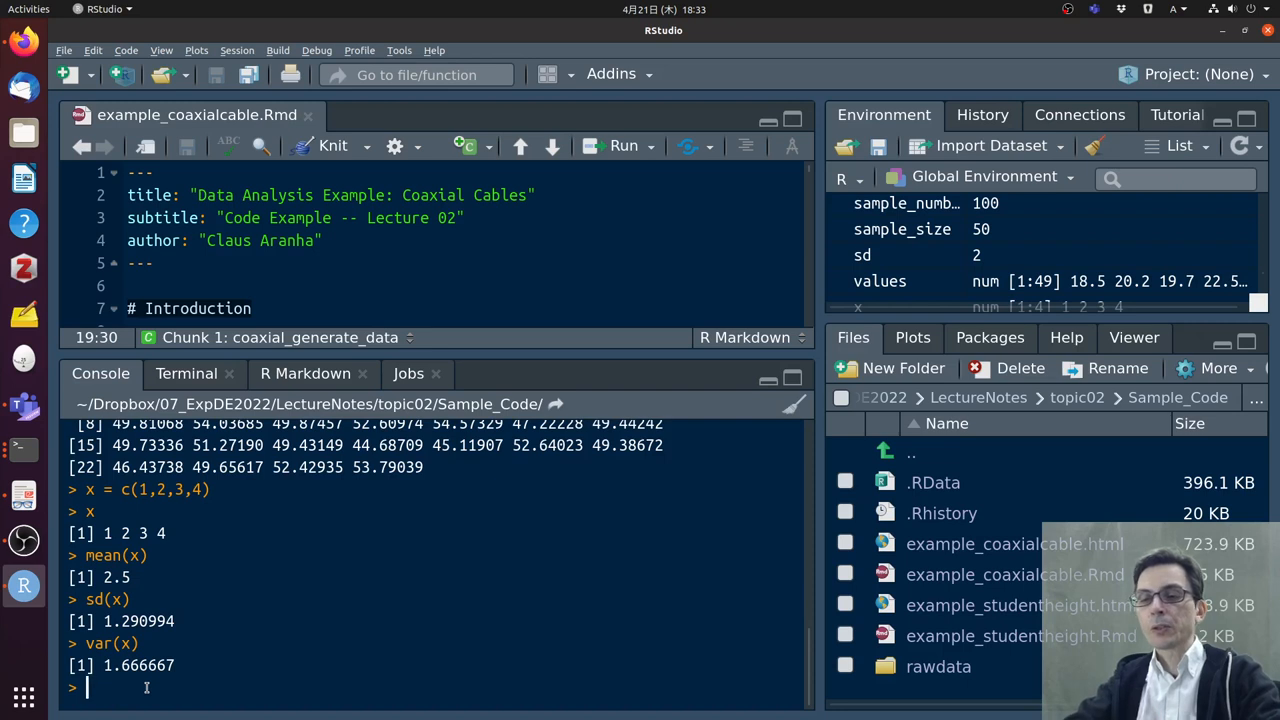
pyautogui.write('z')
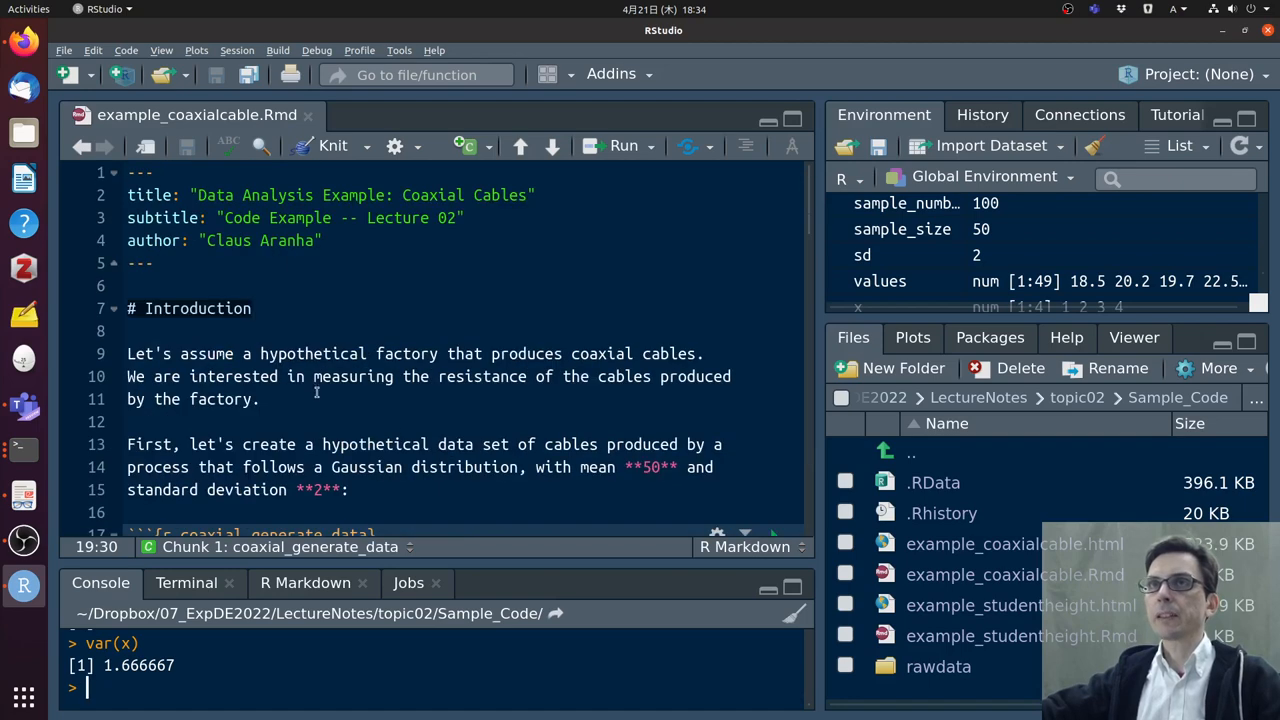
# Run the coaxial_generate_data chunk and inspect the rnorm line and generated resistances
pyautogui.scroll(-3)
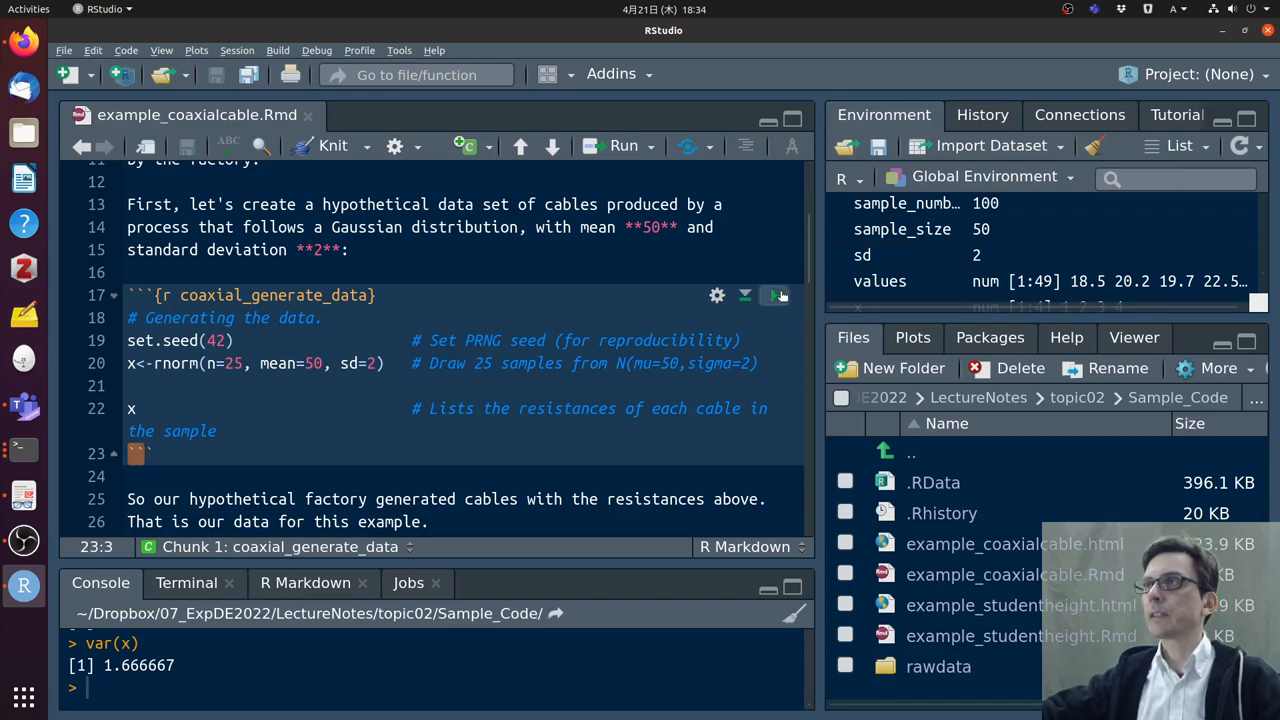
pyautogui.click(775, 294)
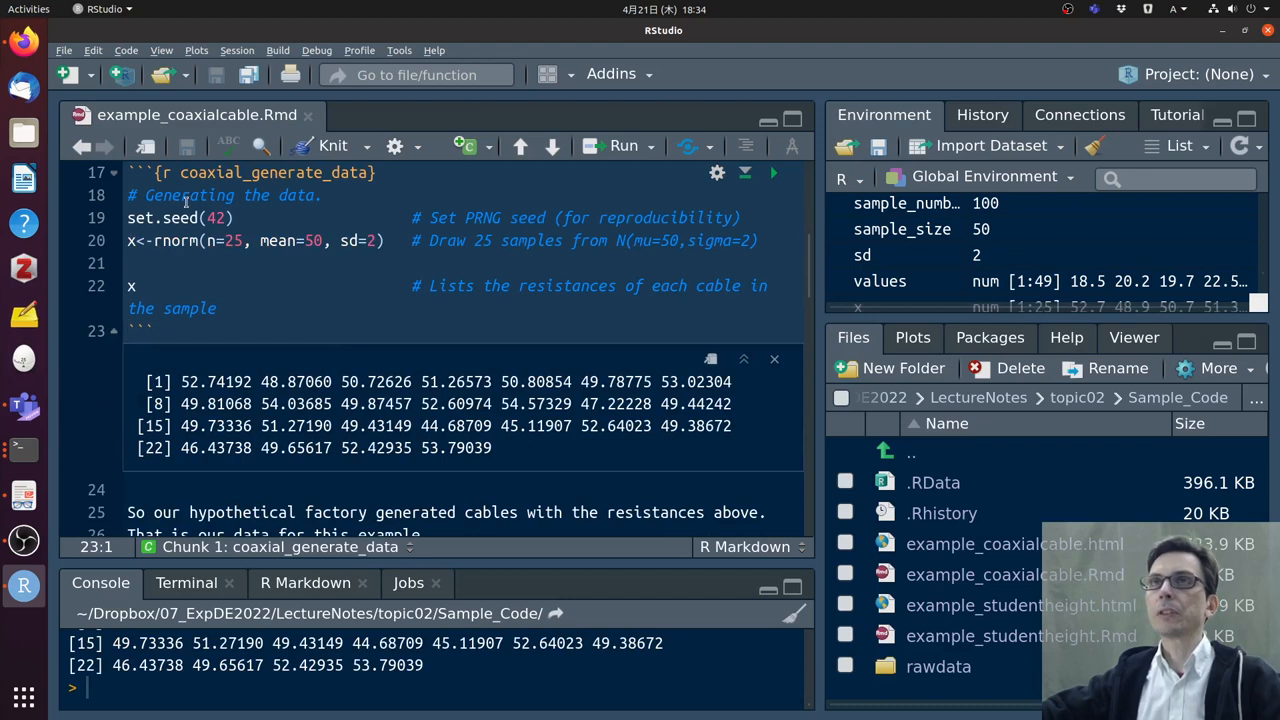
pyautogui.click(244, 240)
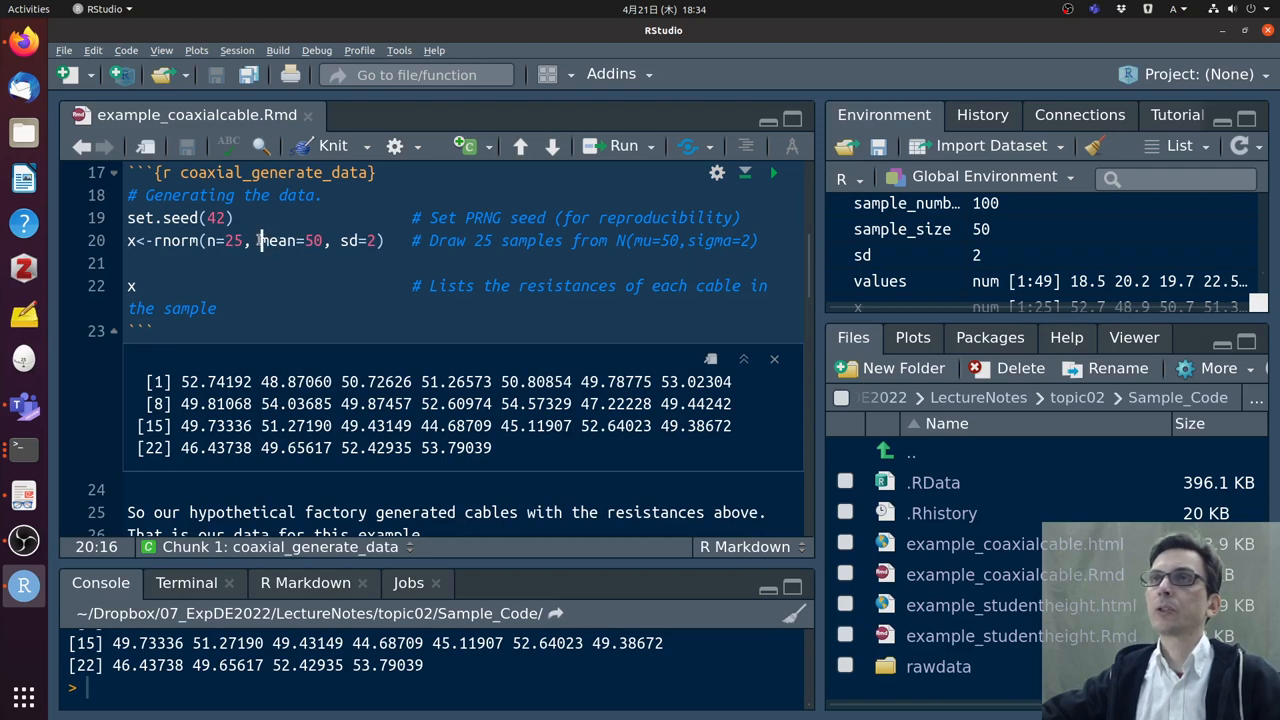
pyautogui.doubleClick(358, 240)
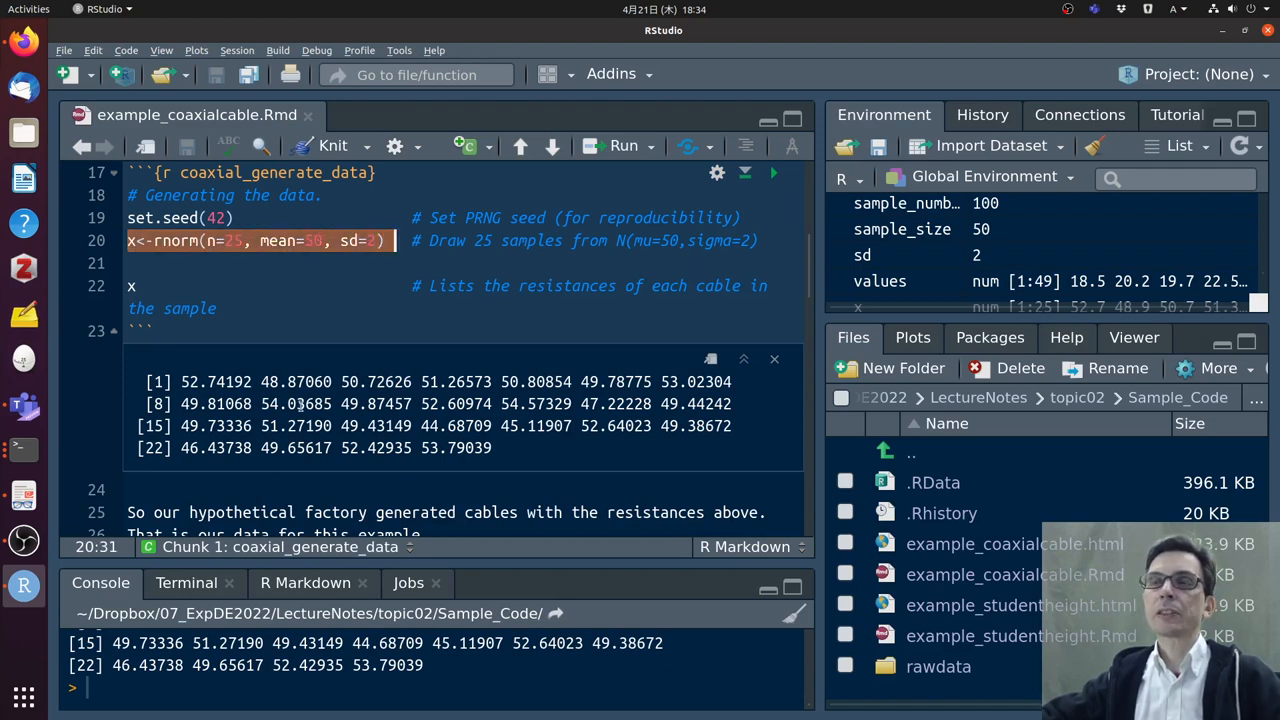
pyautogui.moveTo(508, 367)
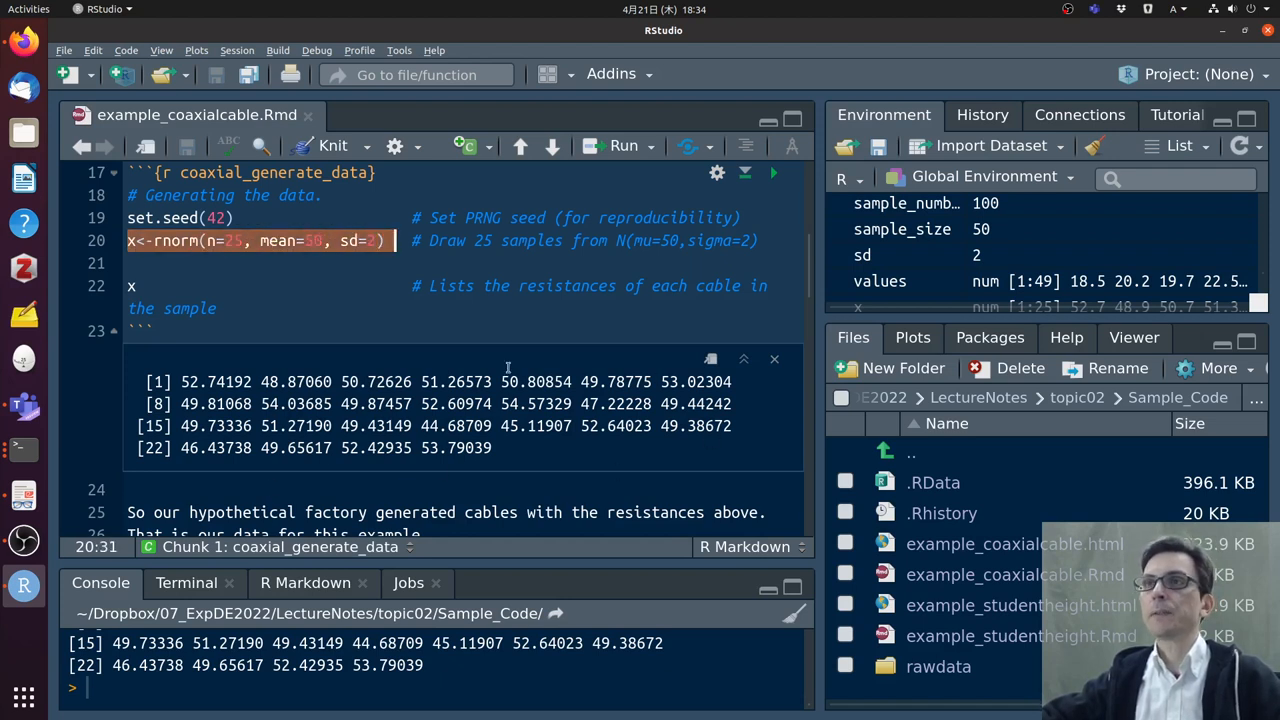
pyautogui.moveTo(180, 381); pyautogui.dragTo(438, 426)
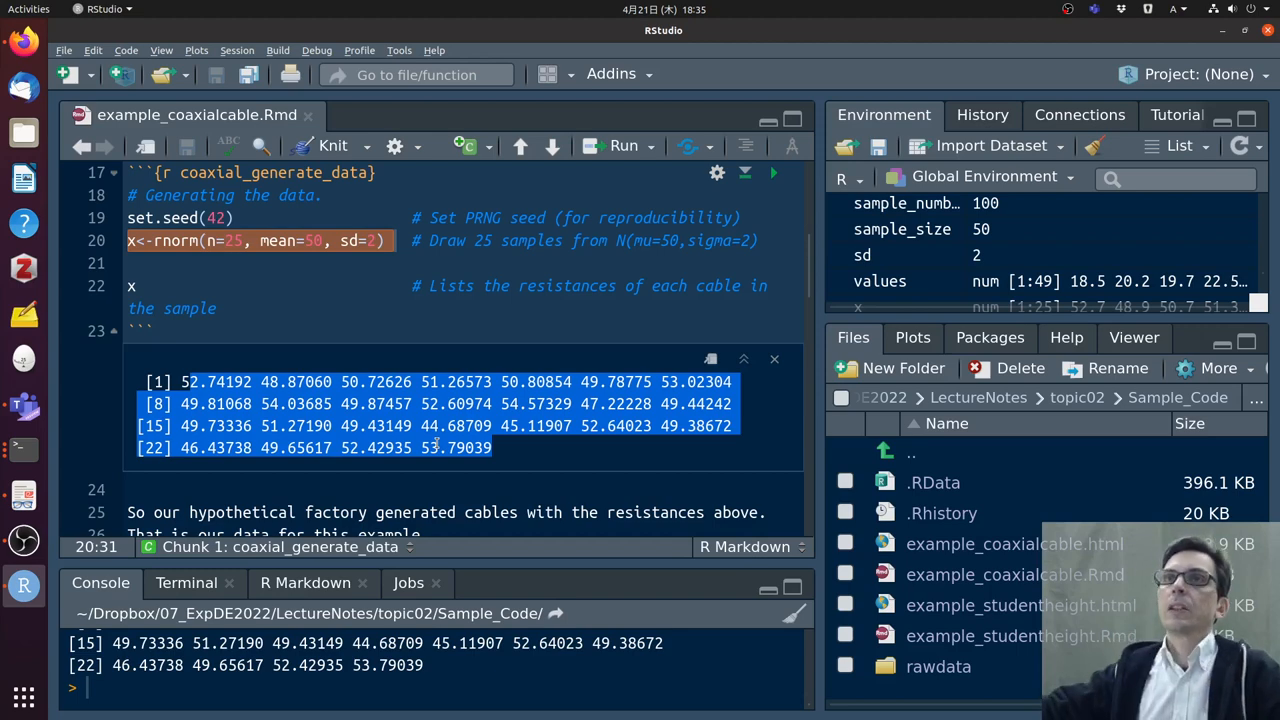
# Change the sample size to 30, then set it back to 25
pyautogui.click(344, 218)
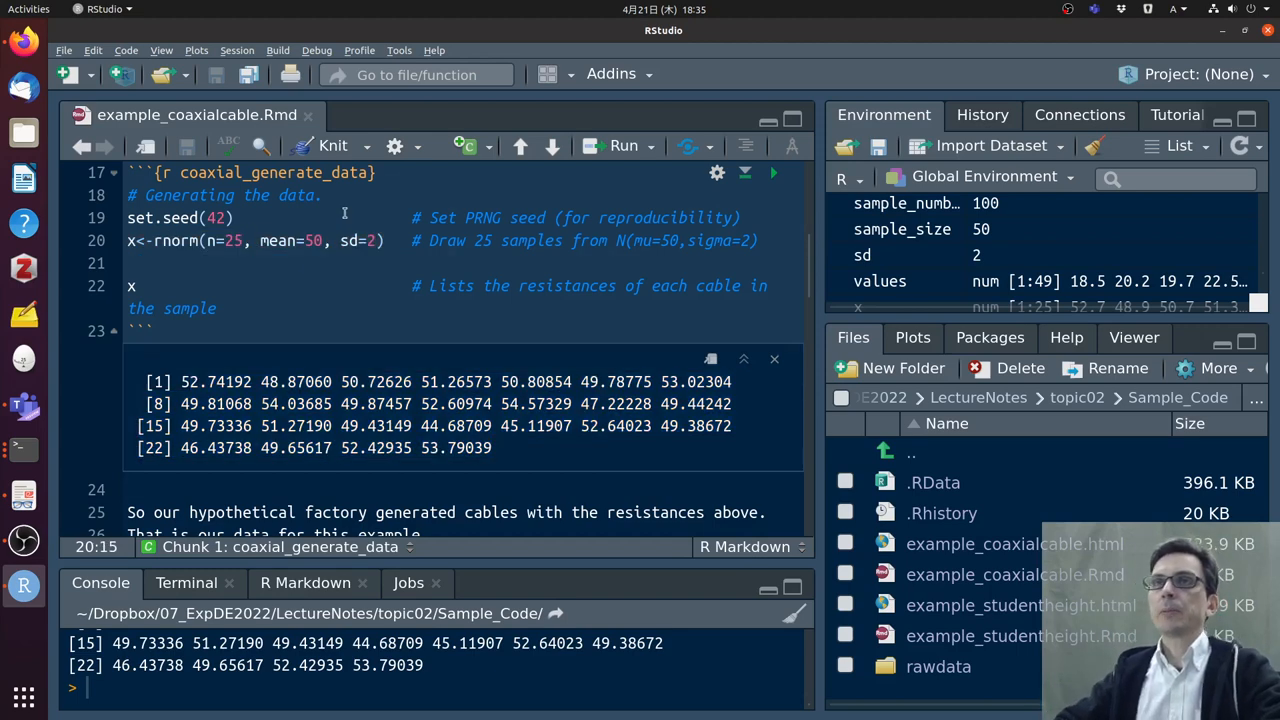
pyautogui.write('30')
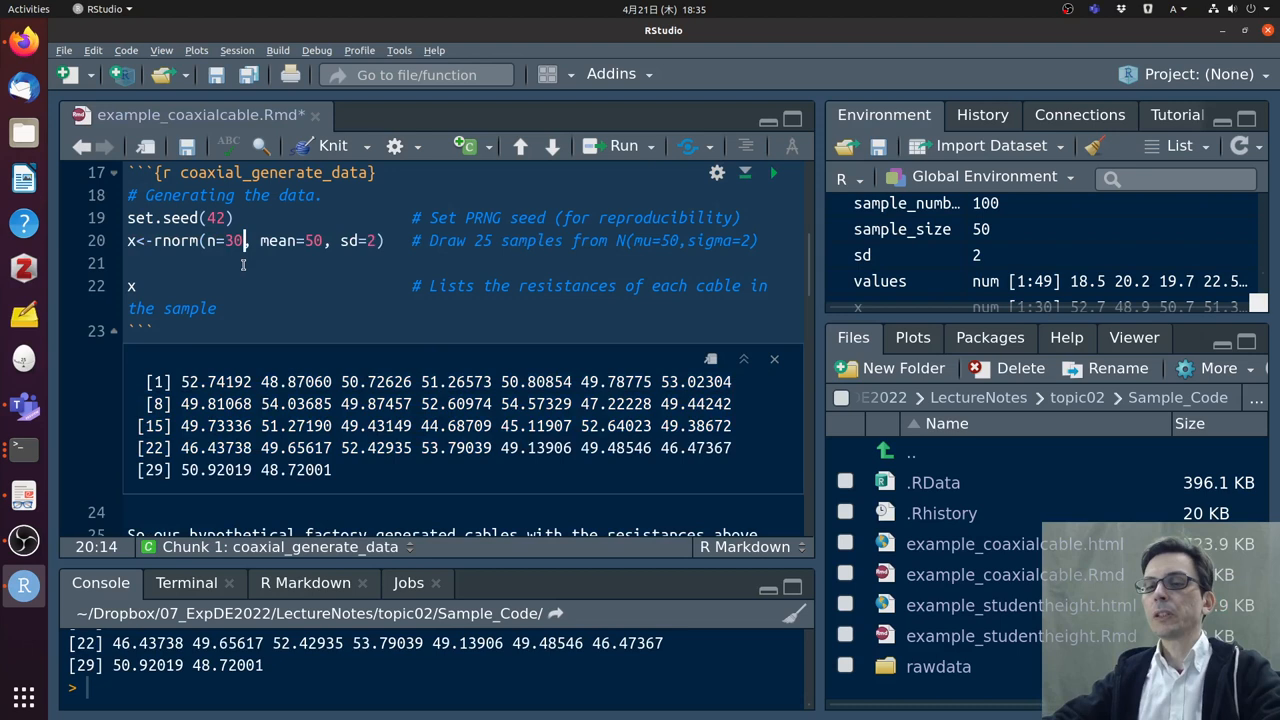
pyautogui.write('25')
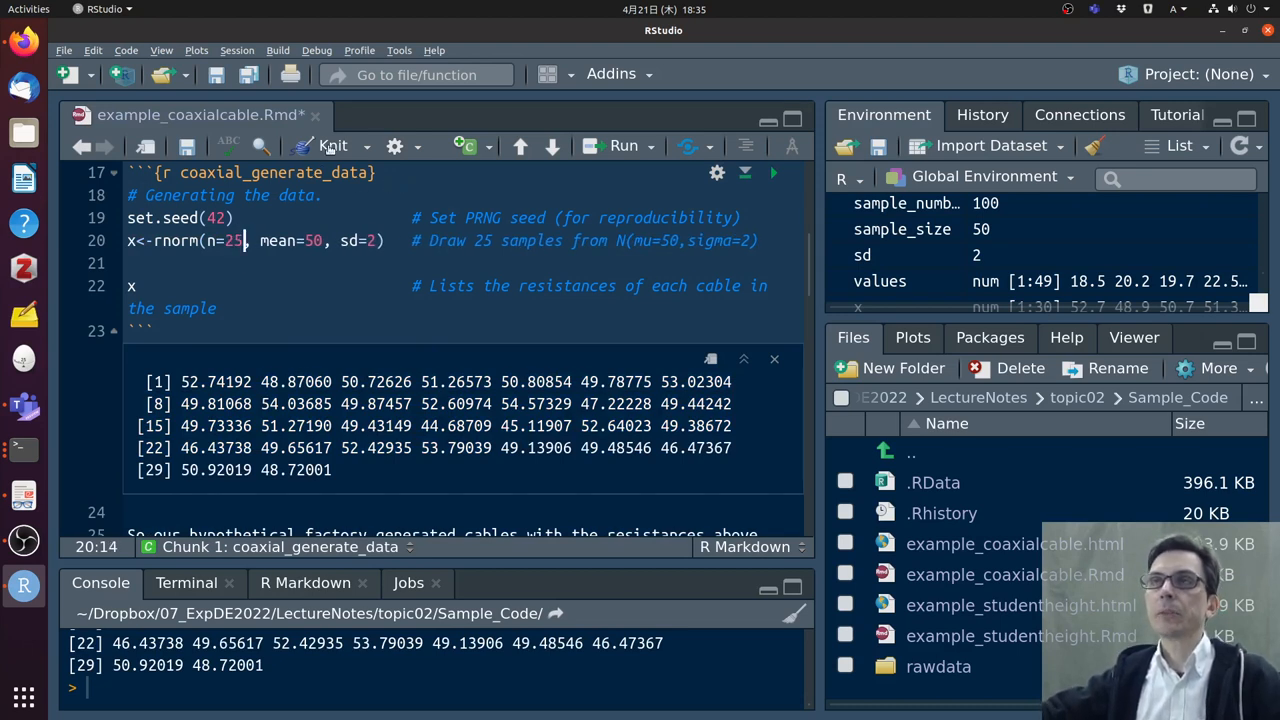
pyautogui.moveTo(333, 146)
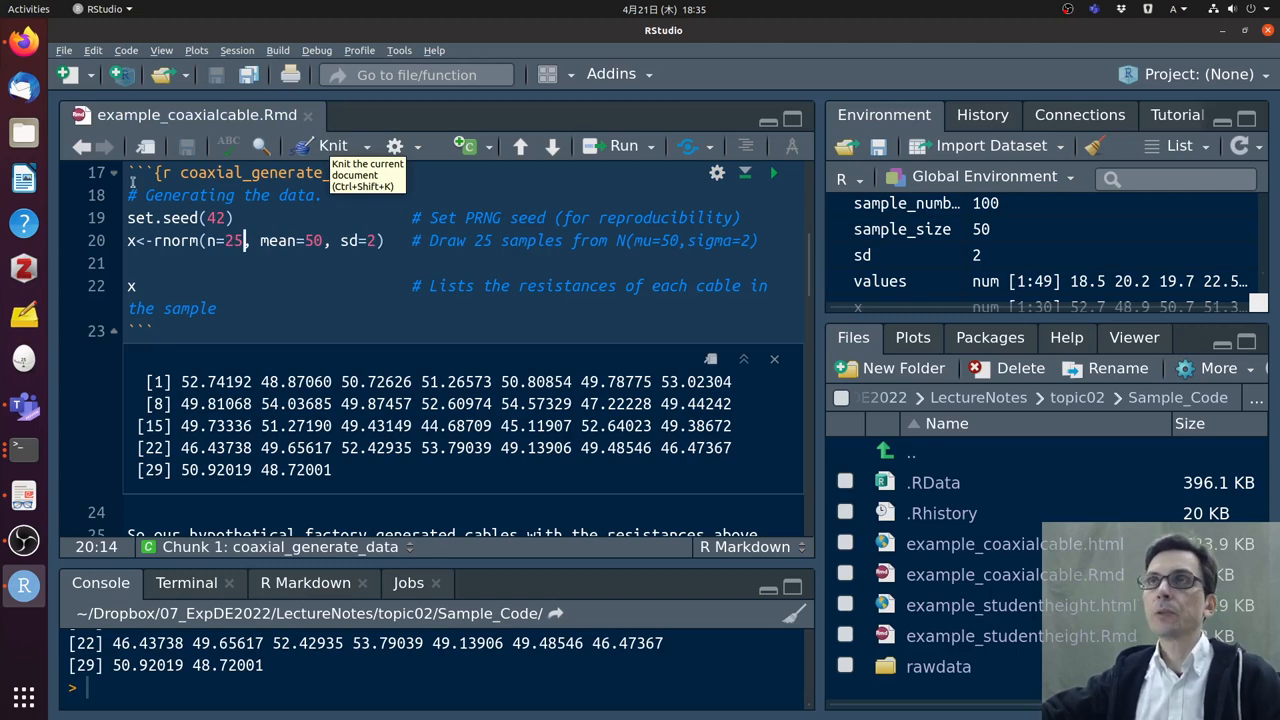
# Scroll through the knitted HTML resistances and view the Knit dropdown's output formats
pyautogui.scroll(-3)
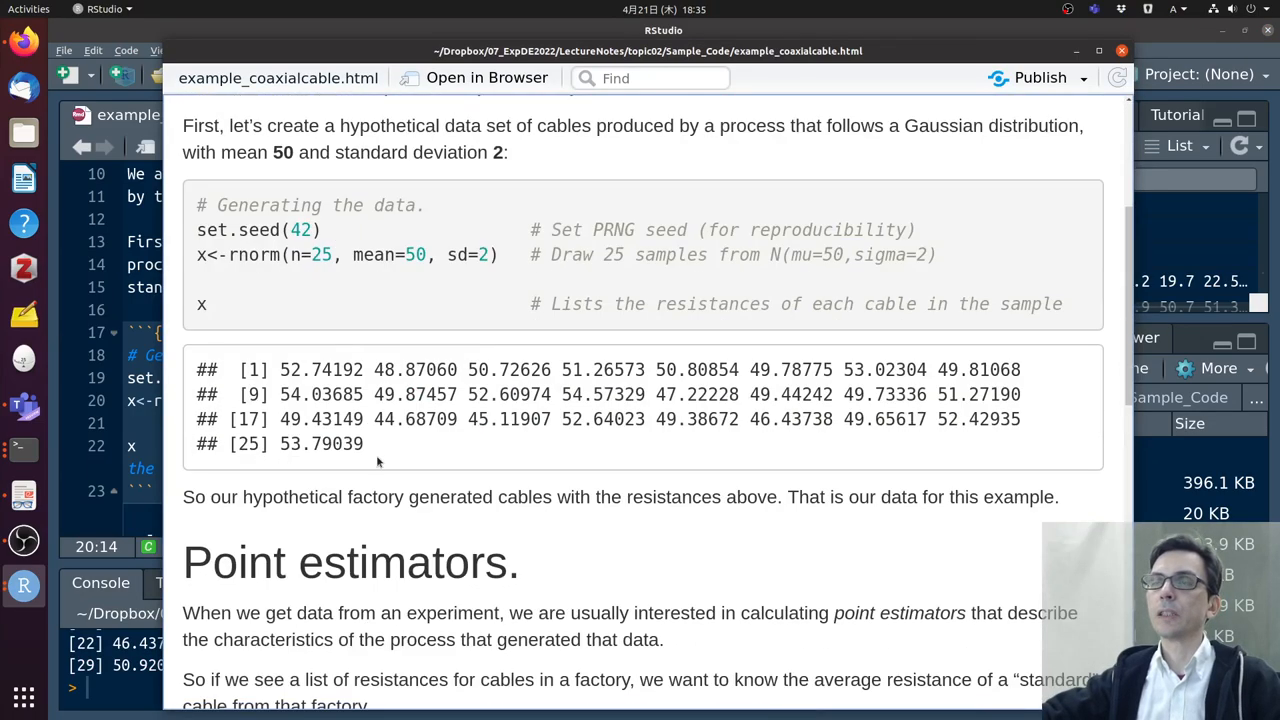
pyautogui.scroll(-3)
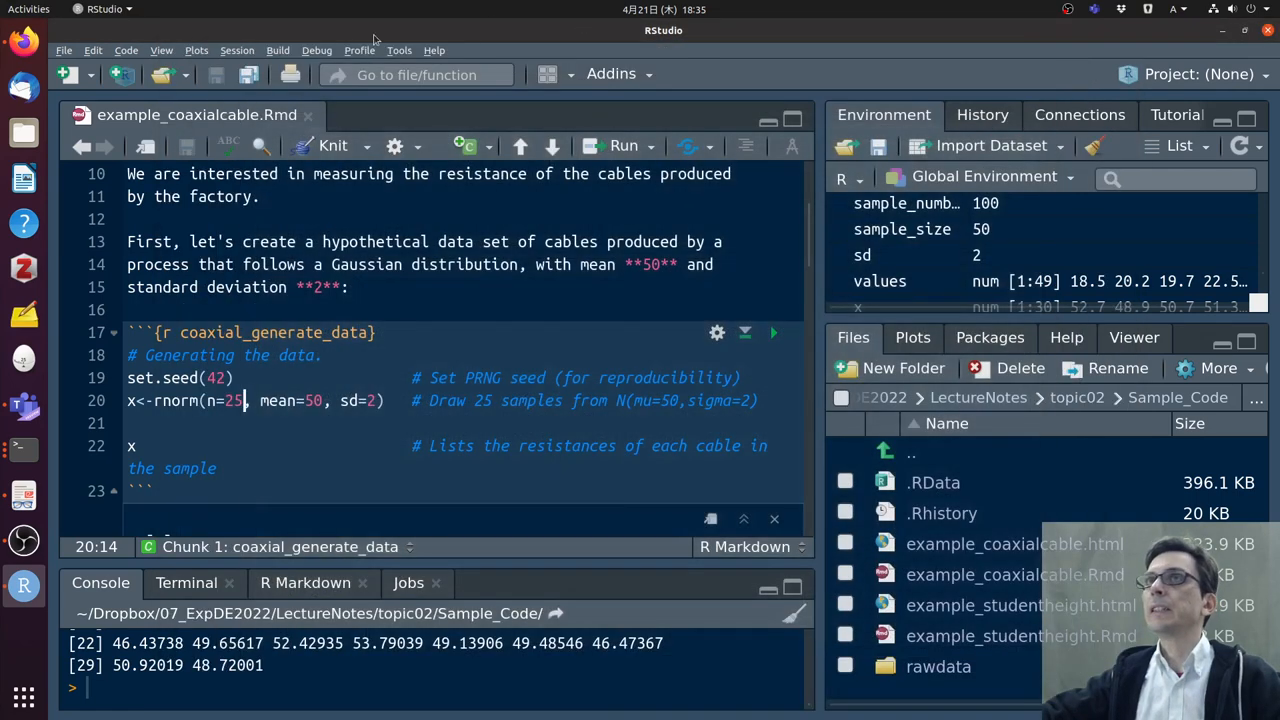
pyautogui.click(355, 146)
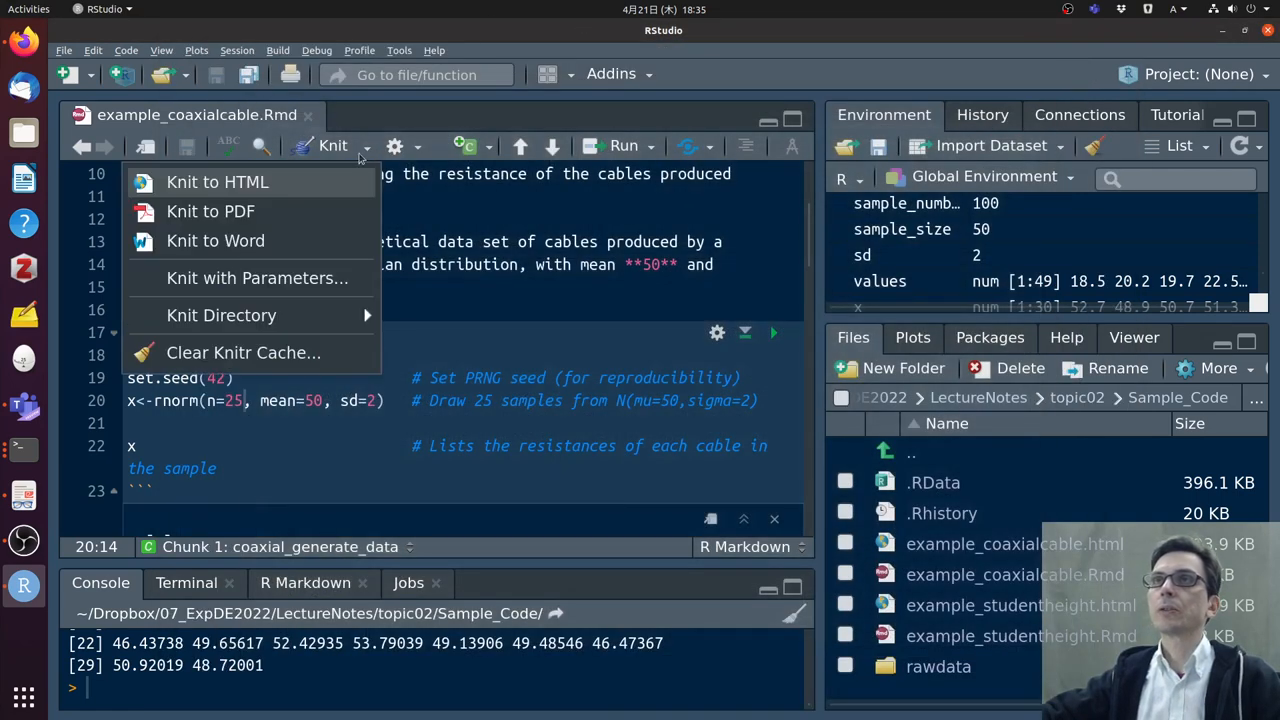
pyautogui.moveTo(215, 240)
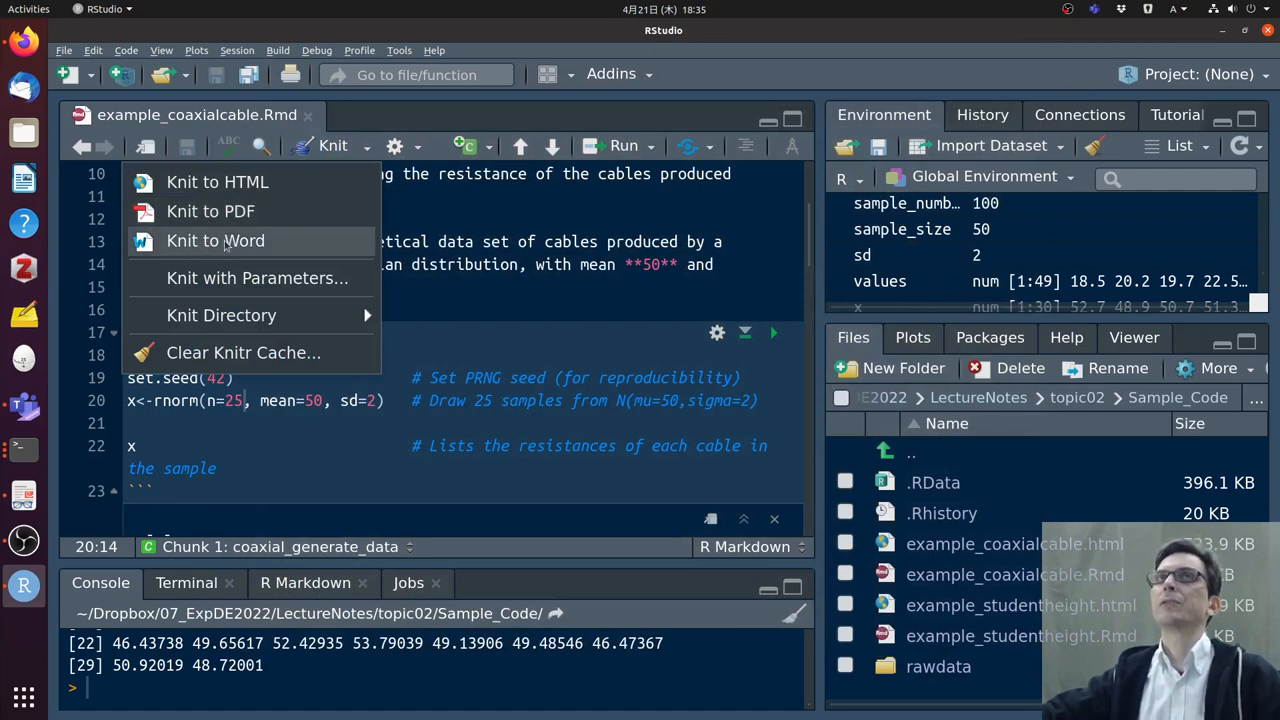
pyautogui.moveTo(422, 213)
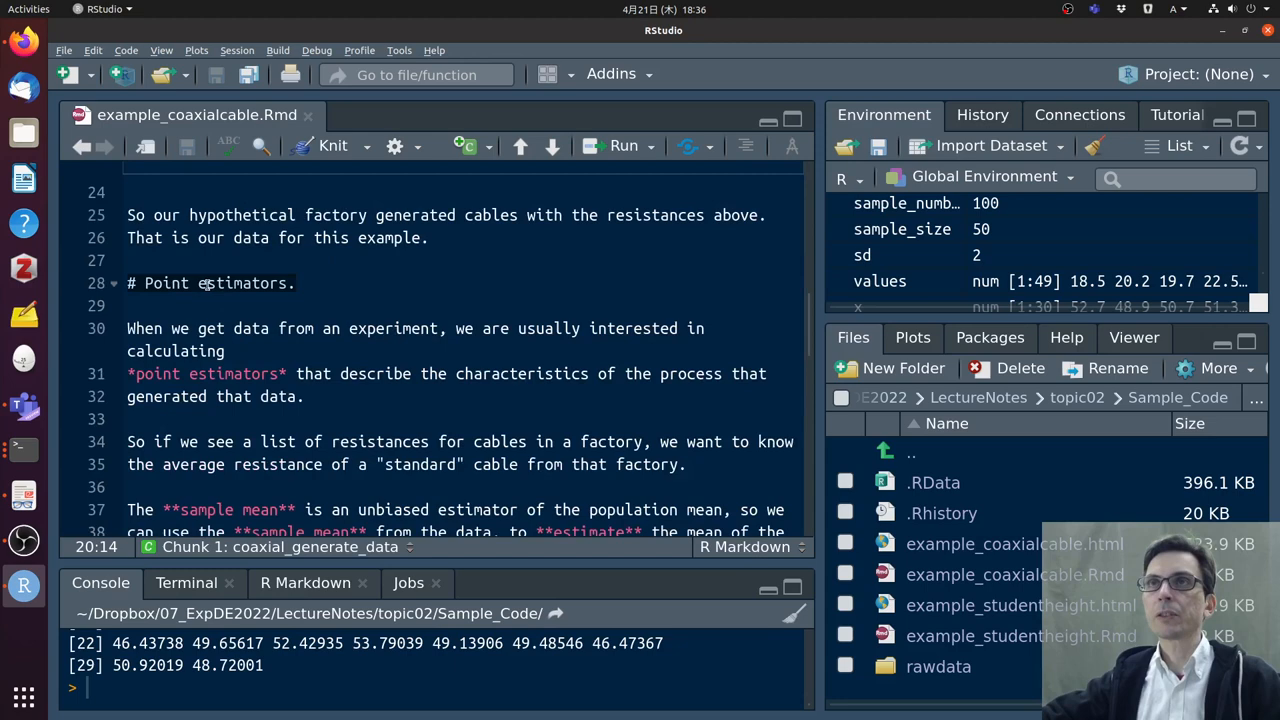
# Rename the 'Point estimators' heading to 'Point indicators'
pyautogui.doubleClick(242, 283)
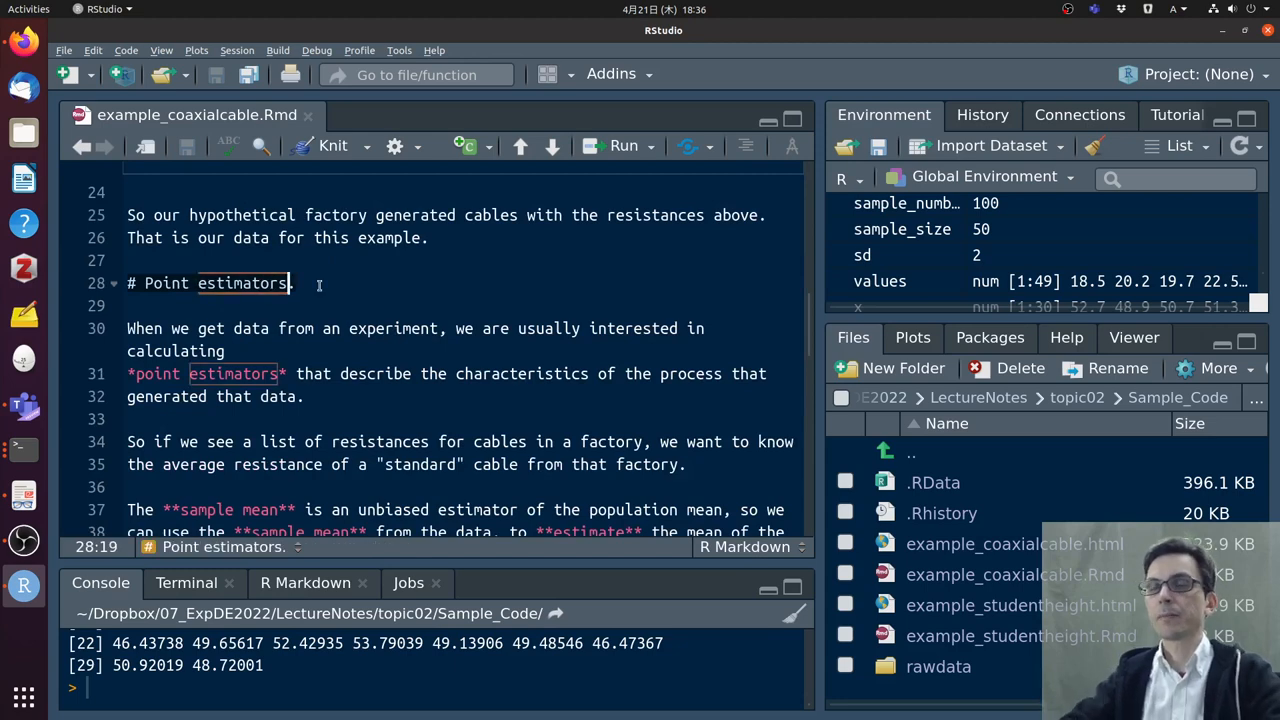
pyautogui.write('indicators')
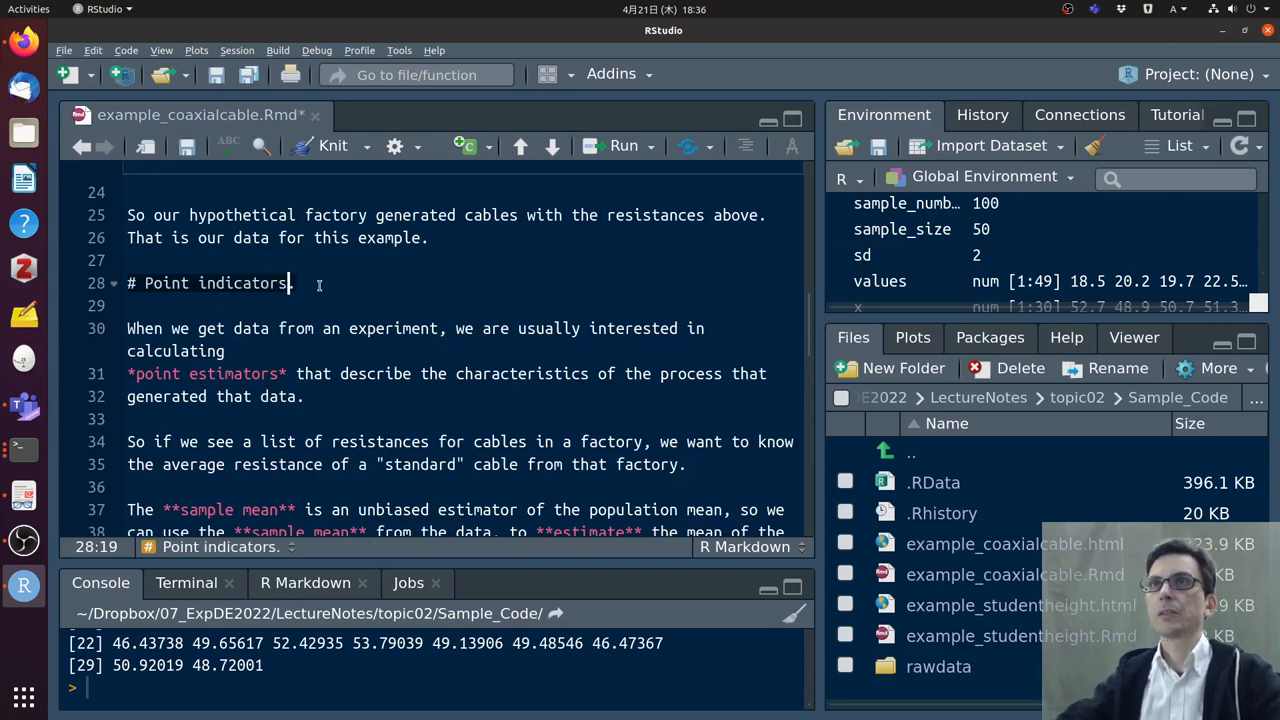
pyautogui.scroll(-3)
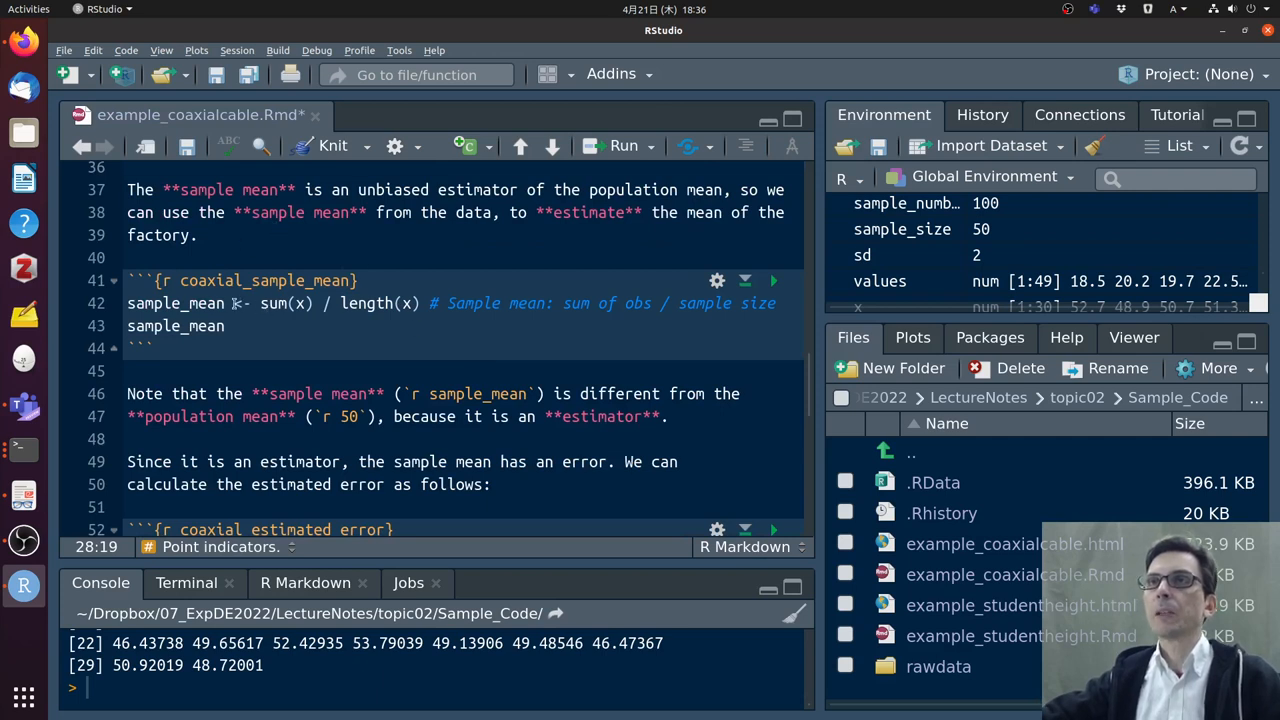
# Run the coaxial_sample_mean chunk, giving a sample mean of 50.13717
pyautogui.doubleClick(287, 303)
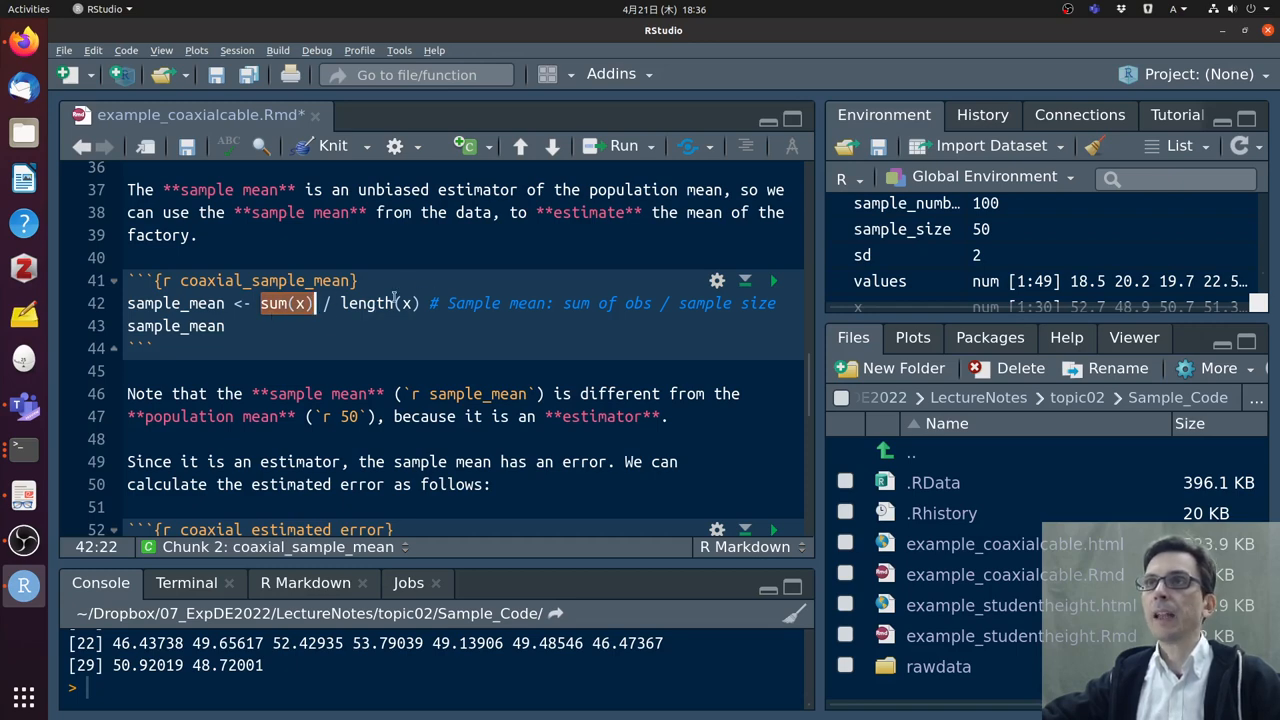
pyautogui.click(773, 281)
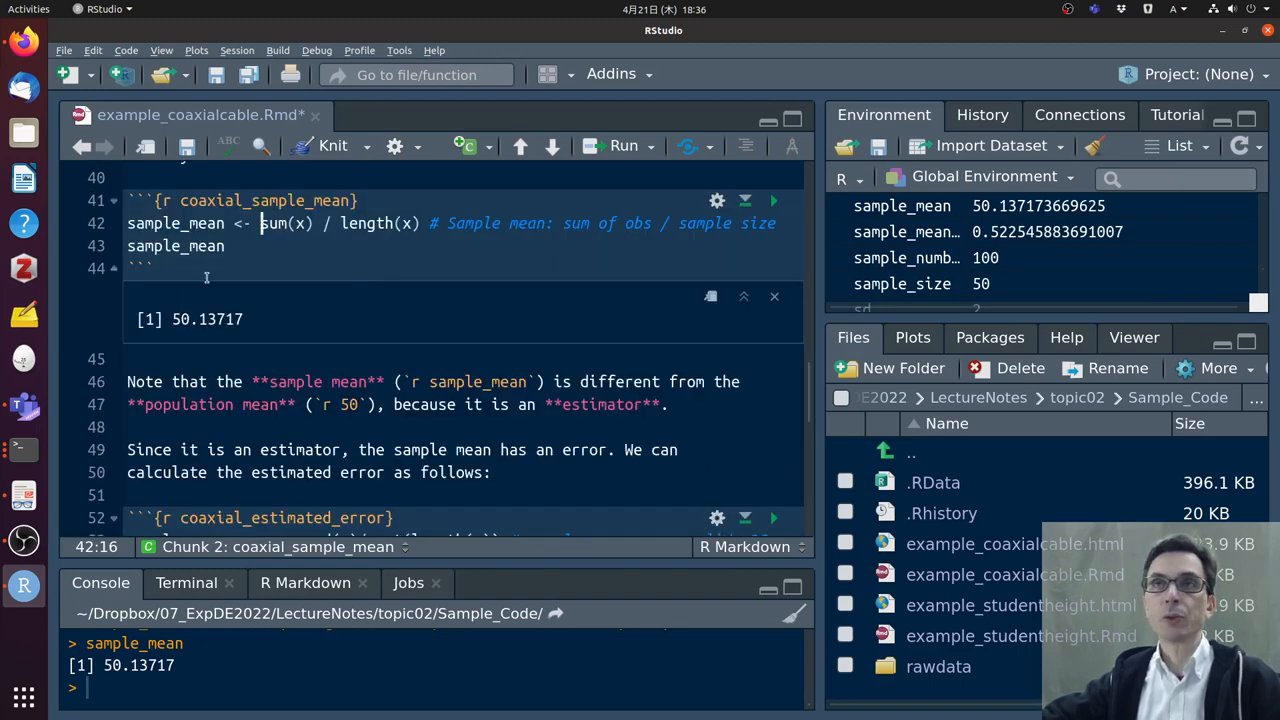
pyautogui.doubleClick(206, 319)
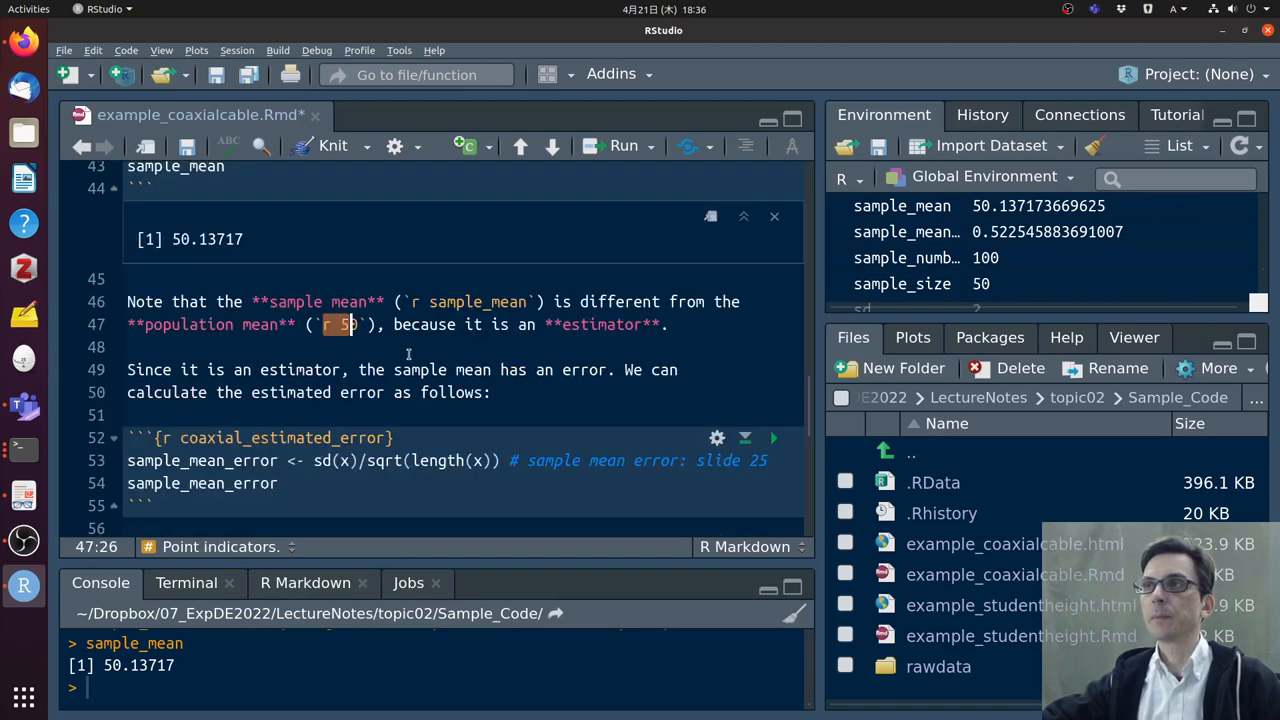
# Run the coaxial_estimated_error chunk, giving an estimated error of 0.4582715
pyautogui.scroll(-3)
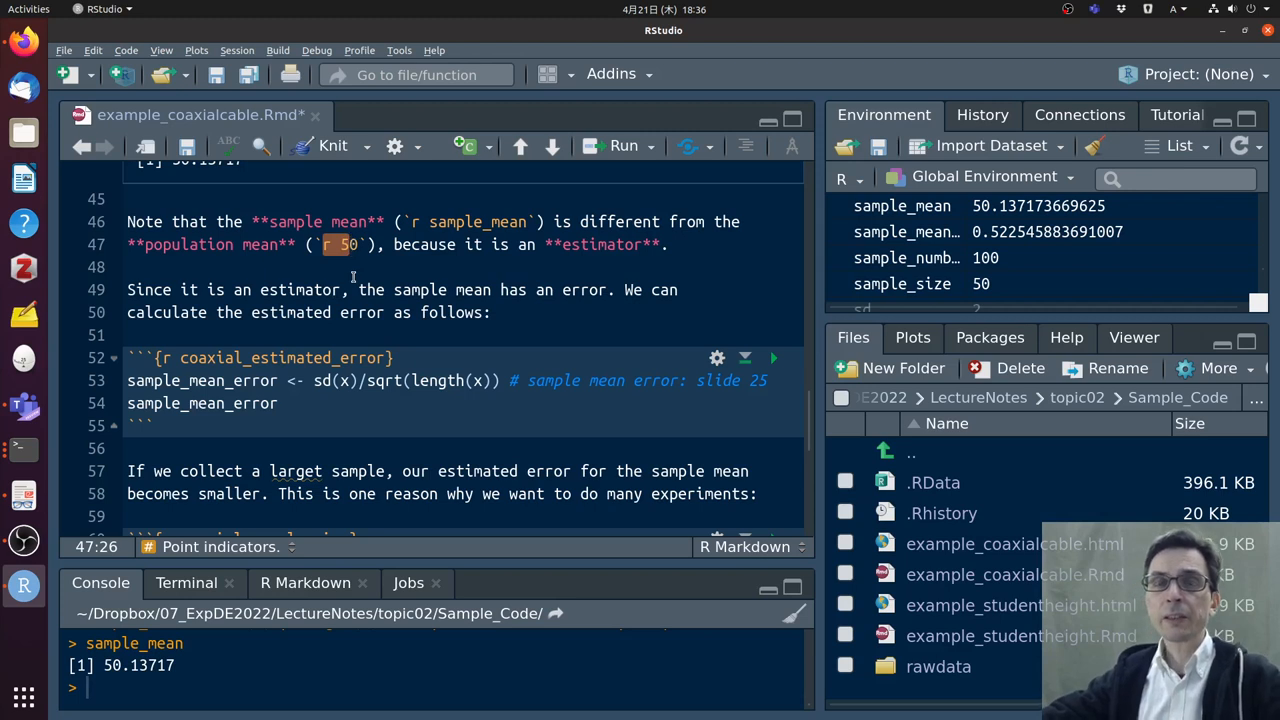
pyautogui.moveTo(408, 416)
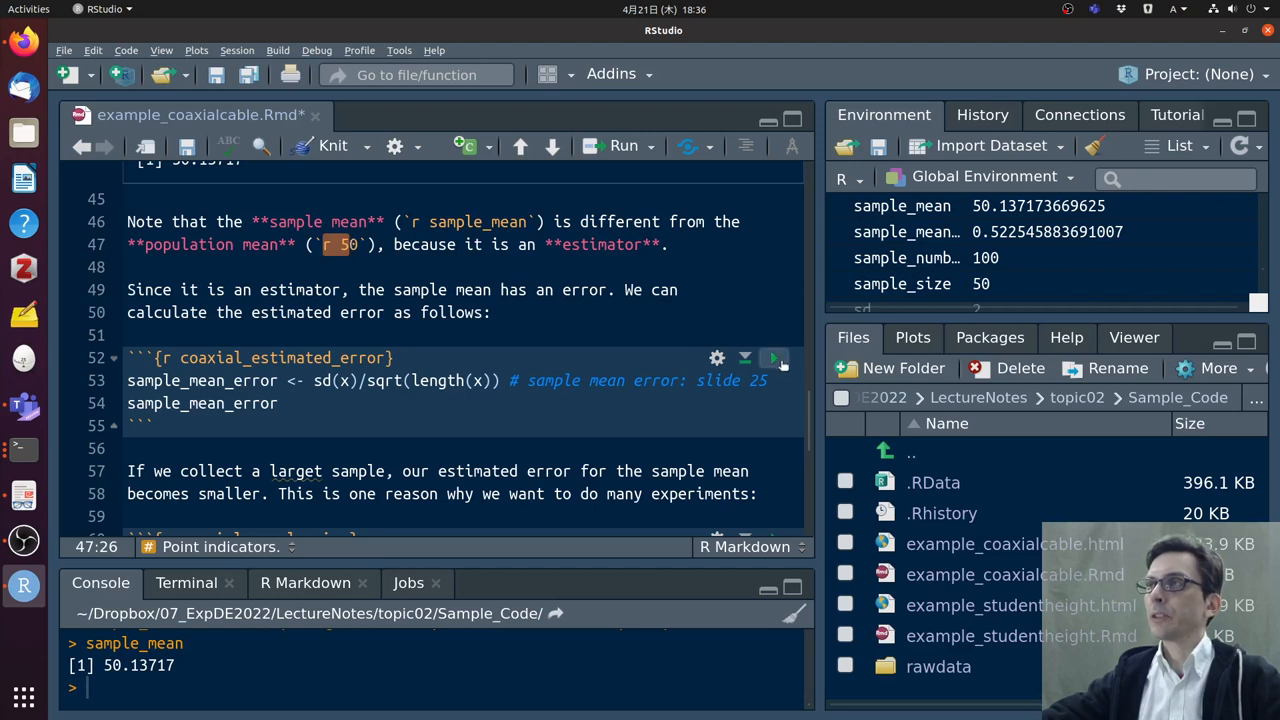
pyautogui.moveTo(775, 358)
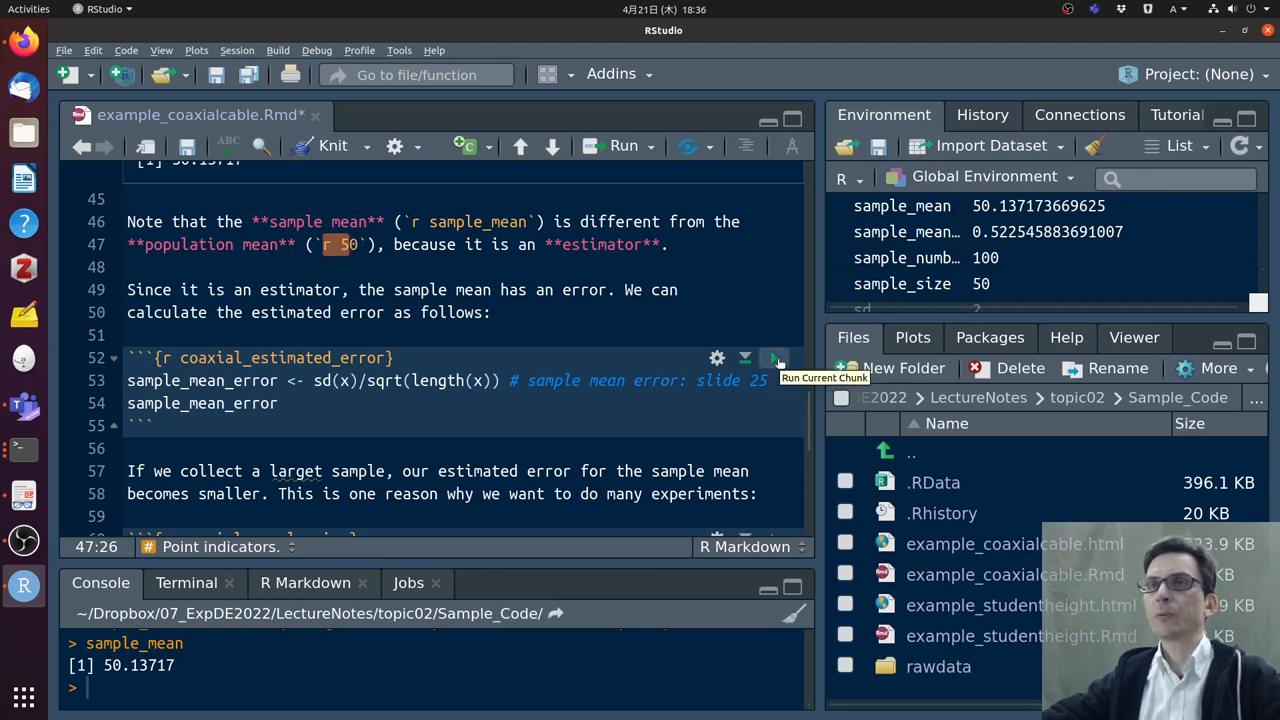
pyautogui.click(773, 358)
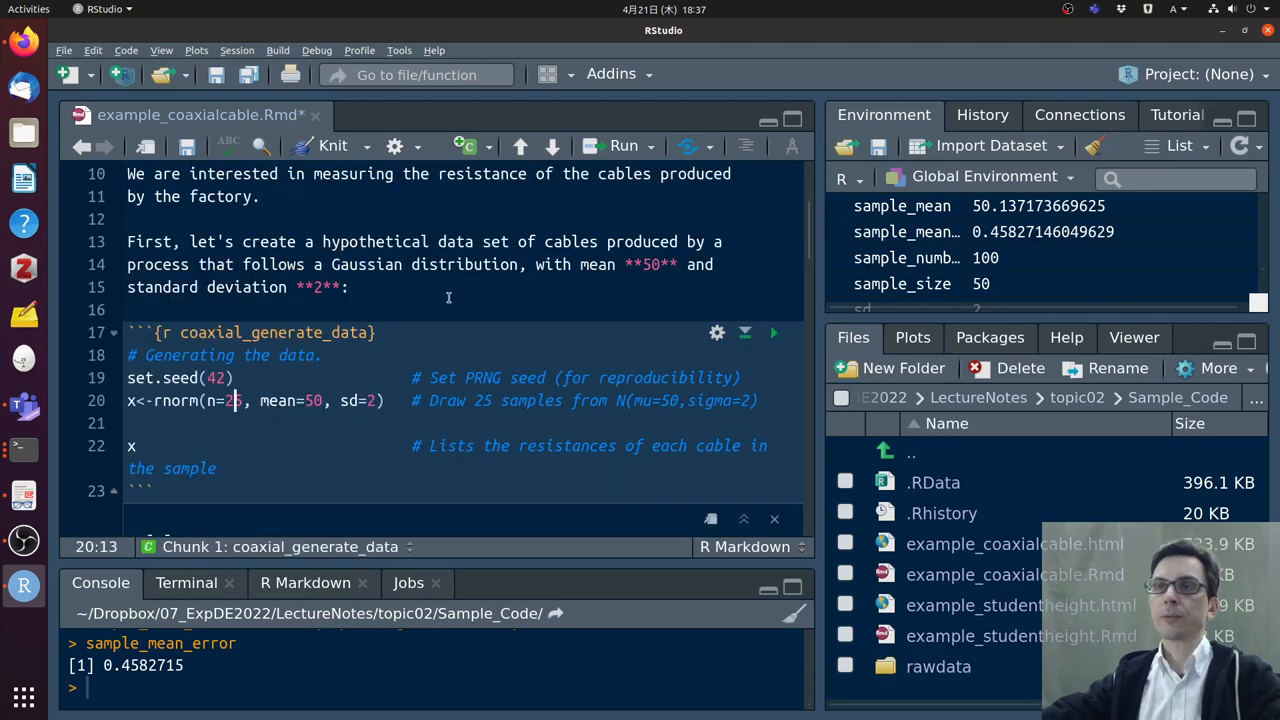
# Set the sample size to 50 and recompute the error, now 0.3256867
pyautogui.write('50')
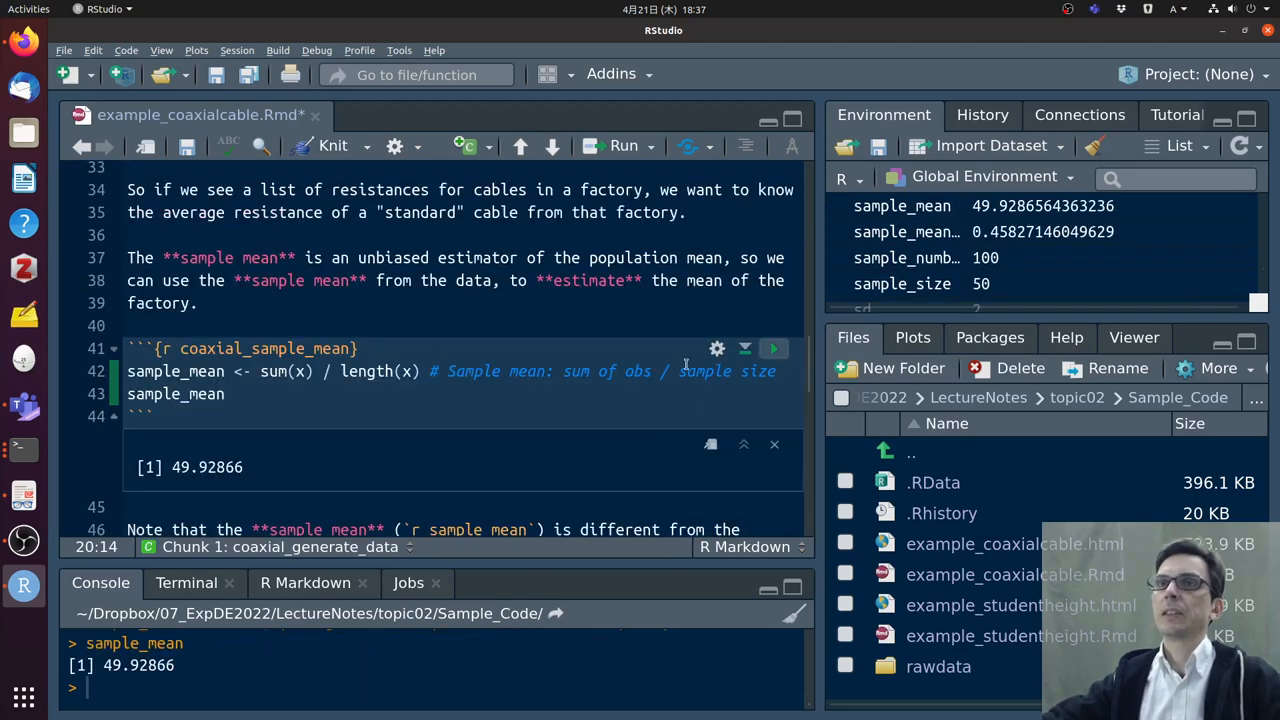
pyautogui.scroll(-3)
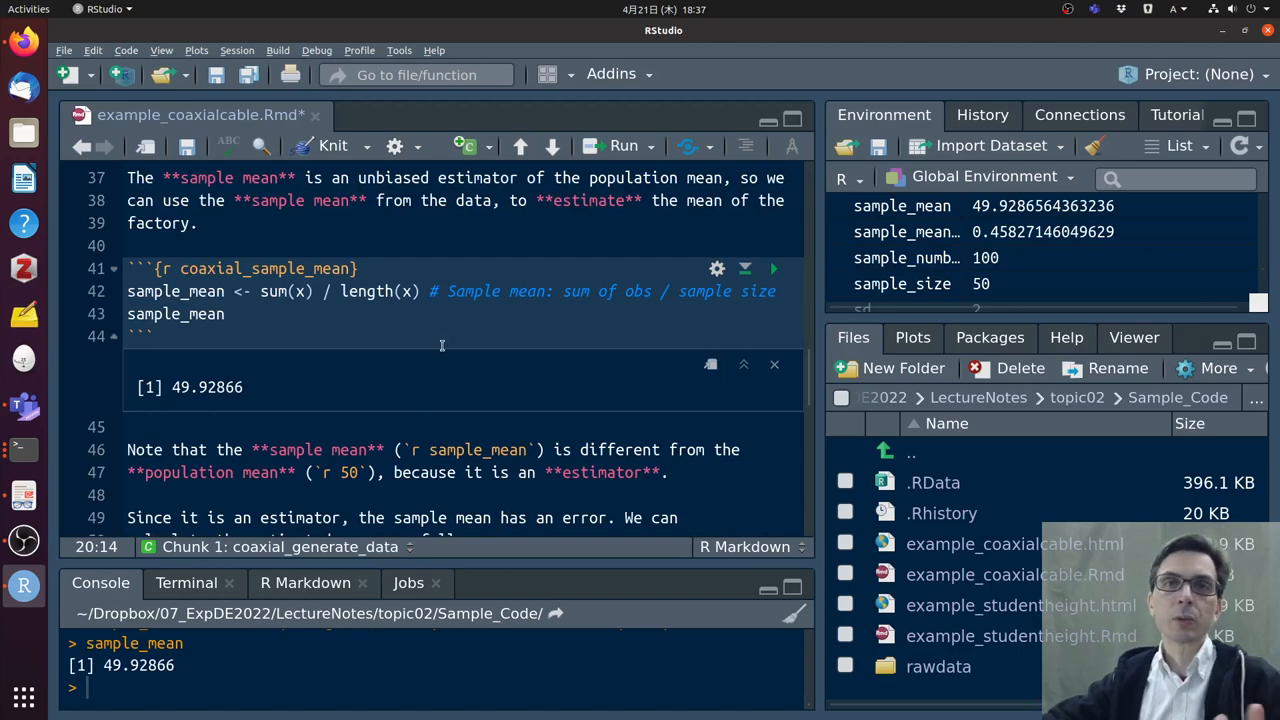
pyautogui.scroll(-3)
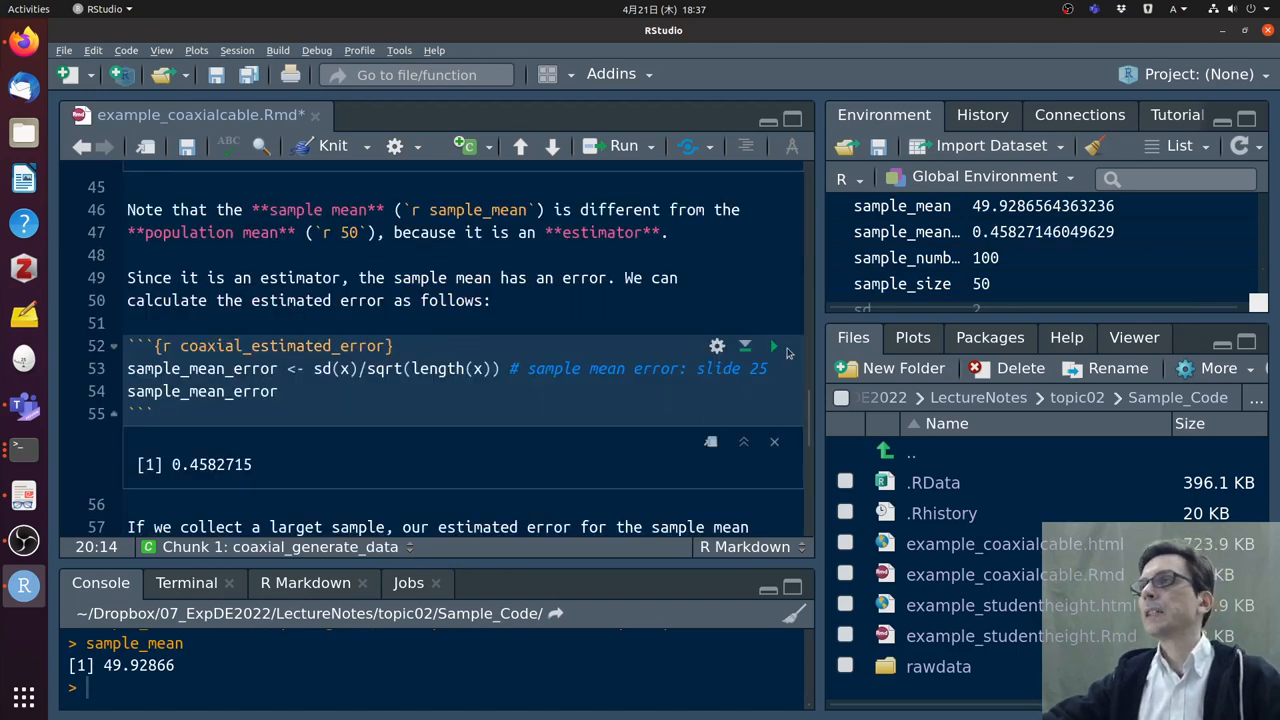
pyautogui.click(773, 346)
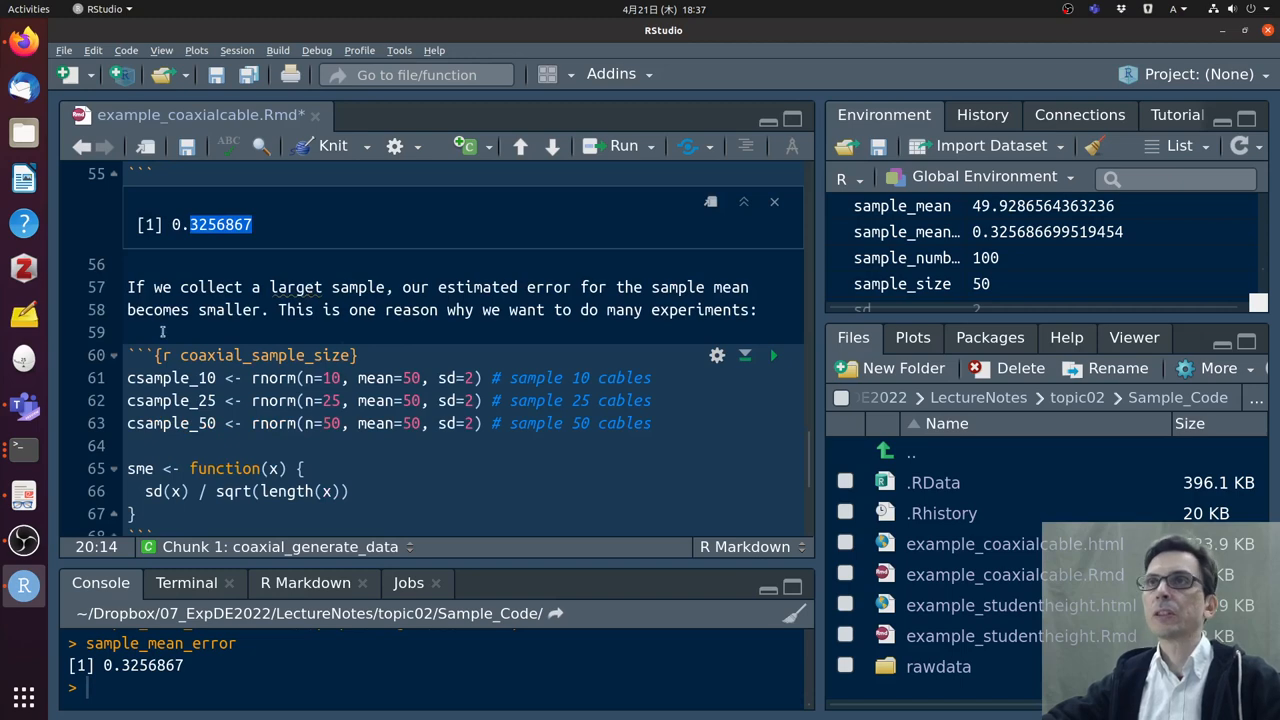
pyautogui.moveTo(280, 303)
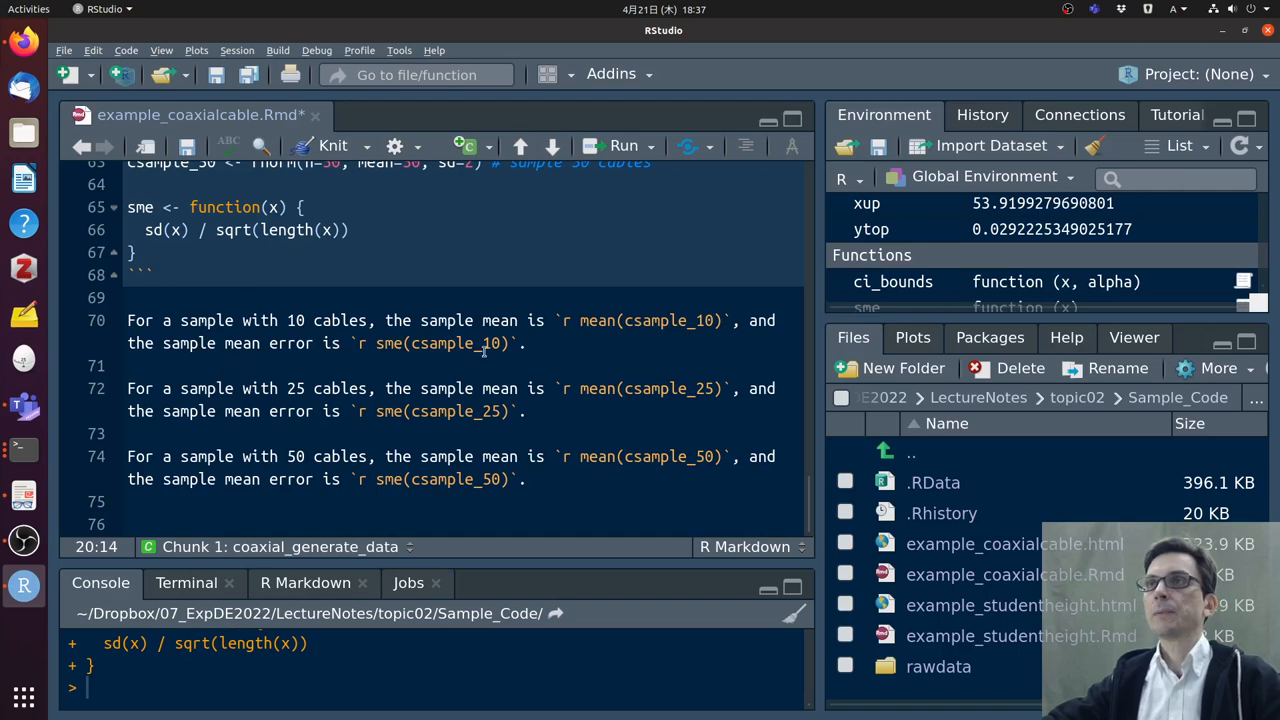
# Knit the notebook, review errors 0.766, 0.330 and 0.280, then close the preview
pyautogui.click(333, 146)
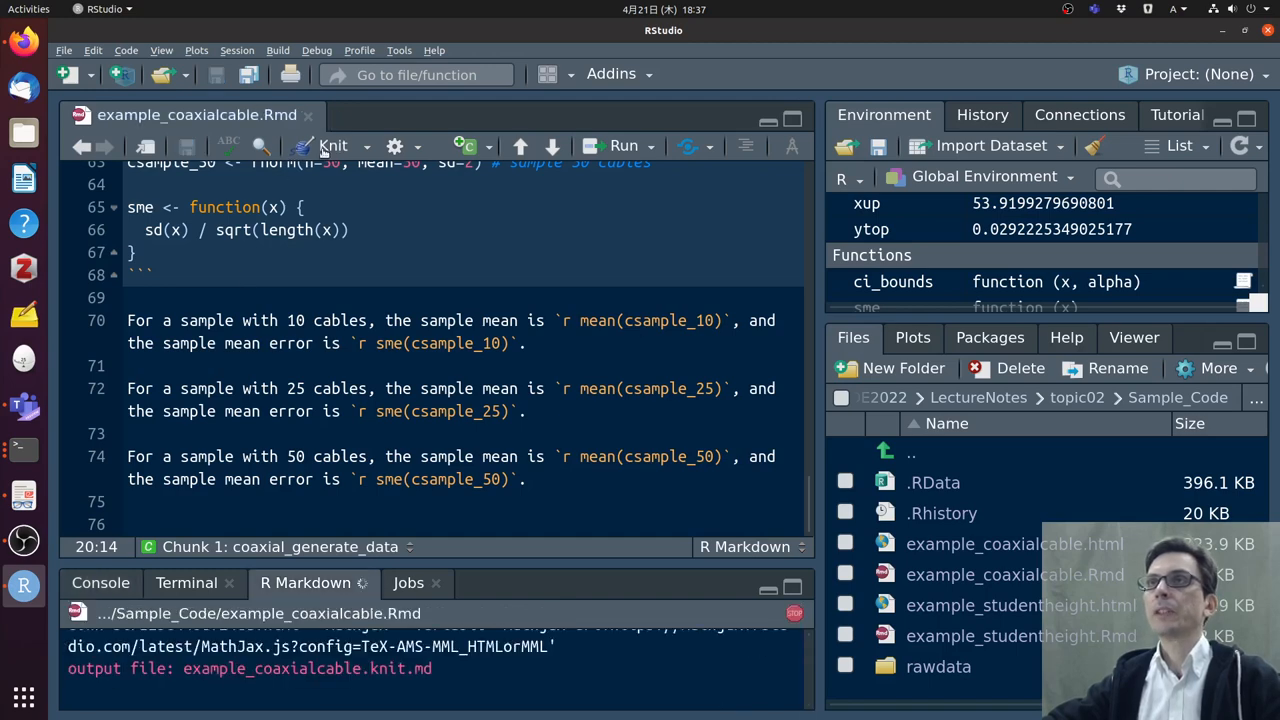
pyautogui.click(333, 146)
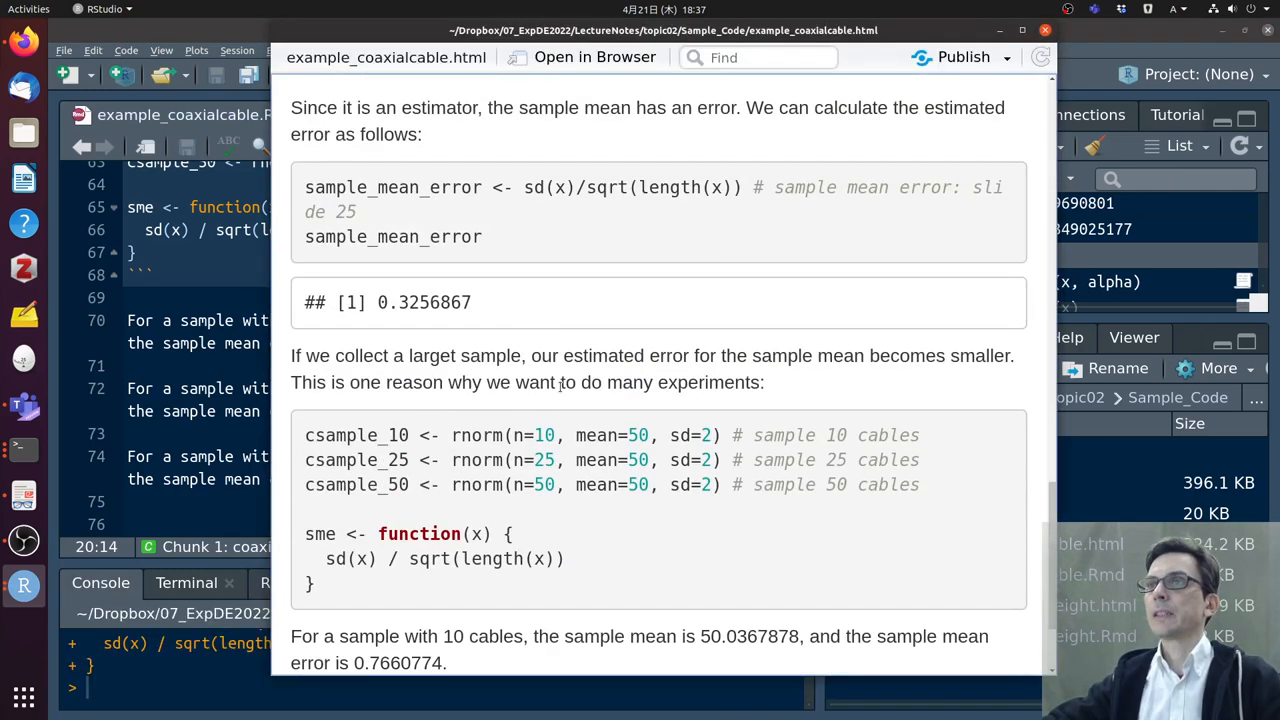
pyautogui.scroll(-3)
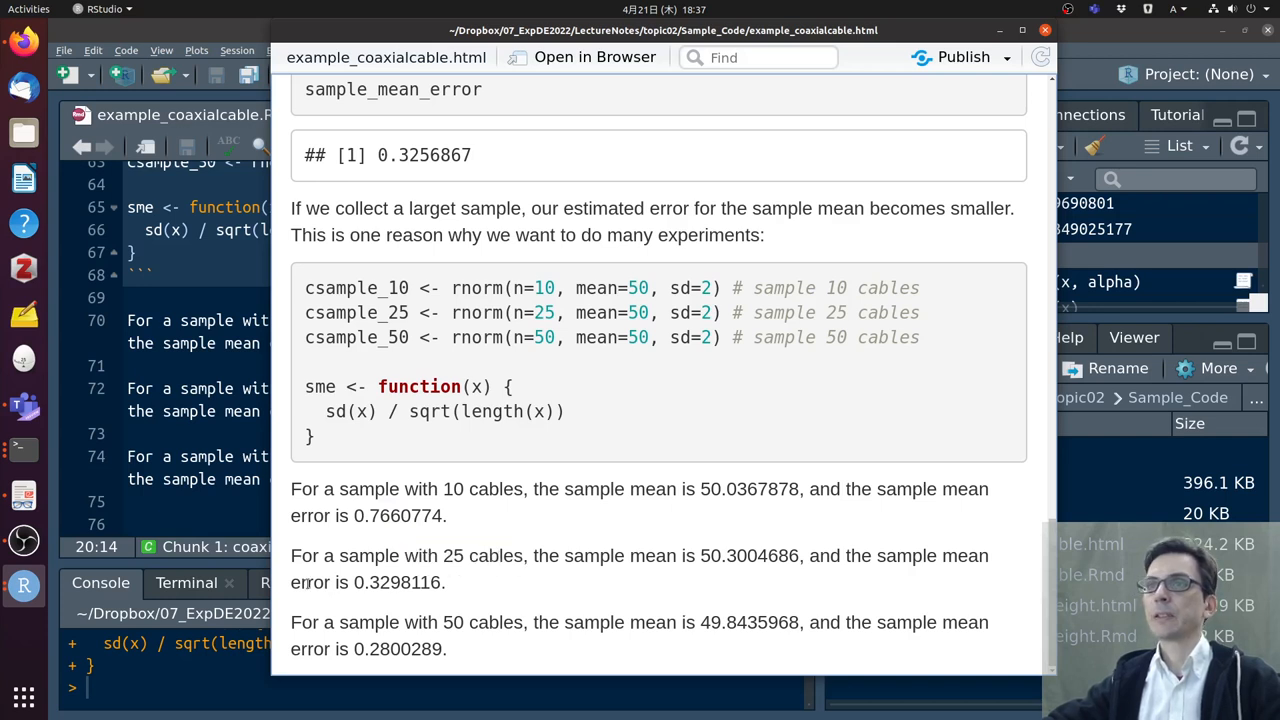
pyautogui.moveTo(468, 622); pyautogui.dragTo(365, 649)
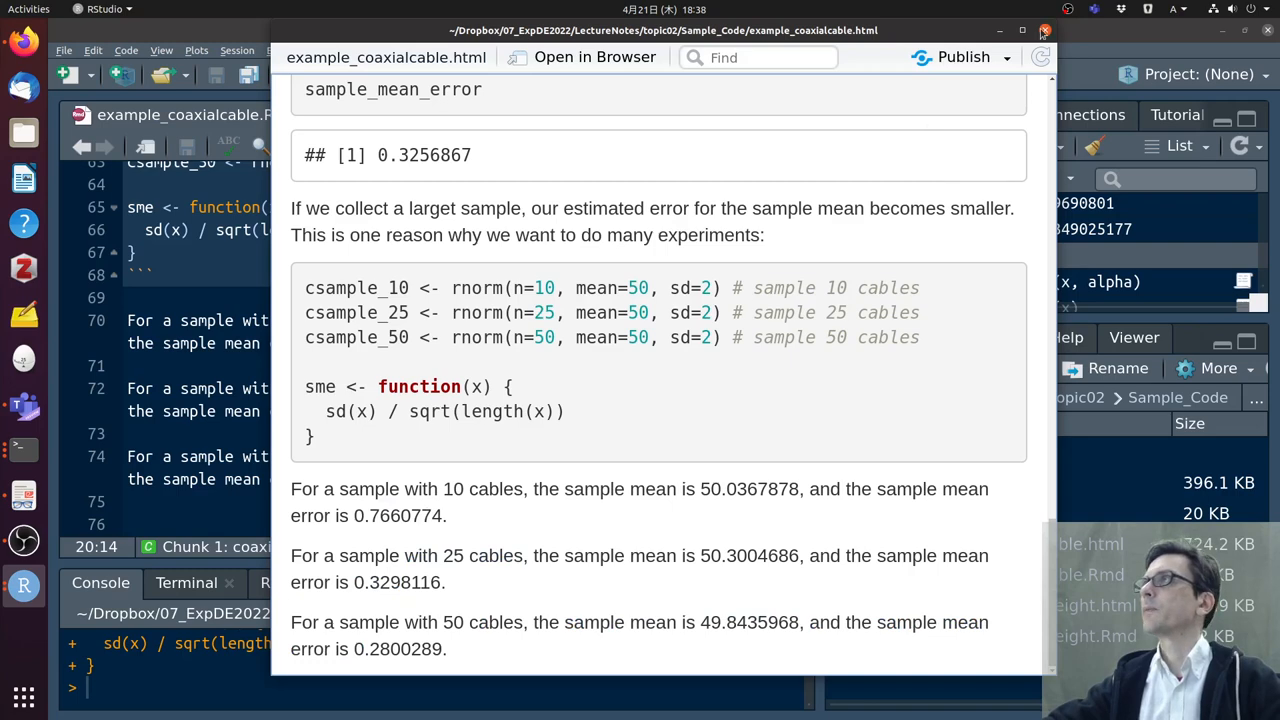
pyautogui.click(1045, 30)
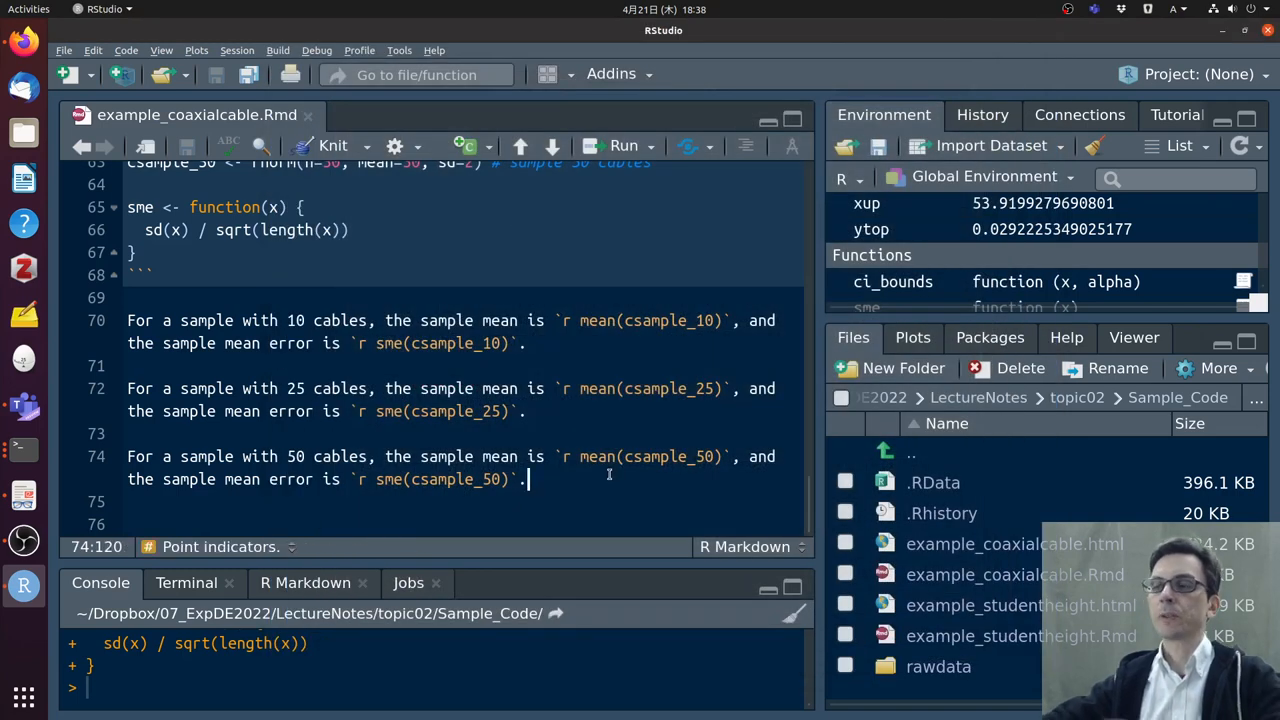
# Add a TODO heading at the end of the notebook
pyautogui.write('% T')
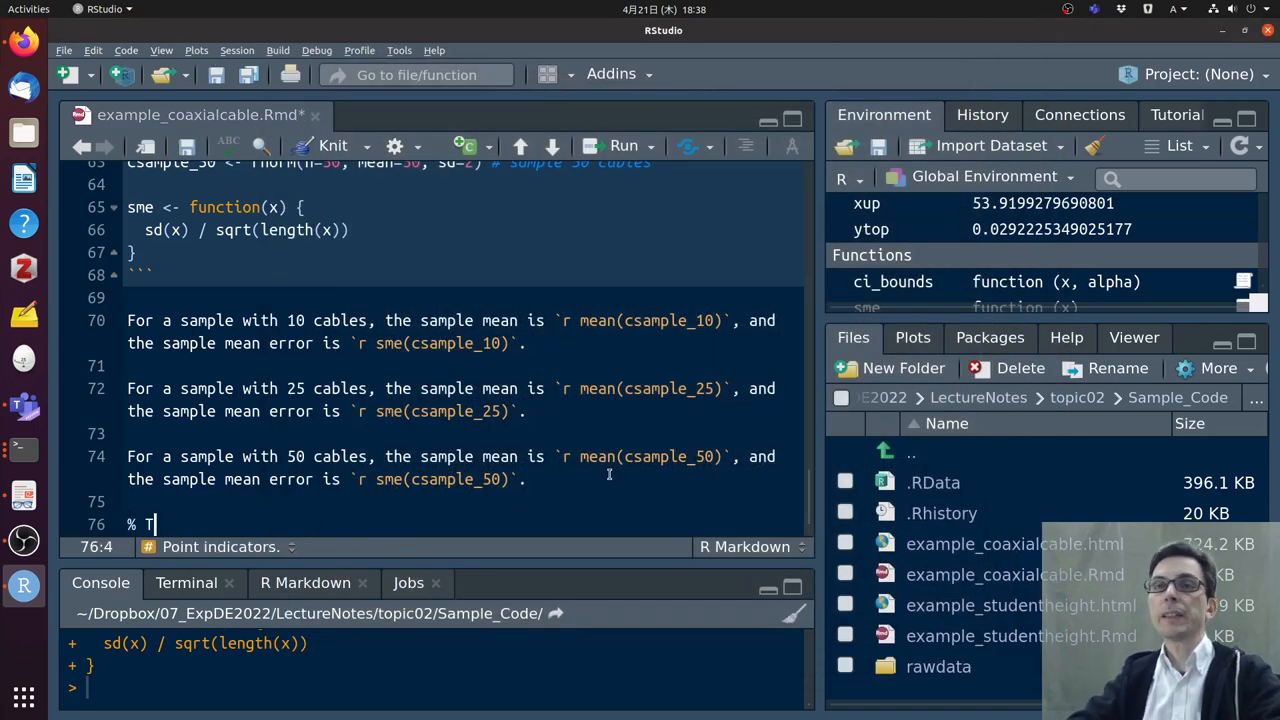
pyautogui.write('ODO')
pyautogui.write('$')
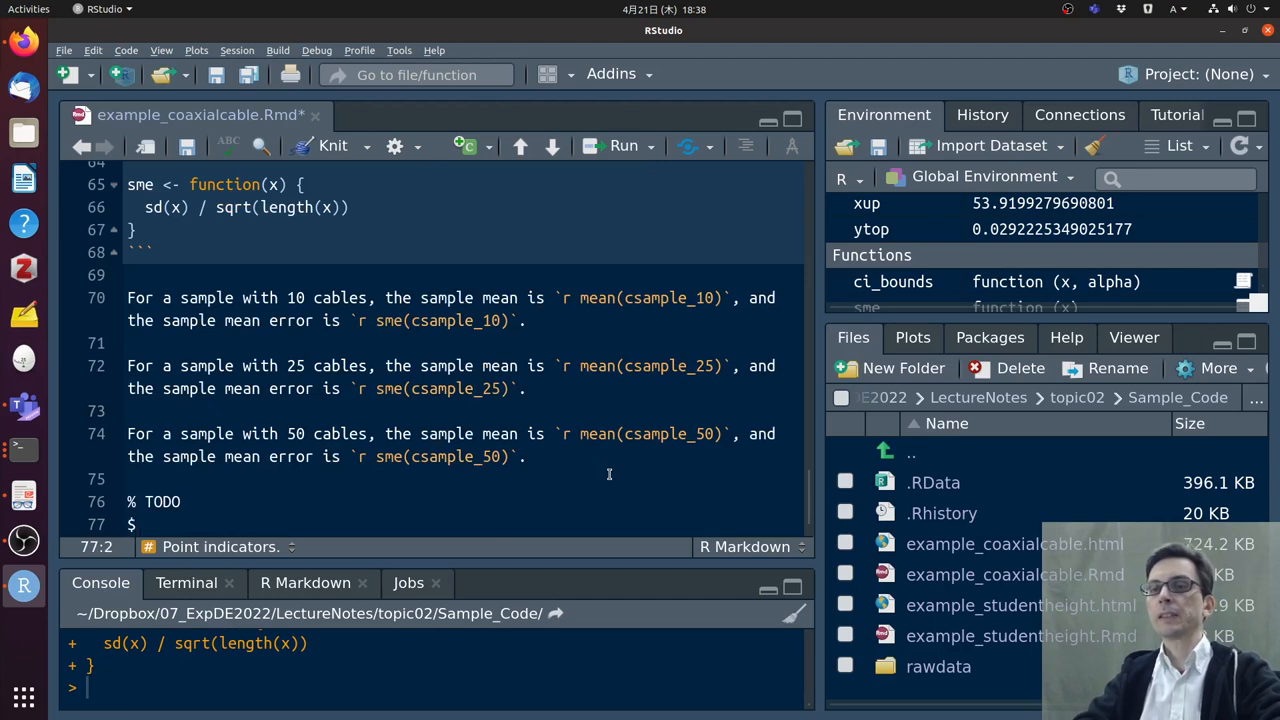
pyautogui.write('%')
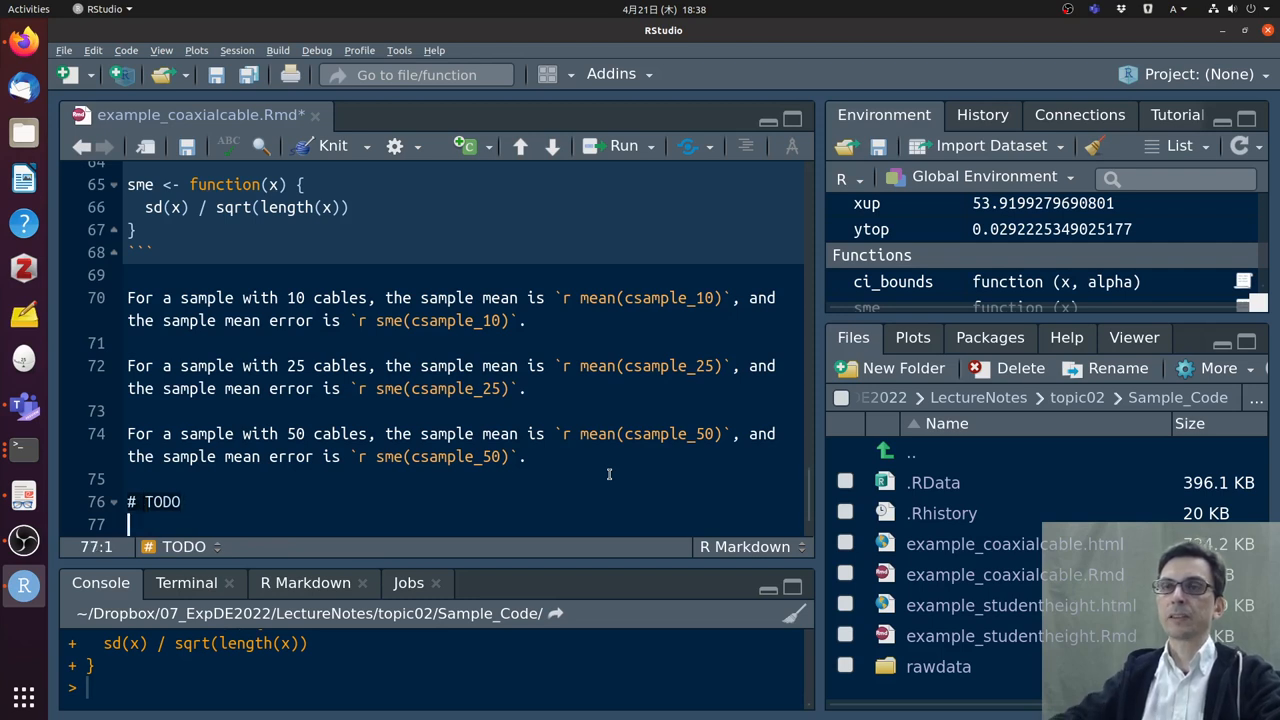
# Add a bullet asking for a function showing the average is an unbiased estimator
pyautogui.write('-')
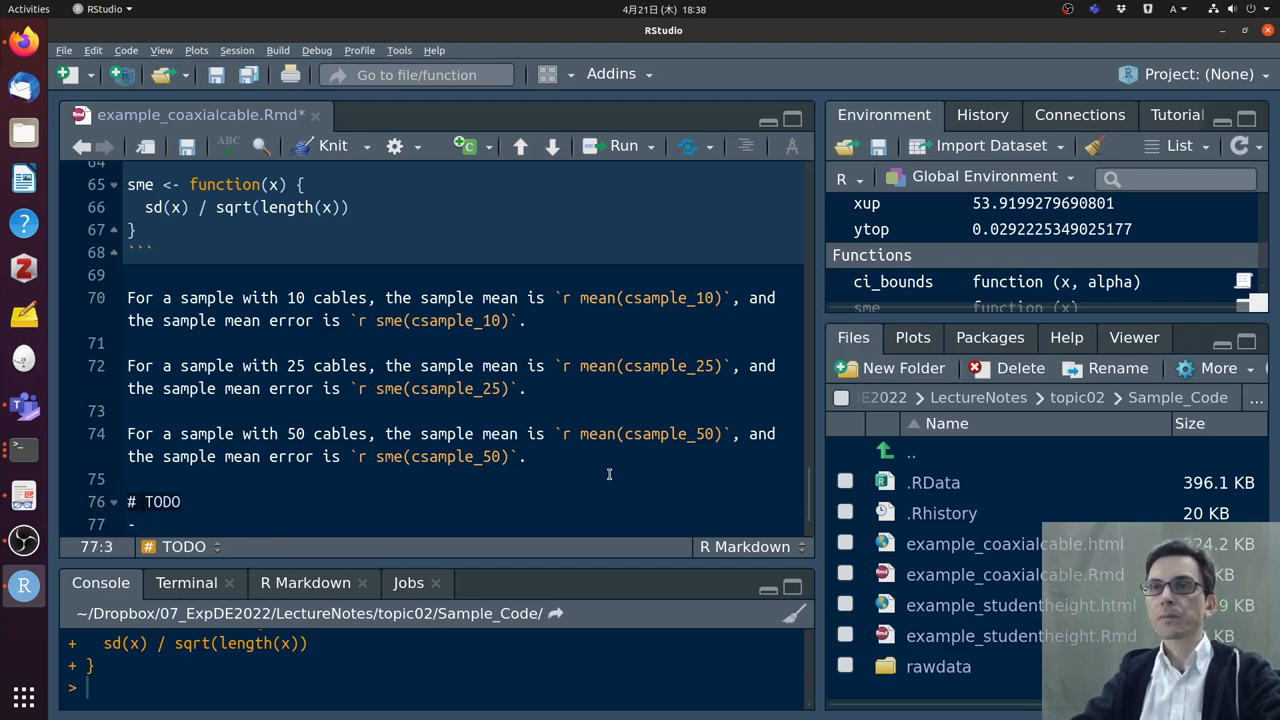
pyautogui.write('W')
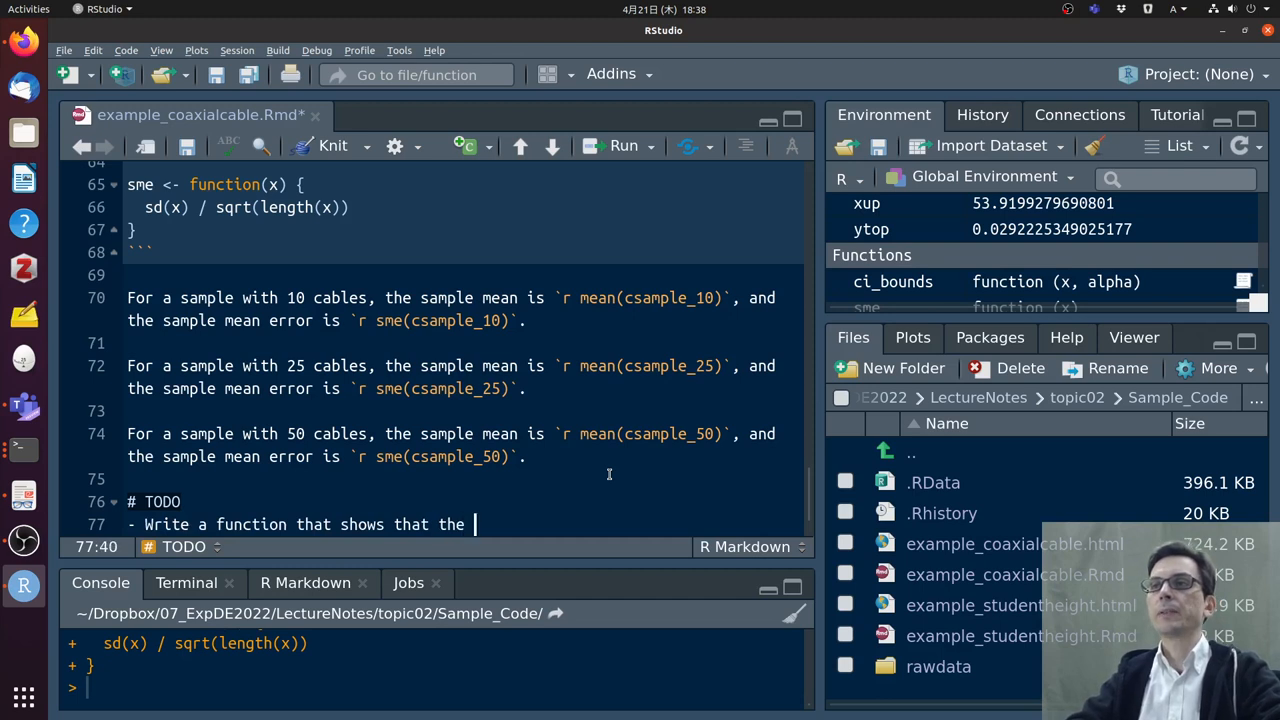
pyautogui.write('average is a')
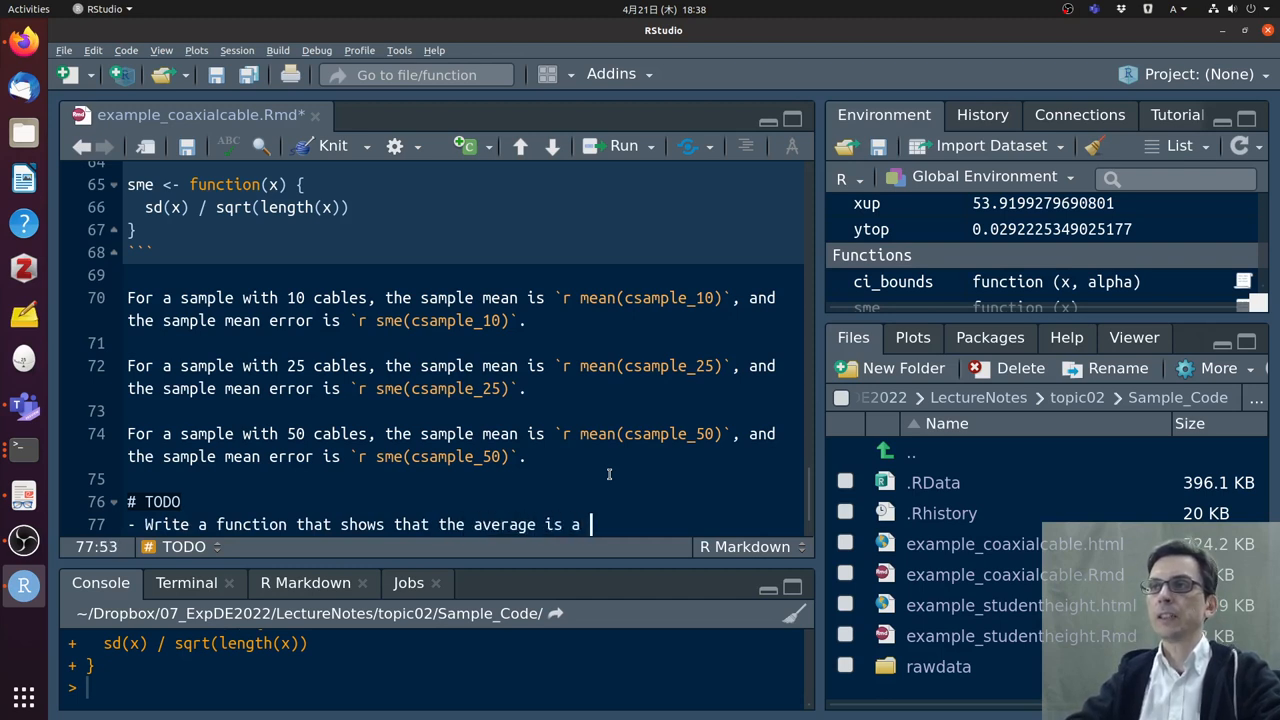
pyautogui.write('unb')
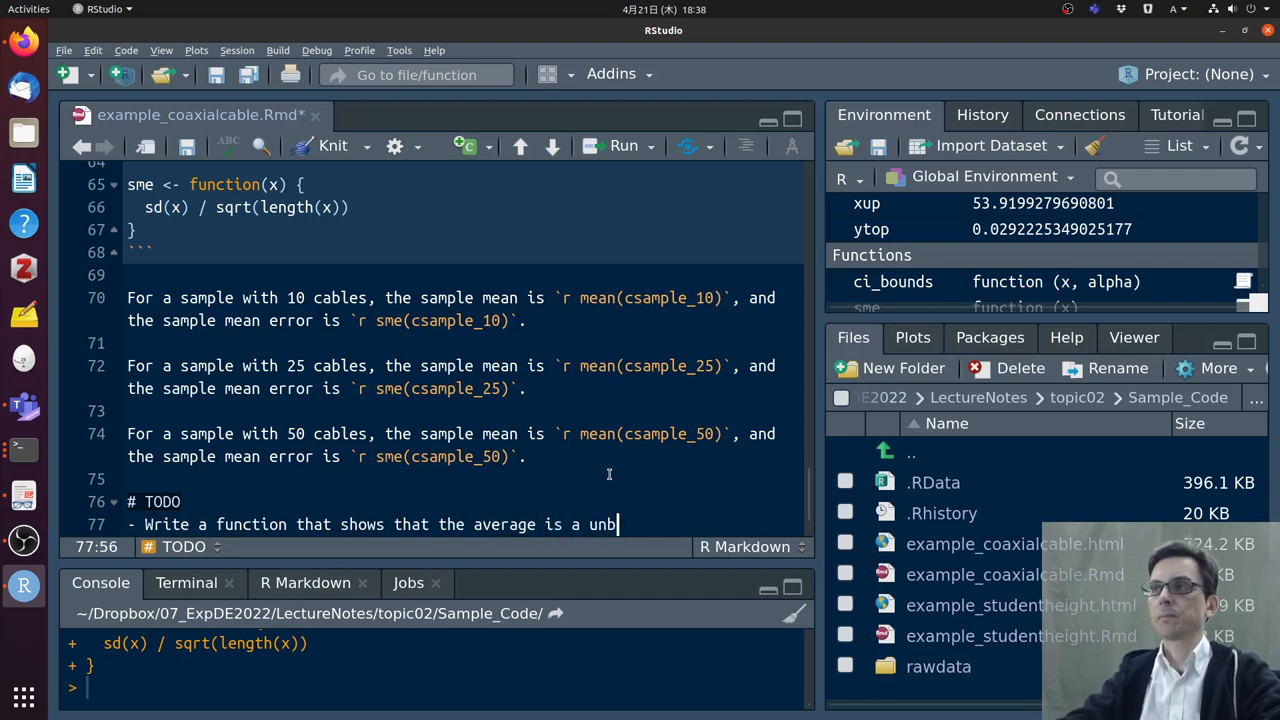
pyautogui.write('iased estimator (it counts the numbe')
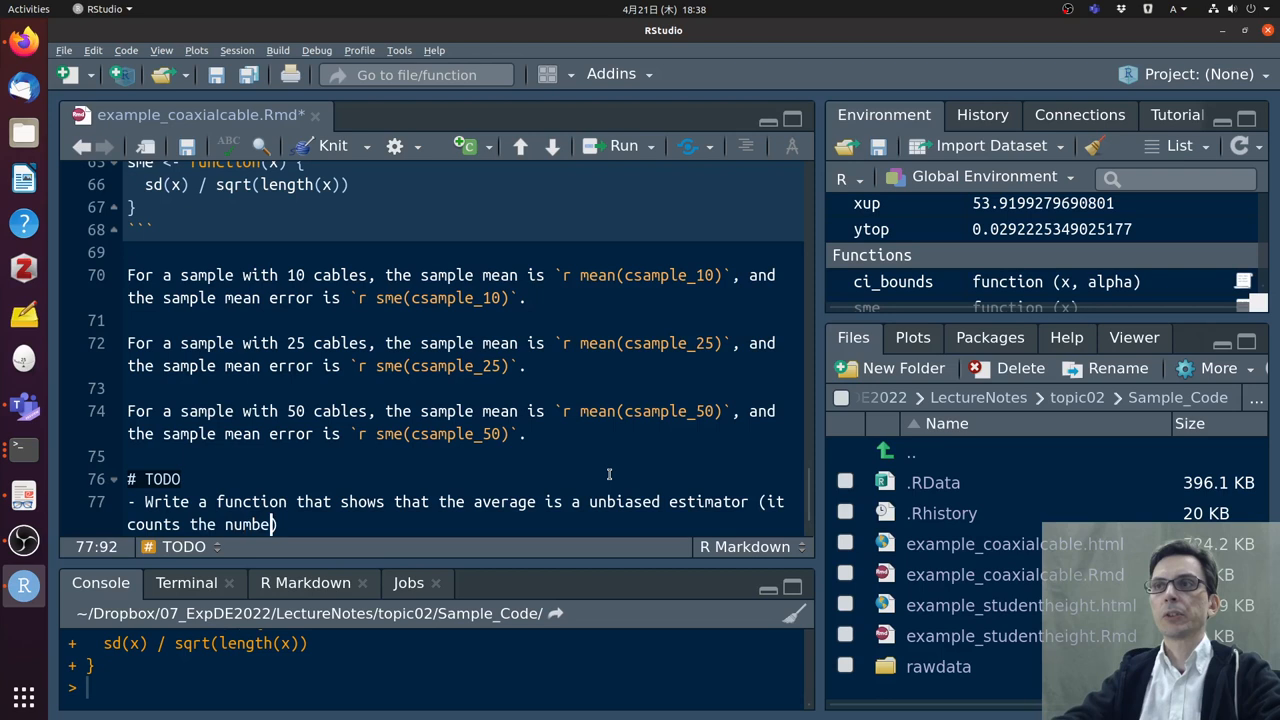
pyautogui.write('of')
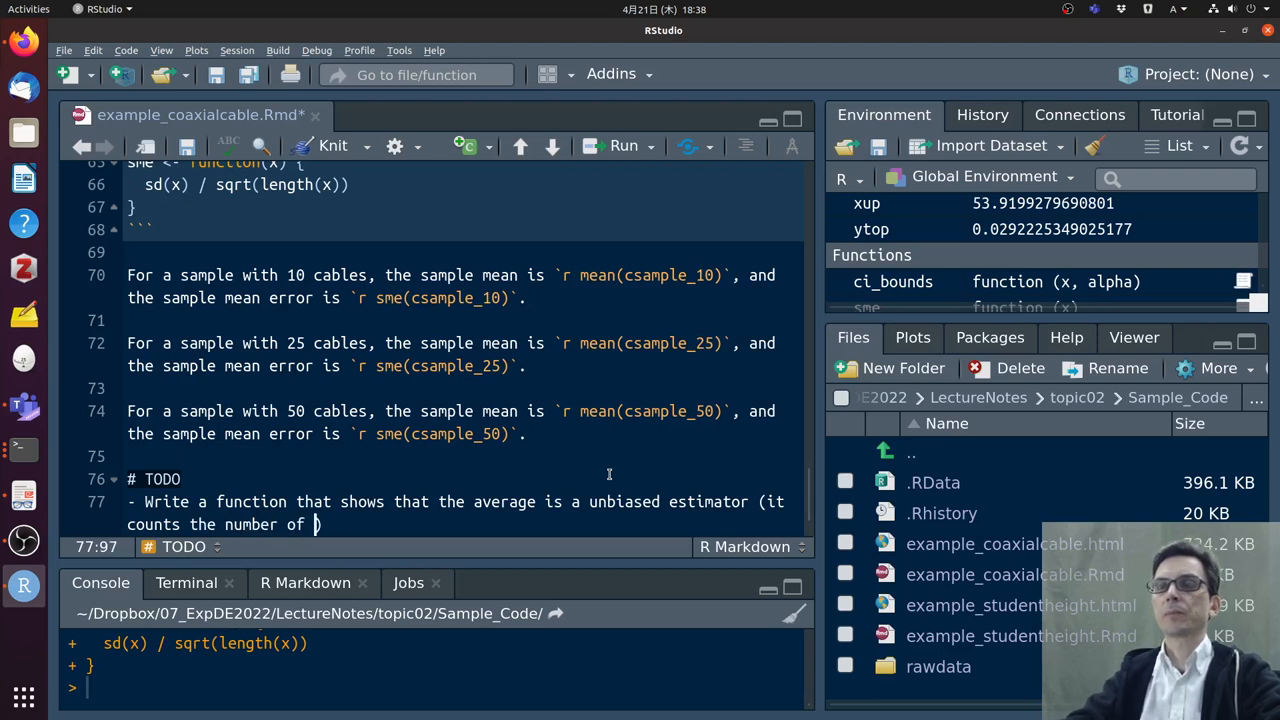
pyautogui.write('times that the average')
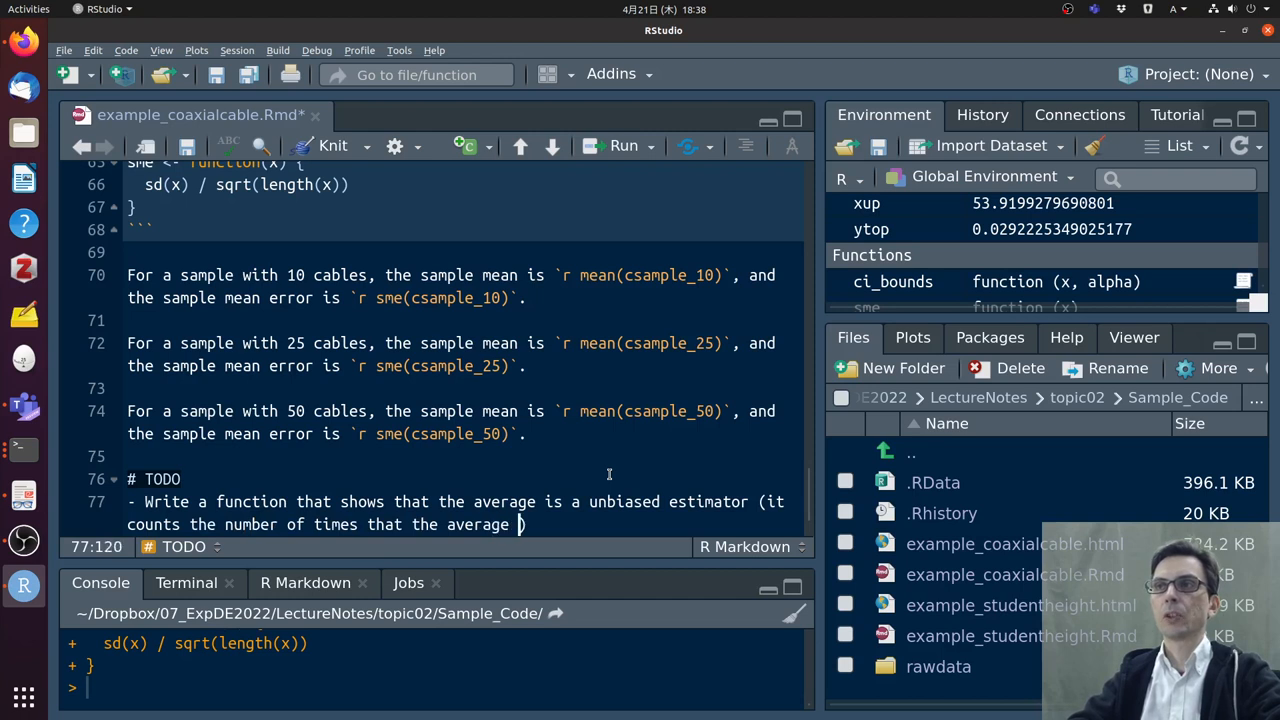
pyautogui.write('overestimates and underestimates,')
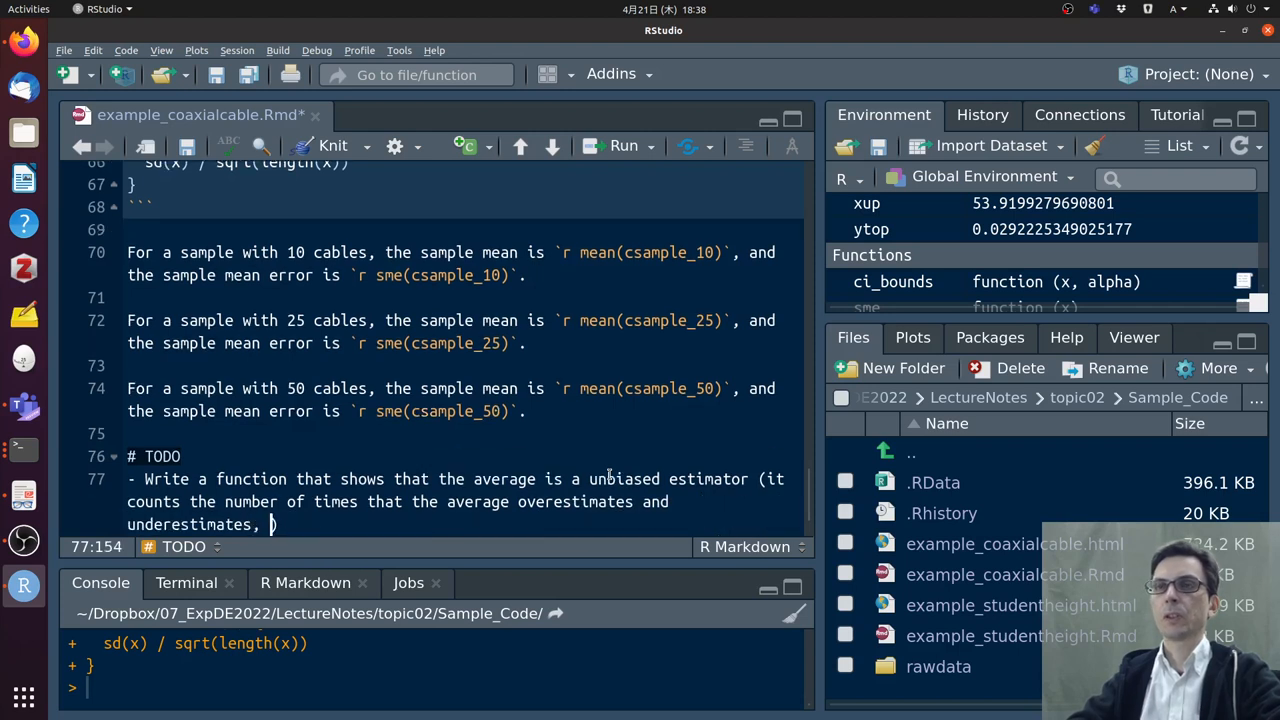
pyautogui.write('and maybe the ma')
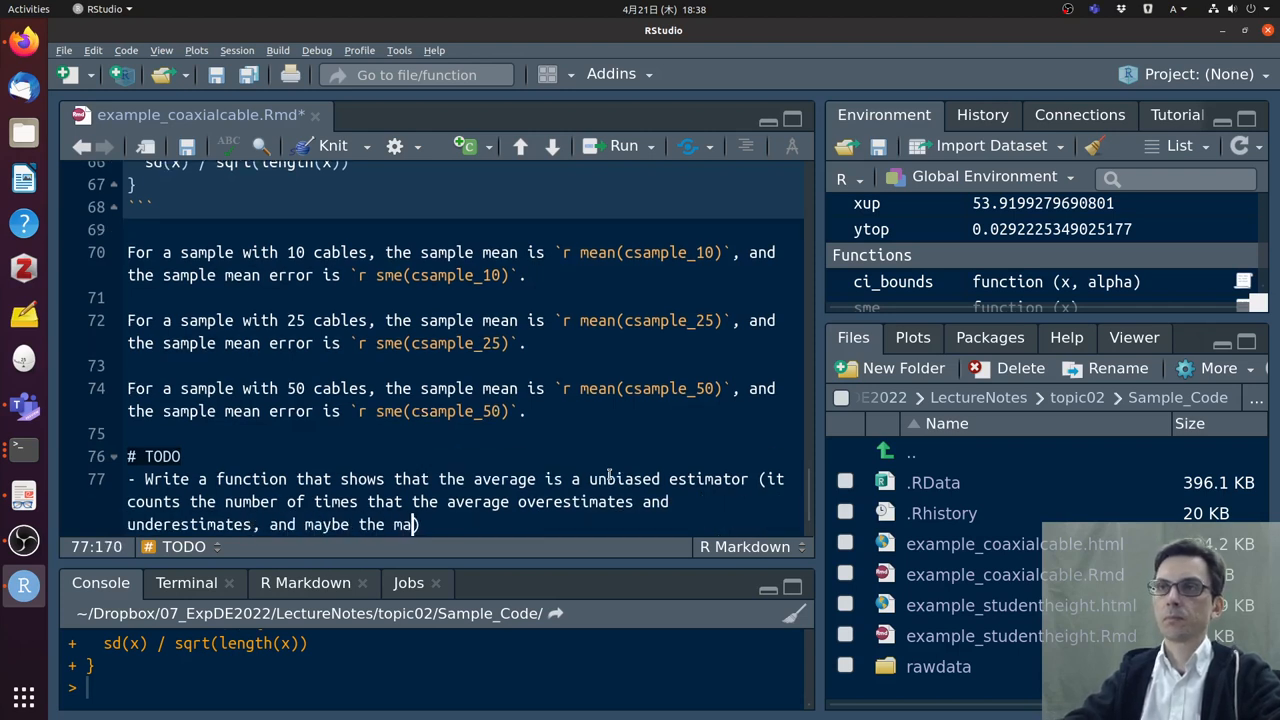
pyautogui.write('gnitude as well')
pyautogui.write('^-')
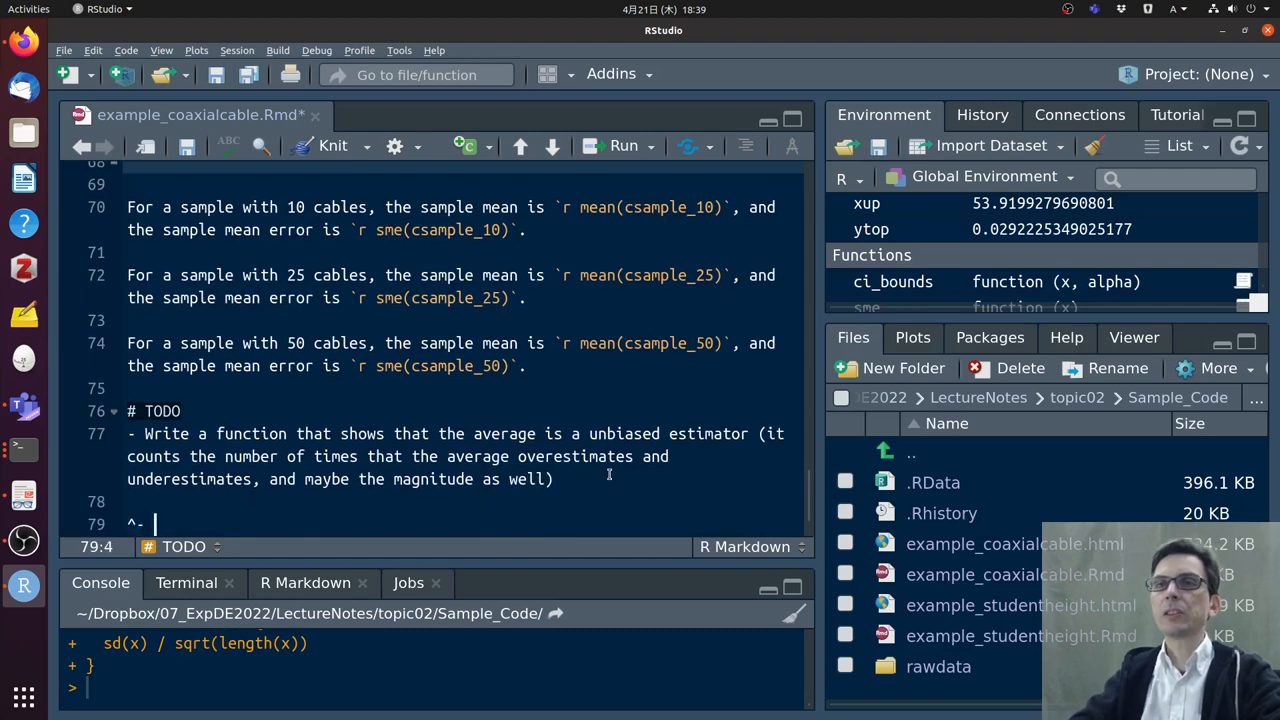
# Add a TODO bullet on plotting sample error versus sample size and diminishing returns
pyautogui.write('Write a functi')
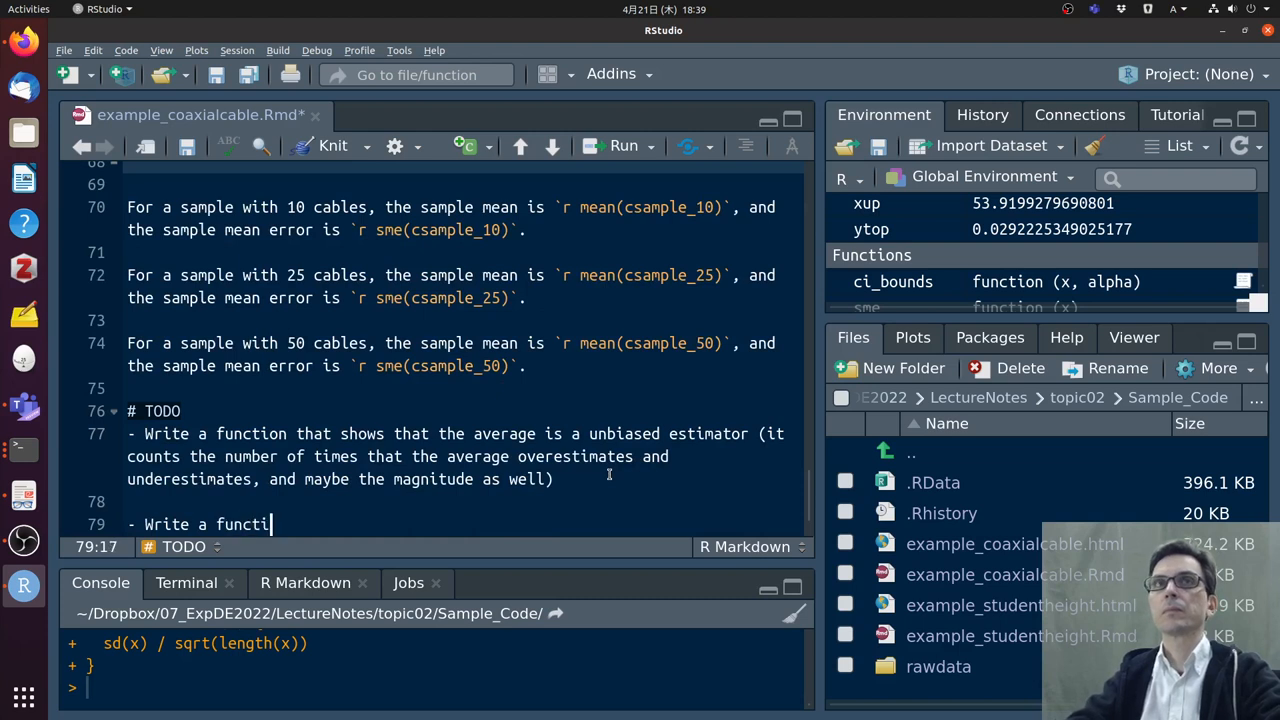
pyautogui.write('on that')
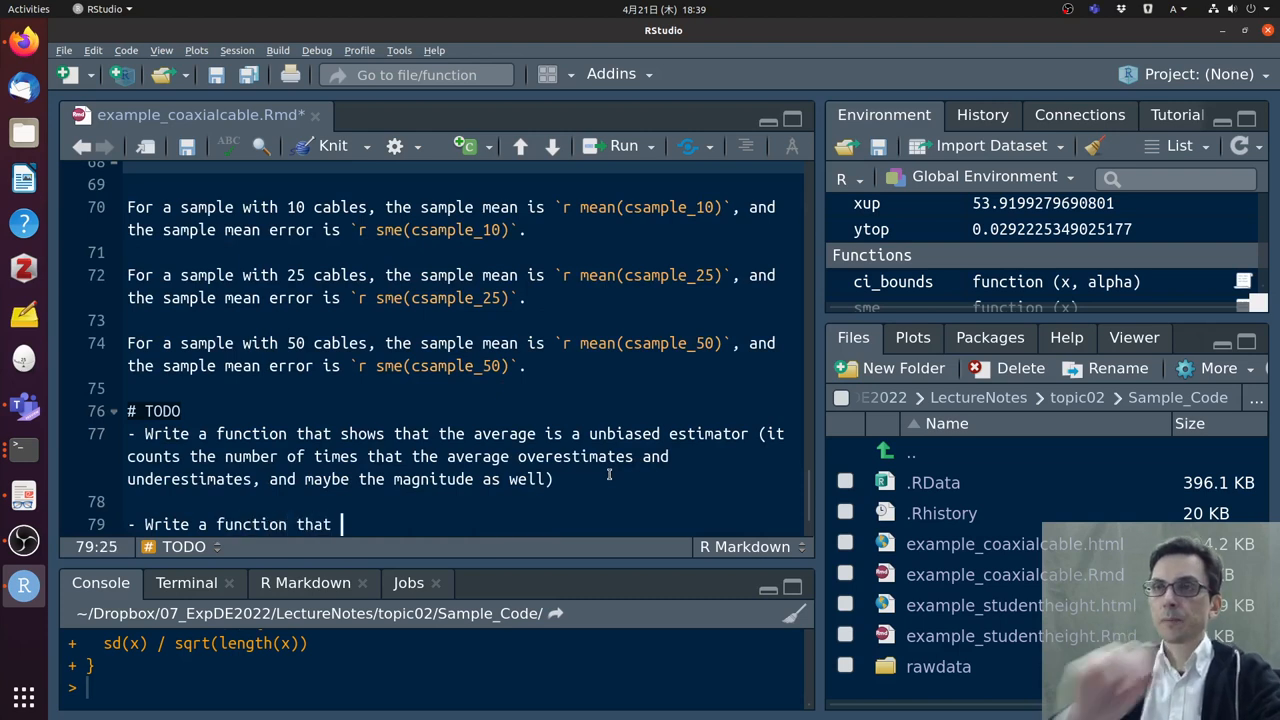
pyautogui.write('plots how the s')
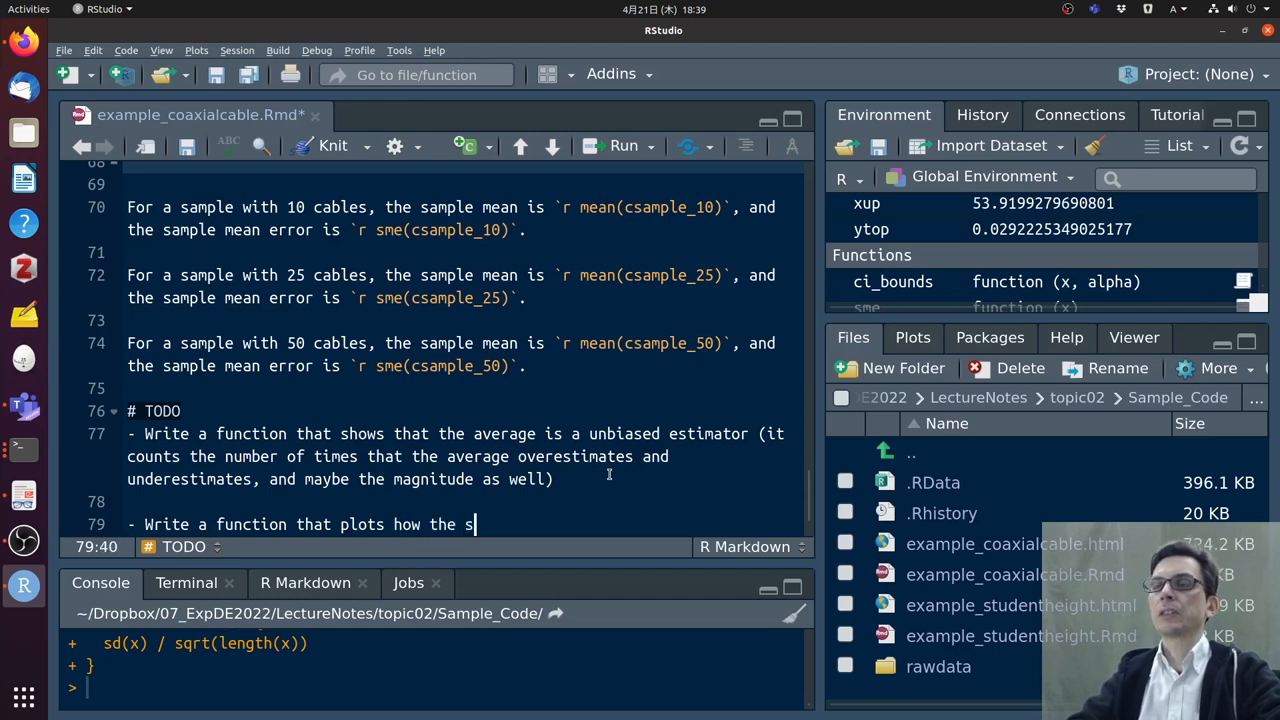
pyautogui.write('ample error')
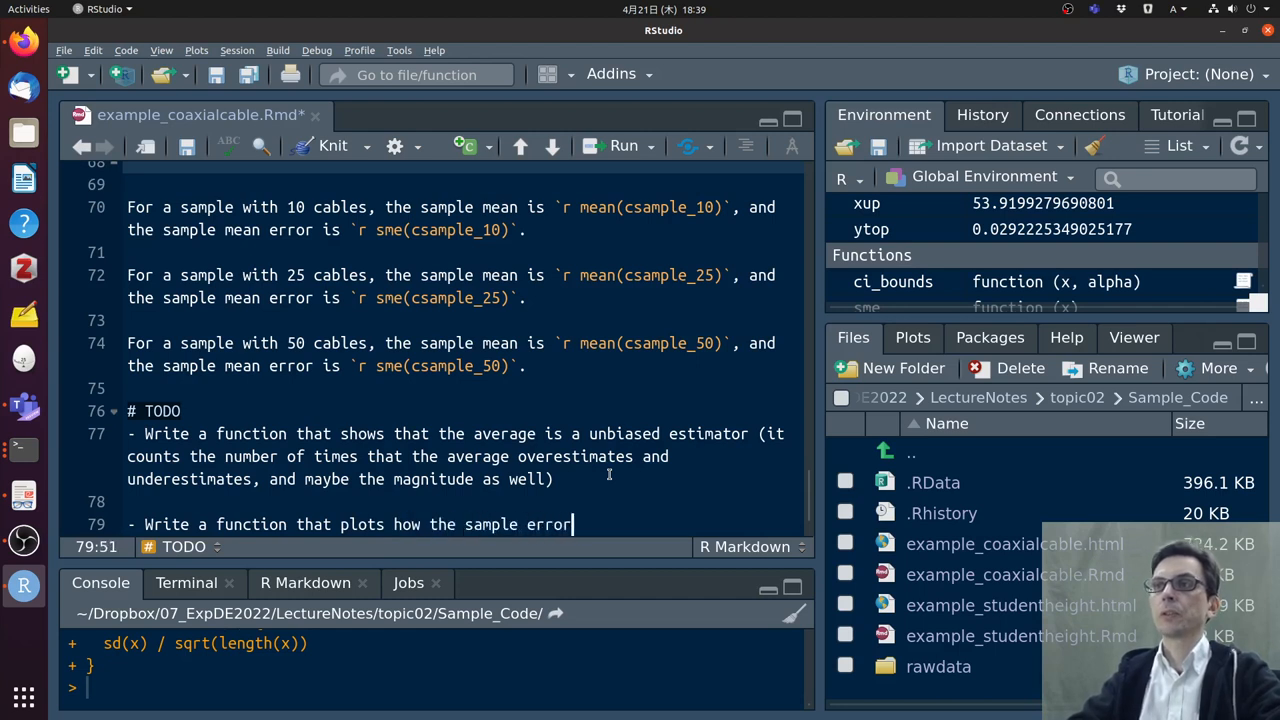
pyautogui.write('decreases as')
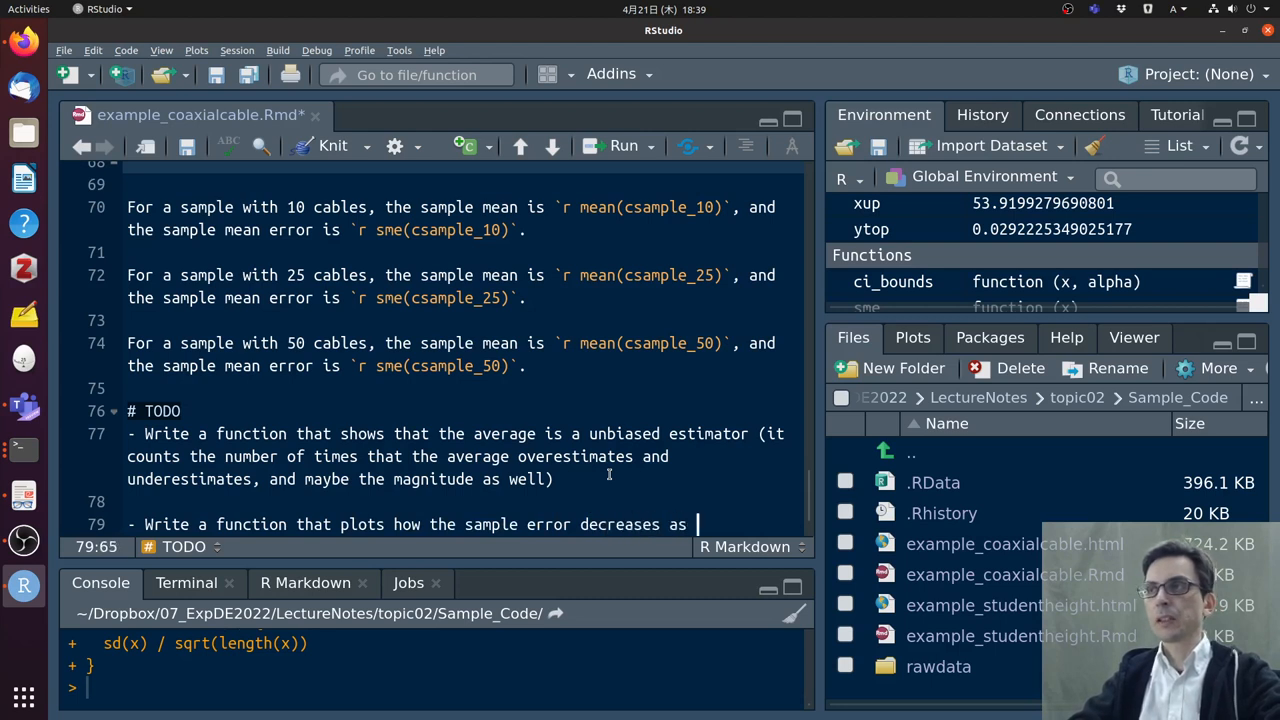
pyautogui.write('the sample size increases (this would in')
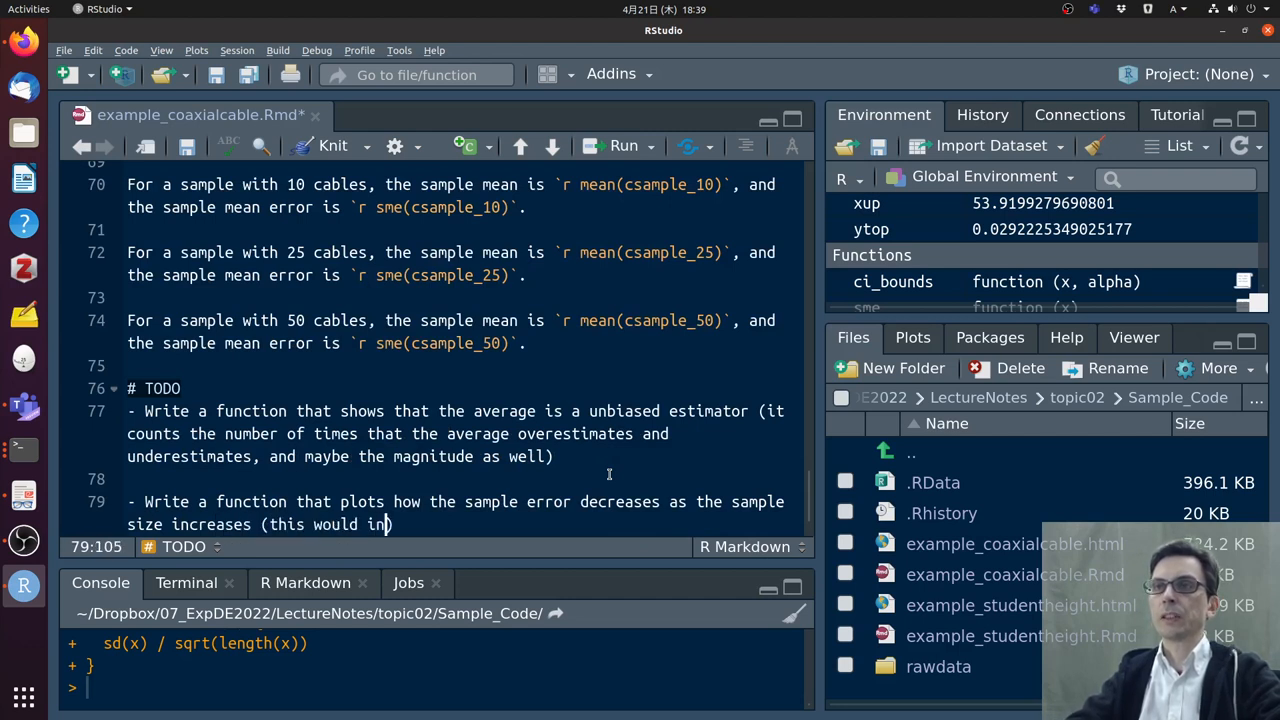
pyautogui.write('dicate the rate of')
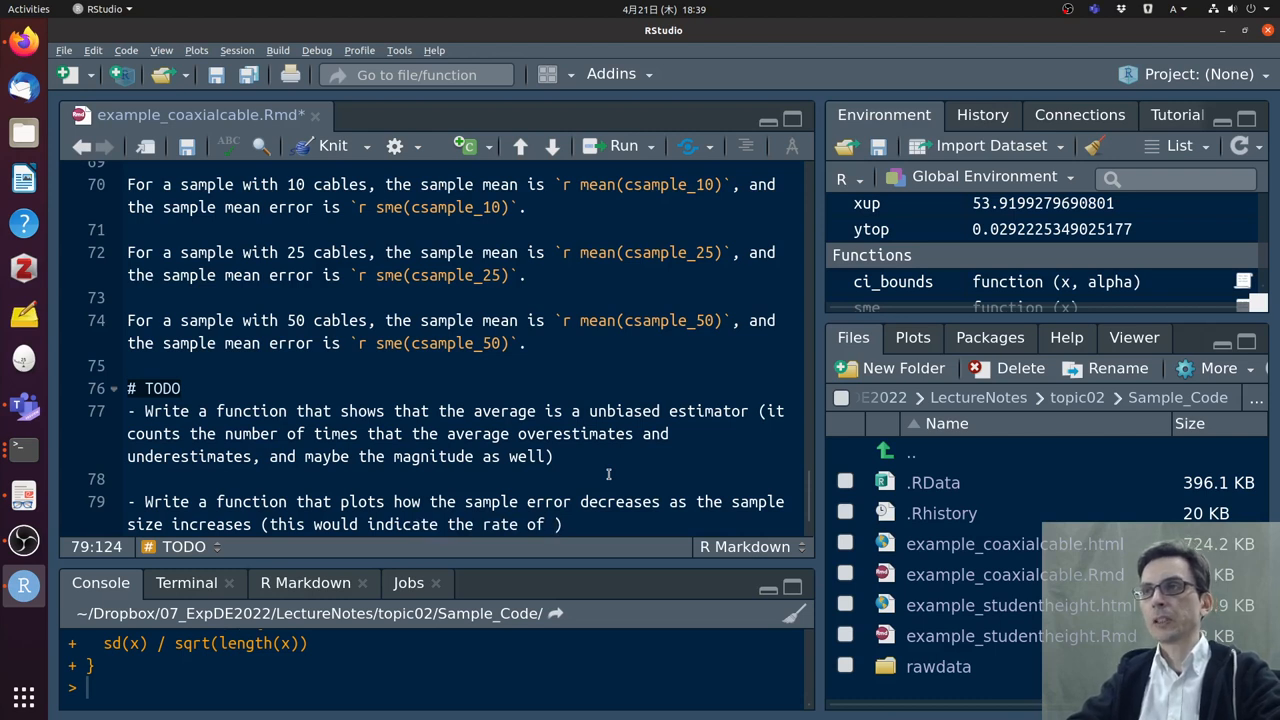
pyautogui.write('re')
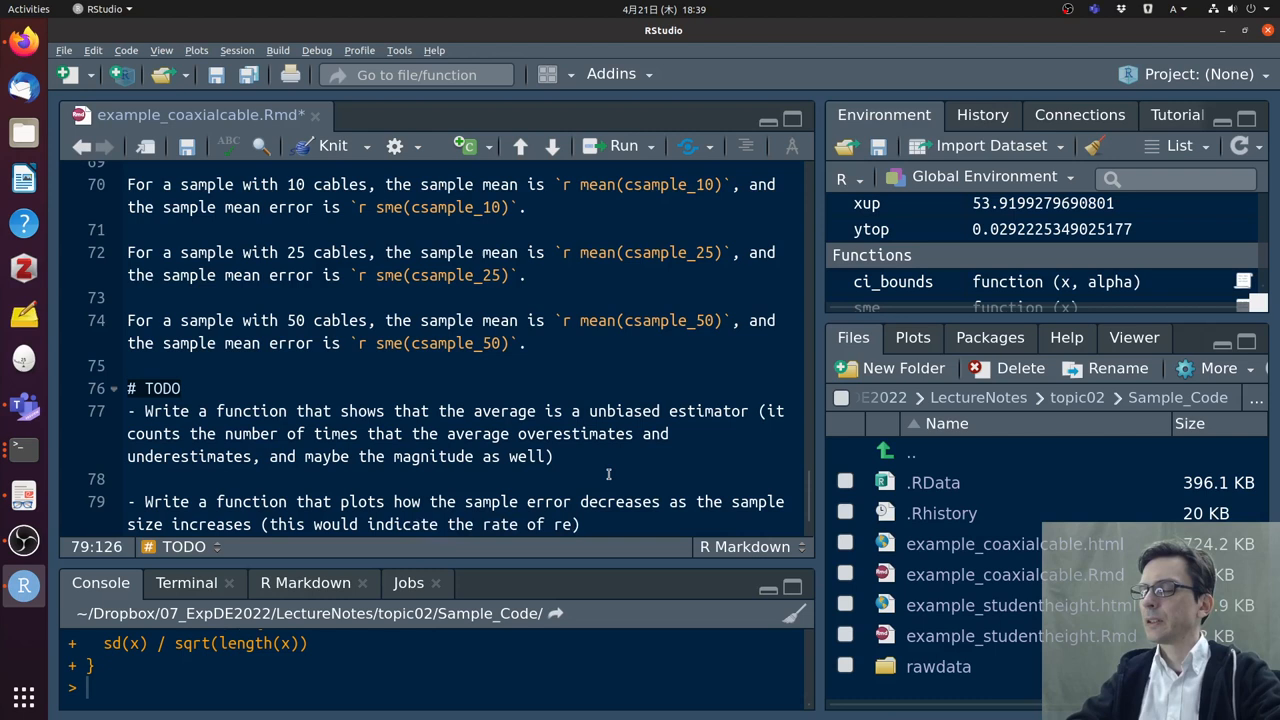
pyautogui.write('dimi')
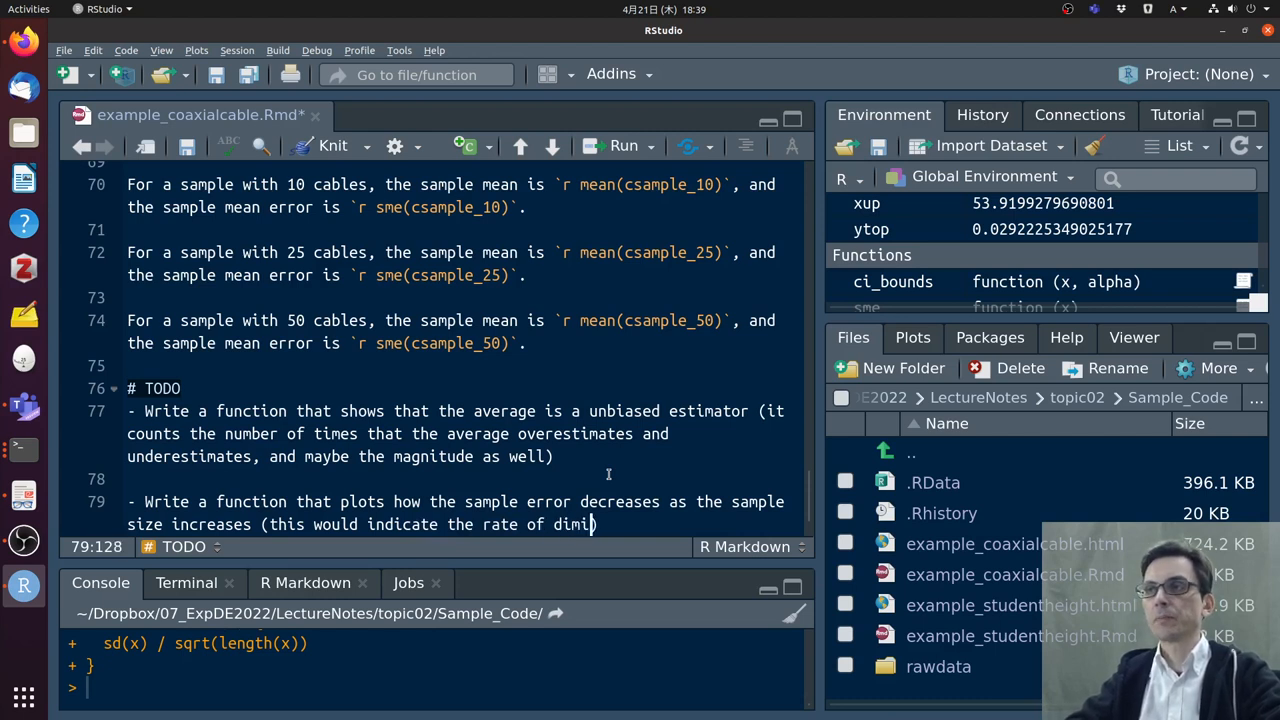
pyautogui.write('ishing returns)')
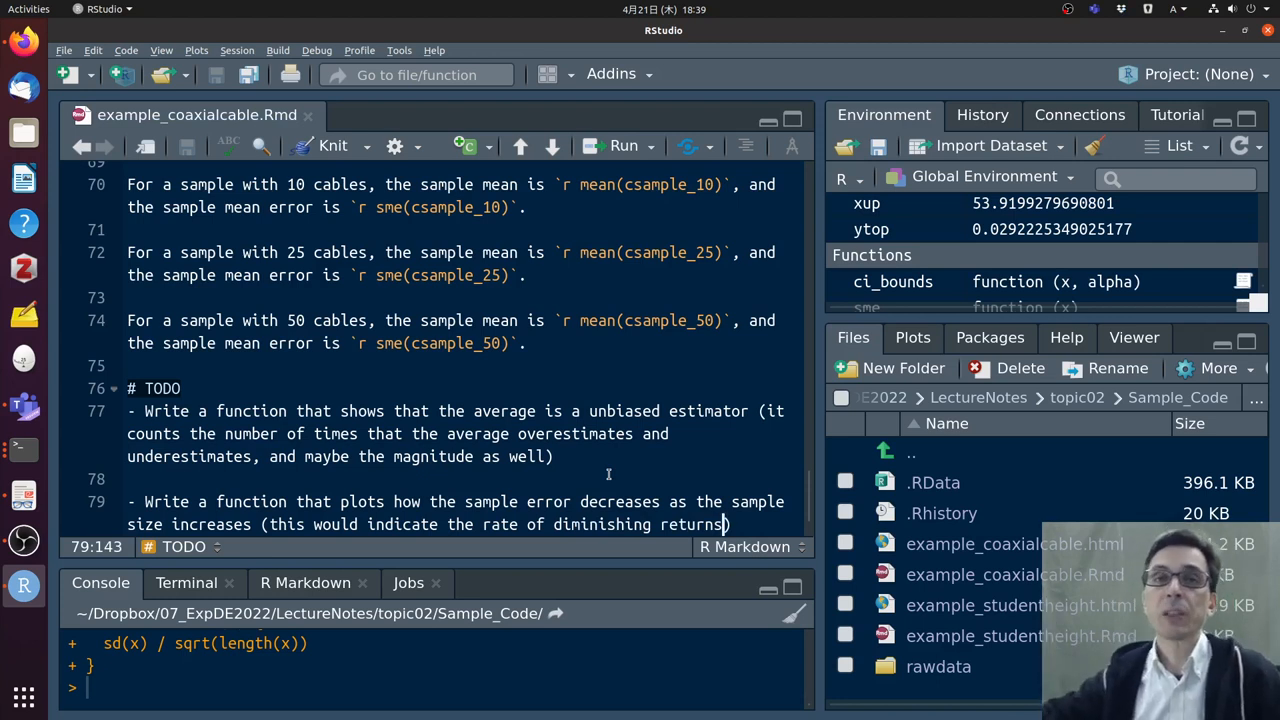
pyautogui.moveTo(685, 427)
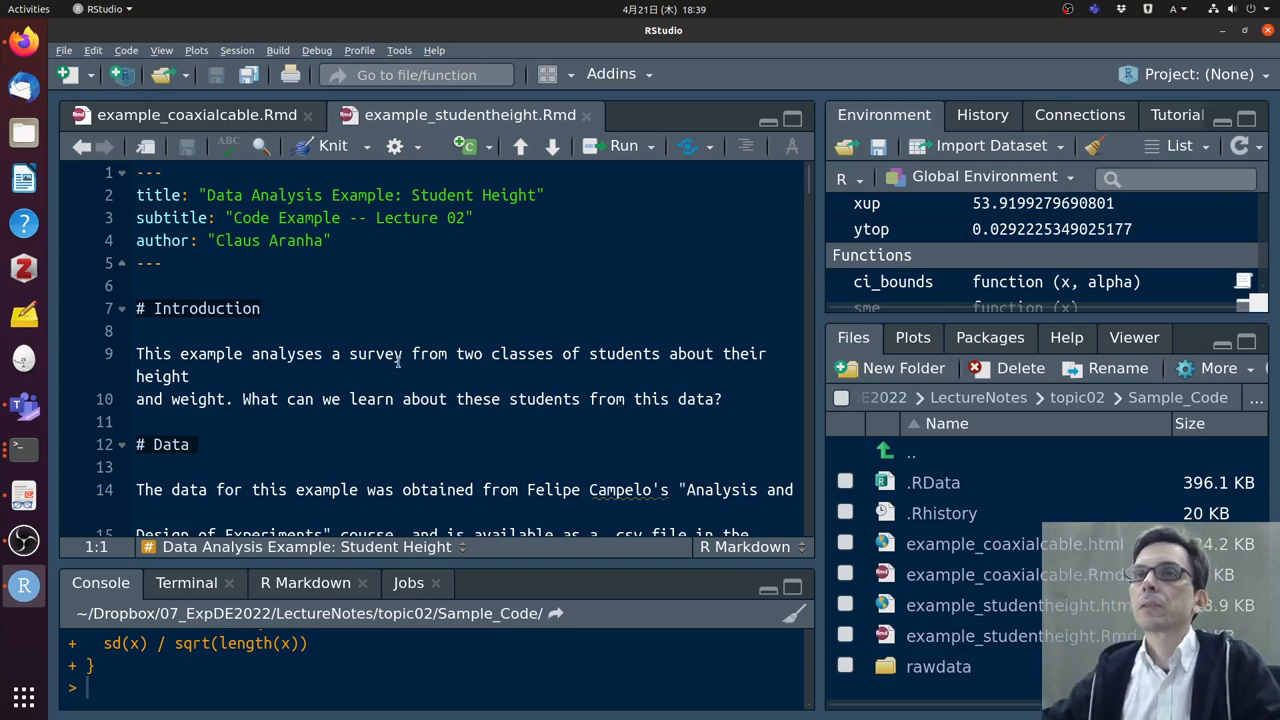
# Scroll to the Data section and open the rawdata folder showing student_data.csv
pyautogui.scroll(-3)
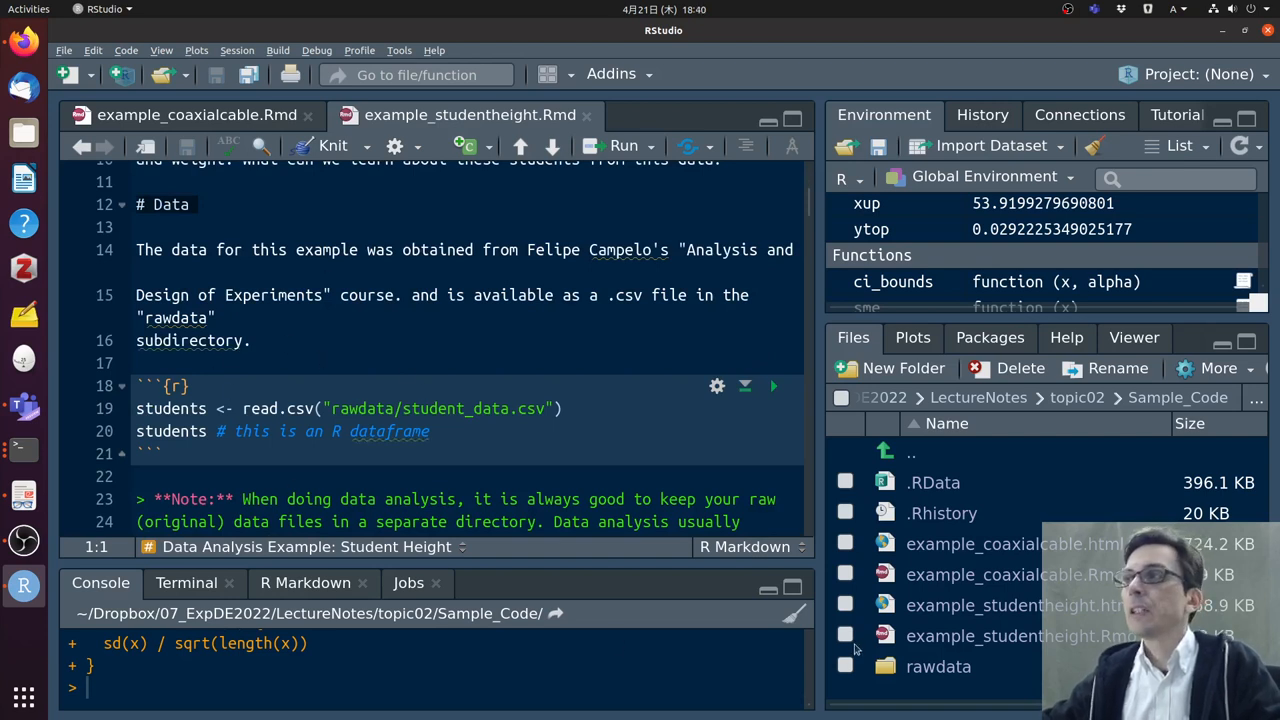
pyautogui.moveTo(938, 666)
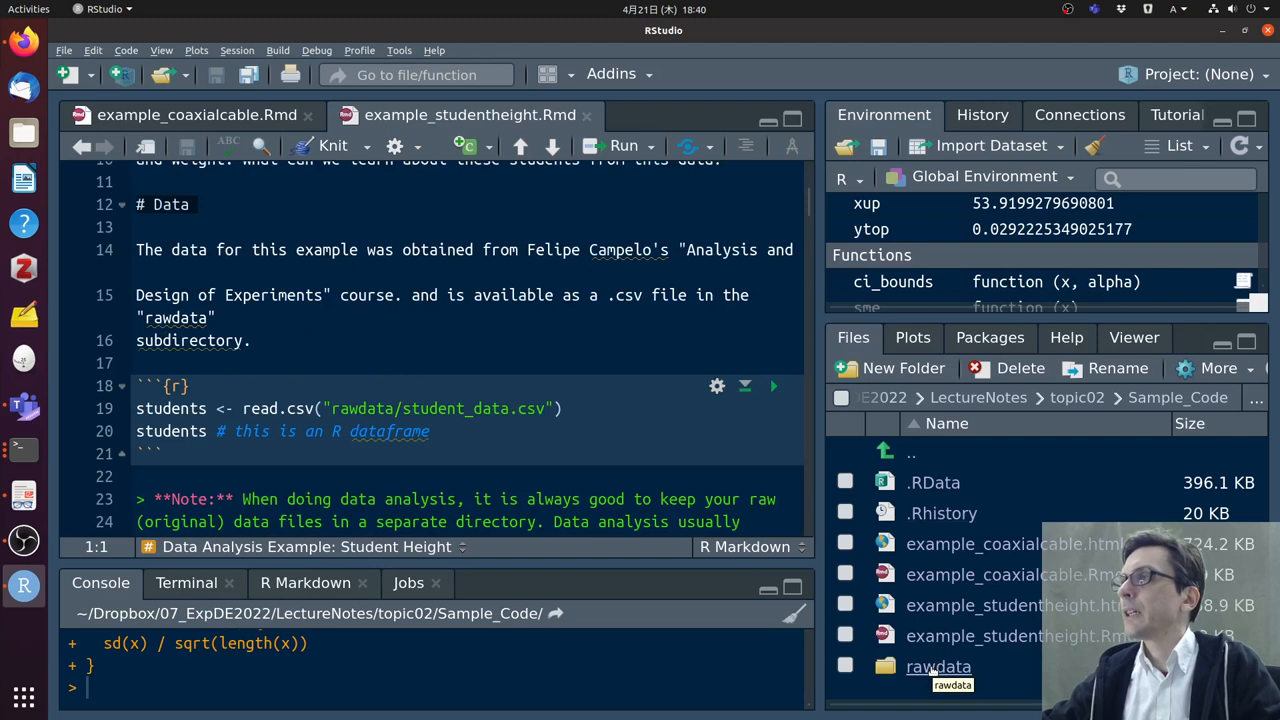
pyautogui.doubleClick(938, 666)
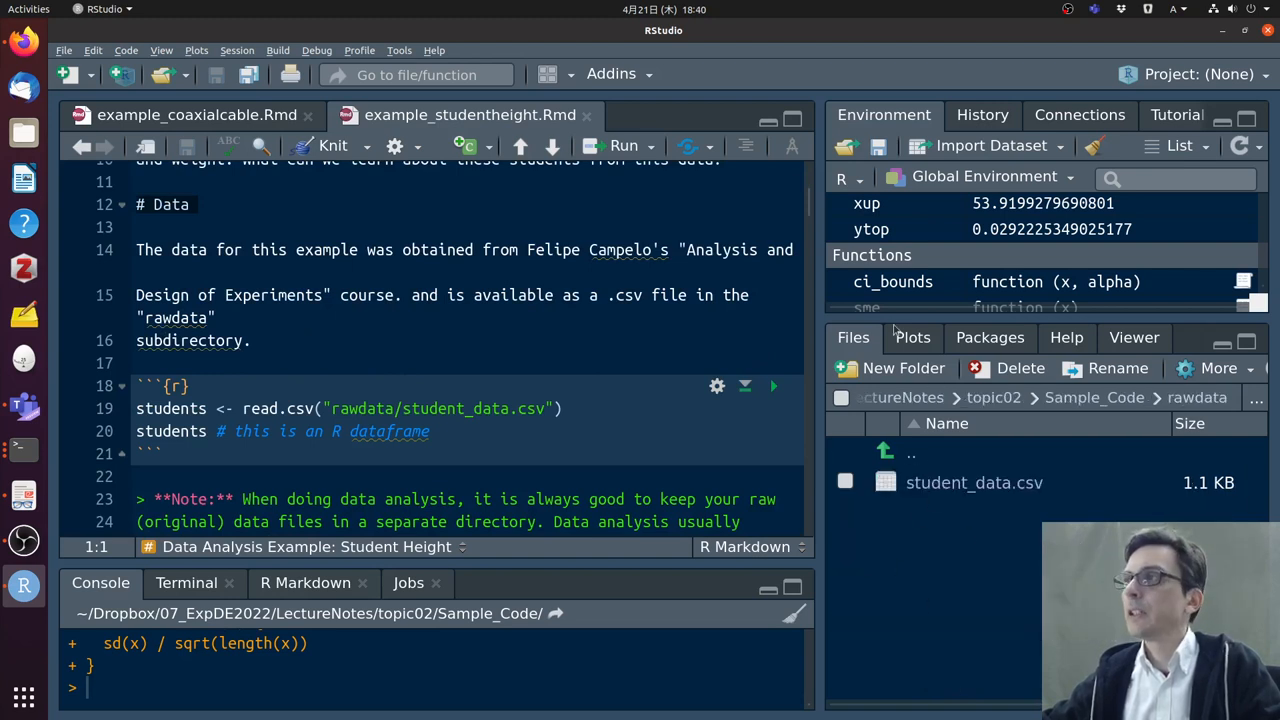
# View student_data.csv's ID, Course, Gender, Height and Weight columns, then return to example_studentheight.Rmd
pyautogui.rightClick(973, 483)
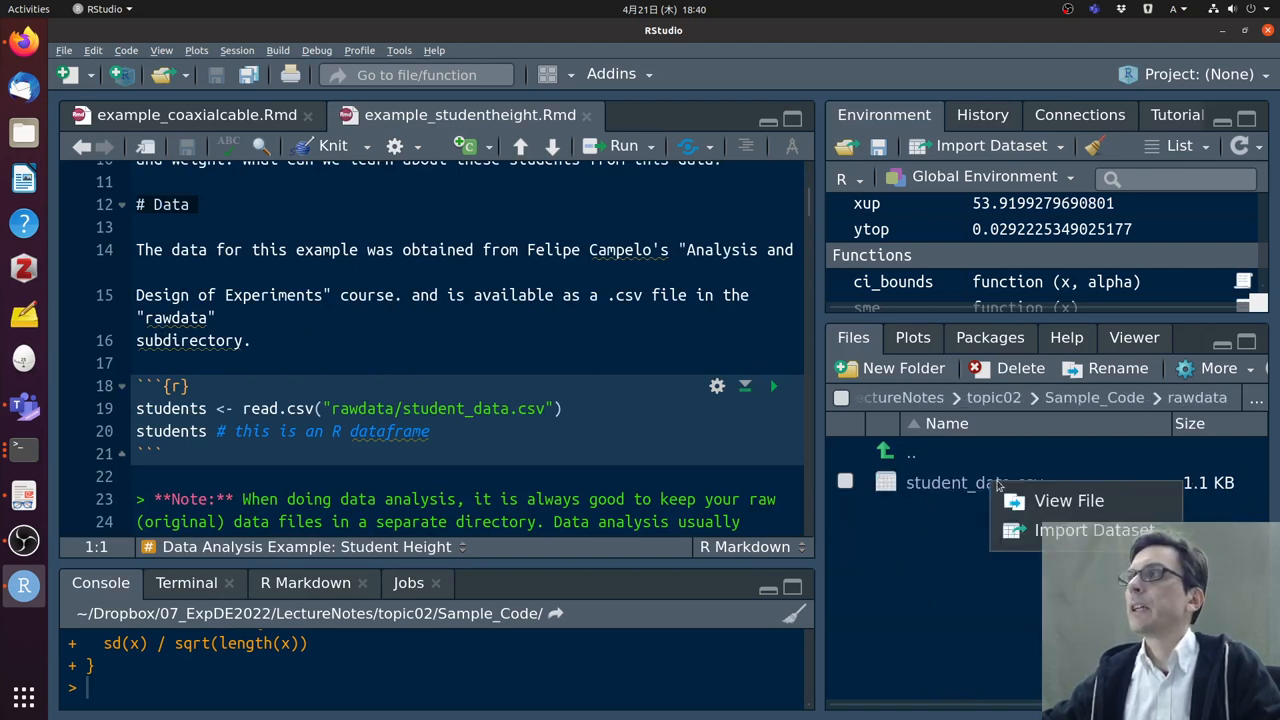
pyautogui.click(1068, 500)
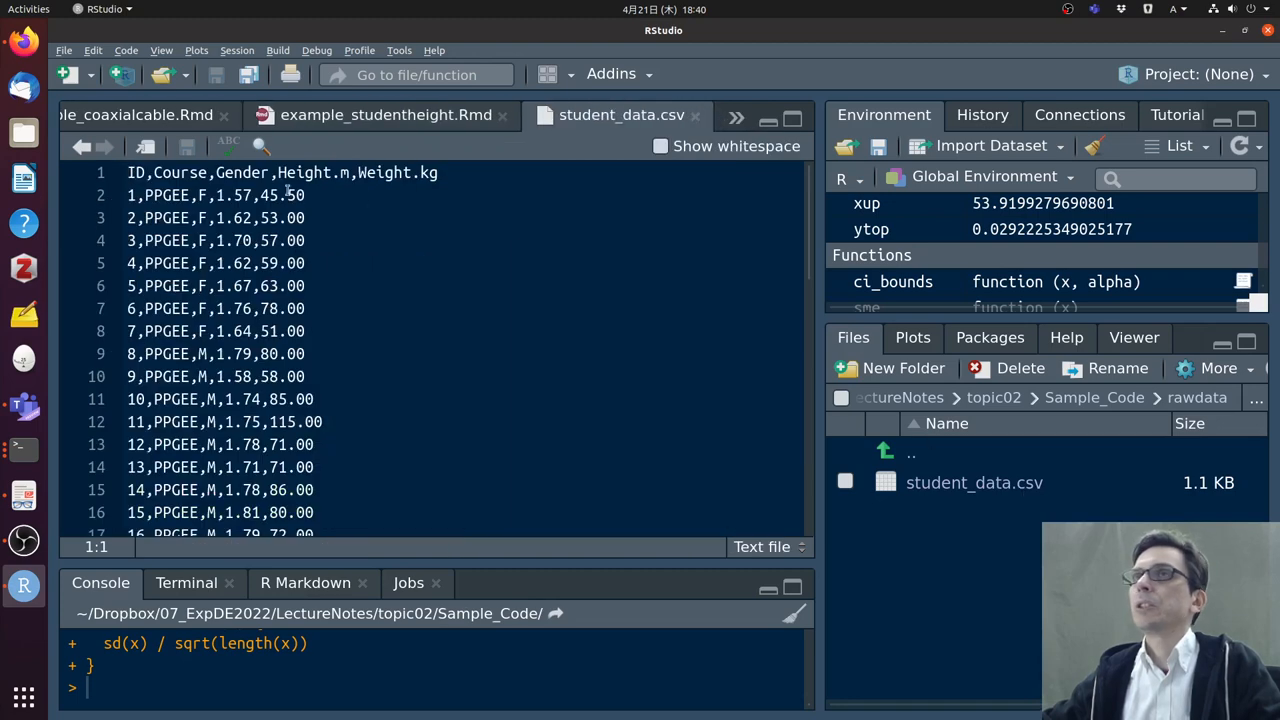
pyautogui.scroll(-3)
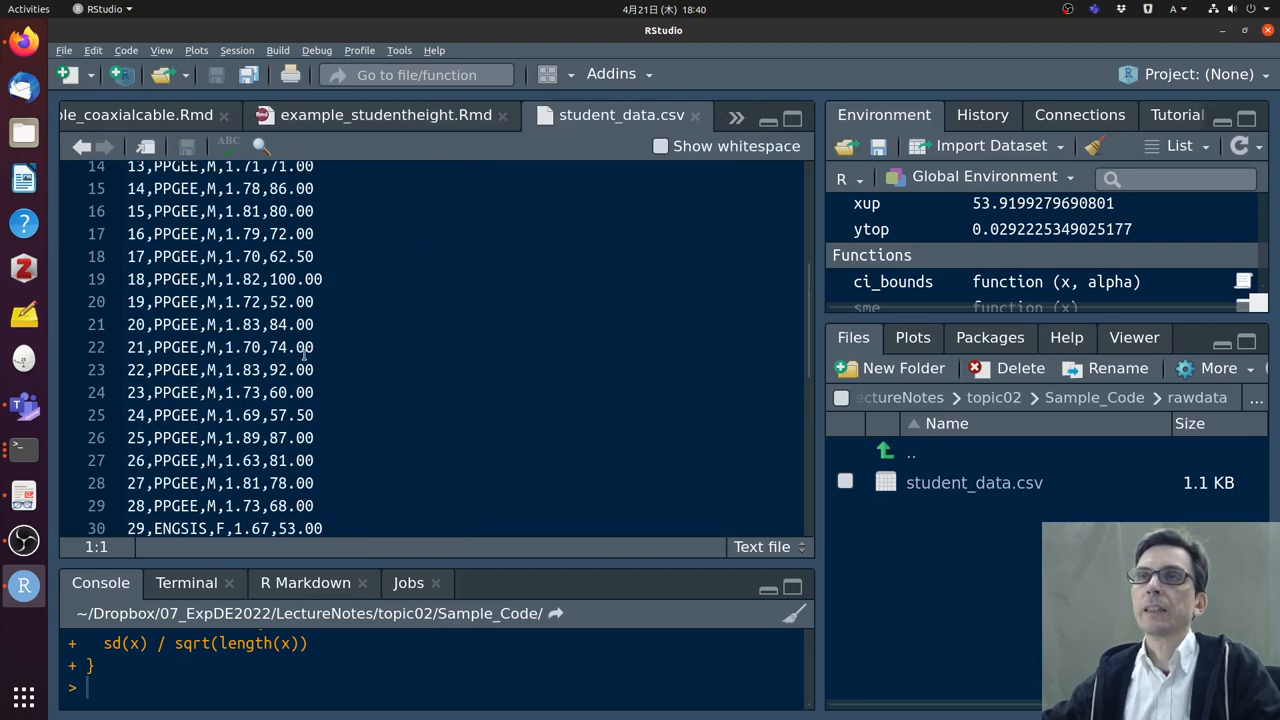
pyautogui.scroll(3)
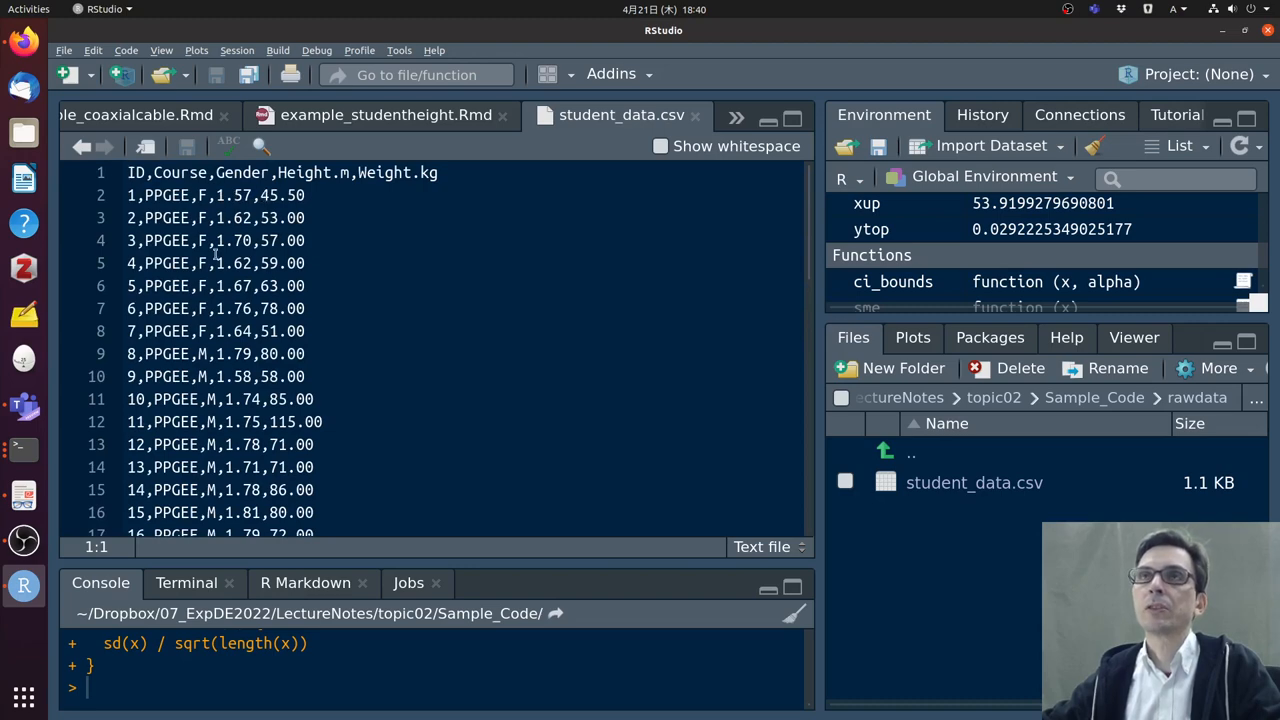
pyautogui.scroll(-3)
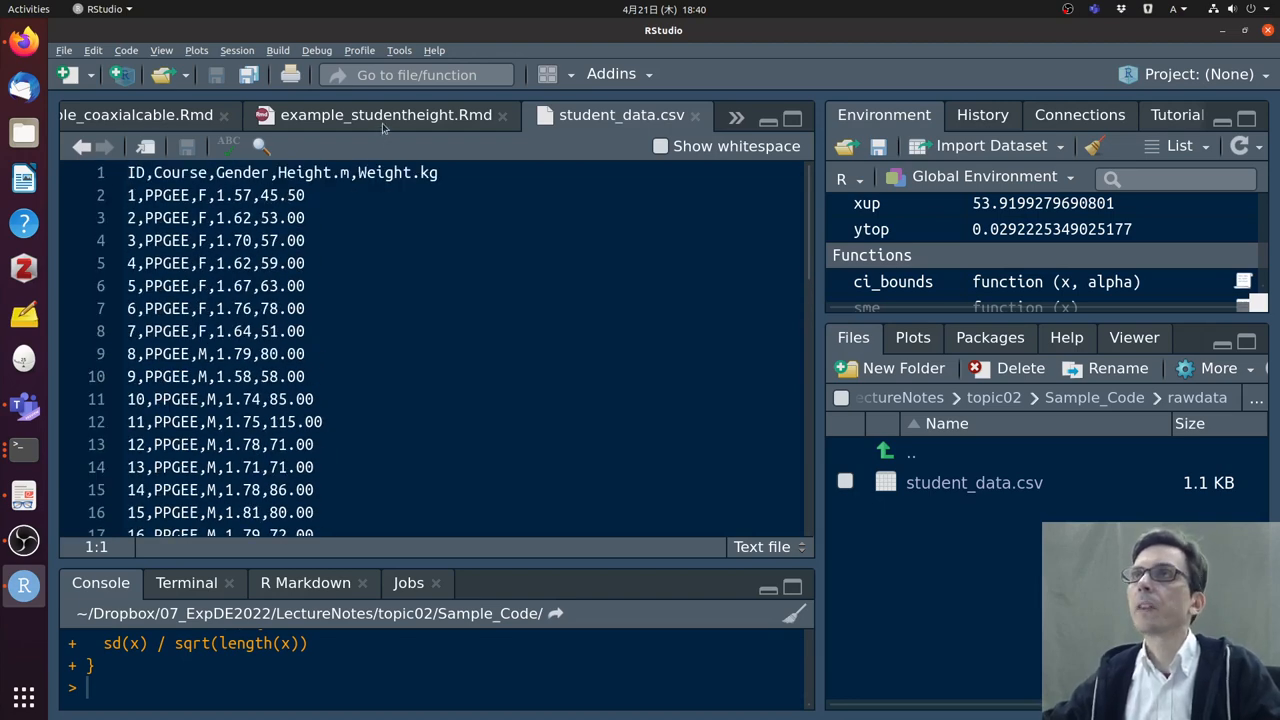
pyautogui.click(386, 114)
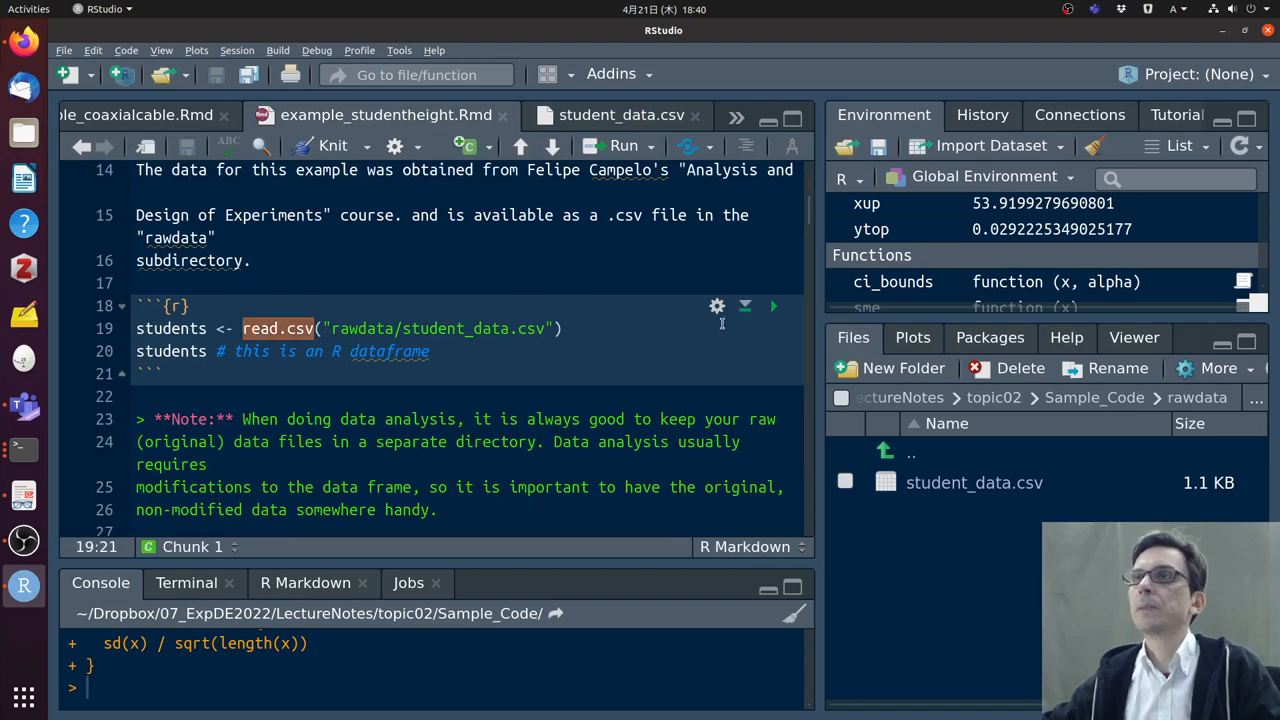
# Run the read.csv chunk and scroll through the 49-row students data frame
pyautogui.click(773, 306)
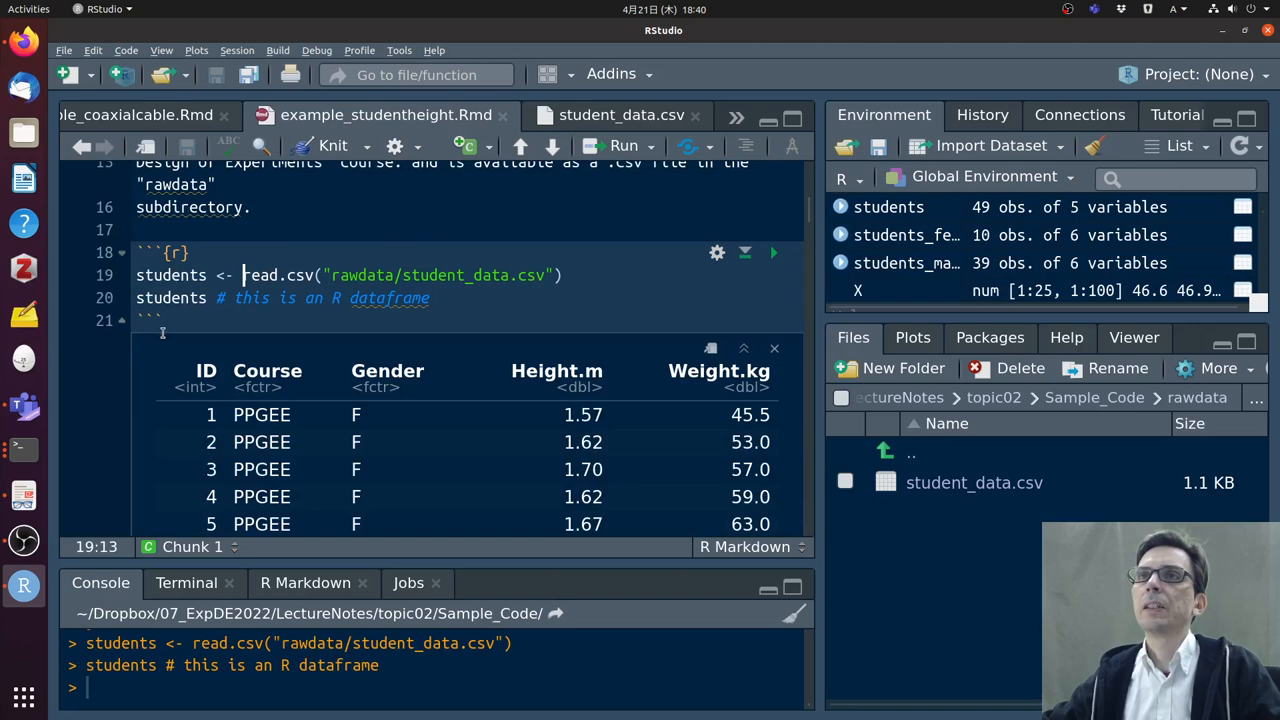
pyautogui.scroll(-3)
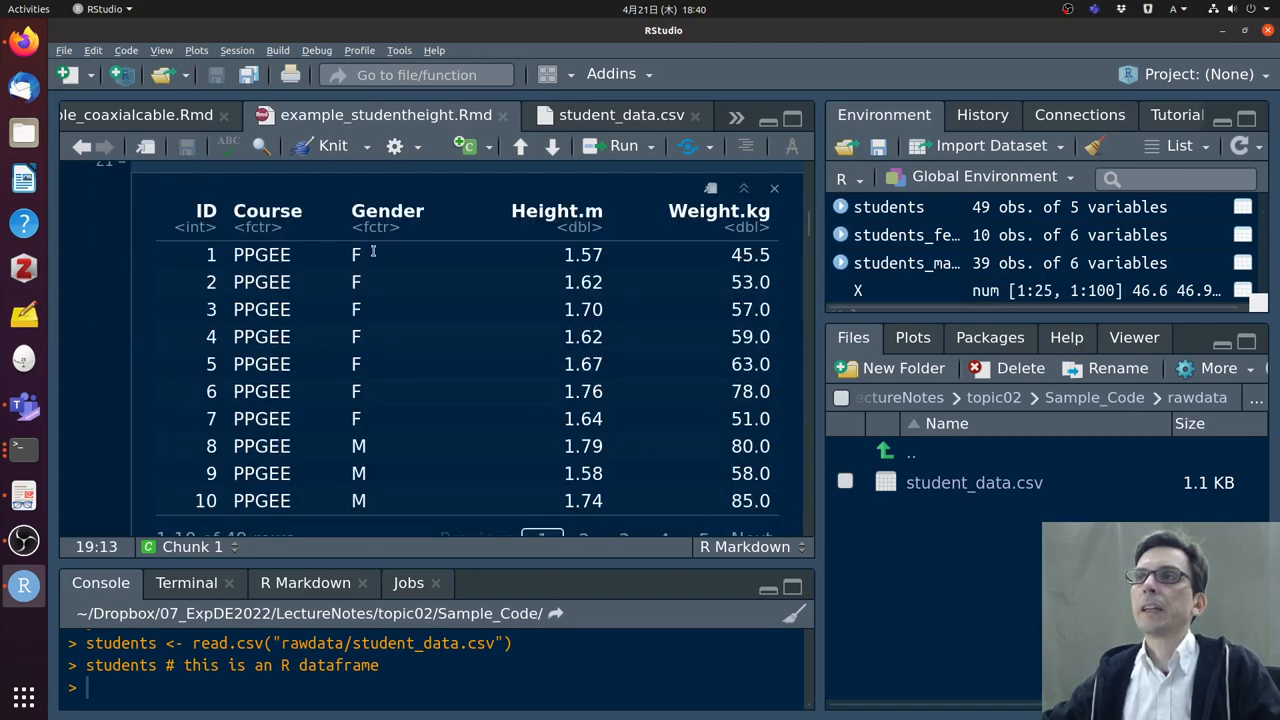
pyautogui.moveTo(640, 313)
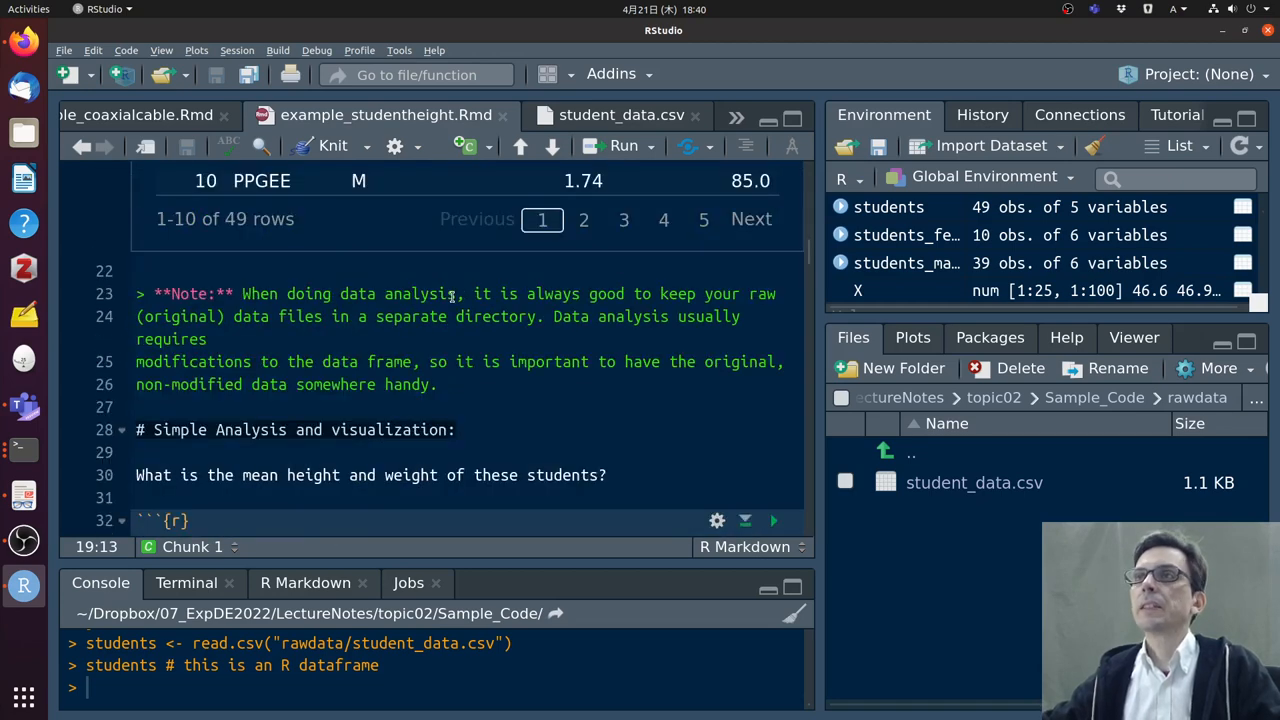
pyautogui.moveTo(308, 342)
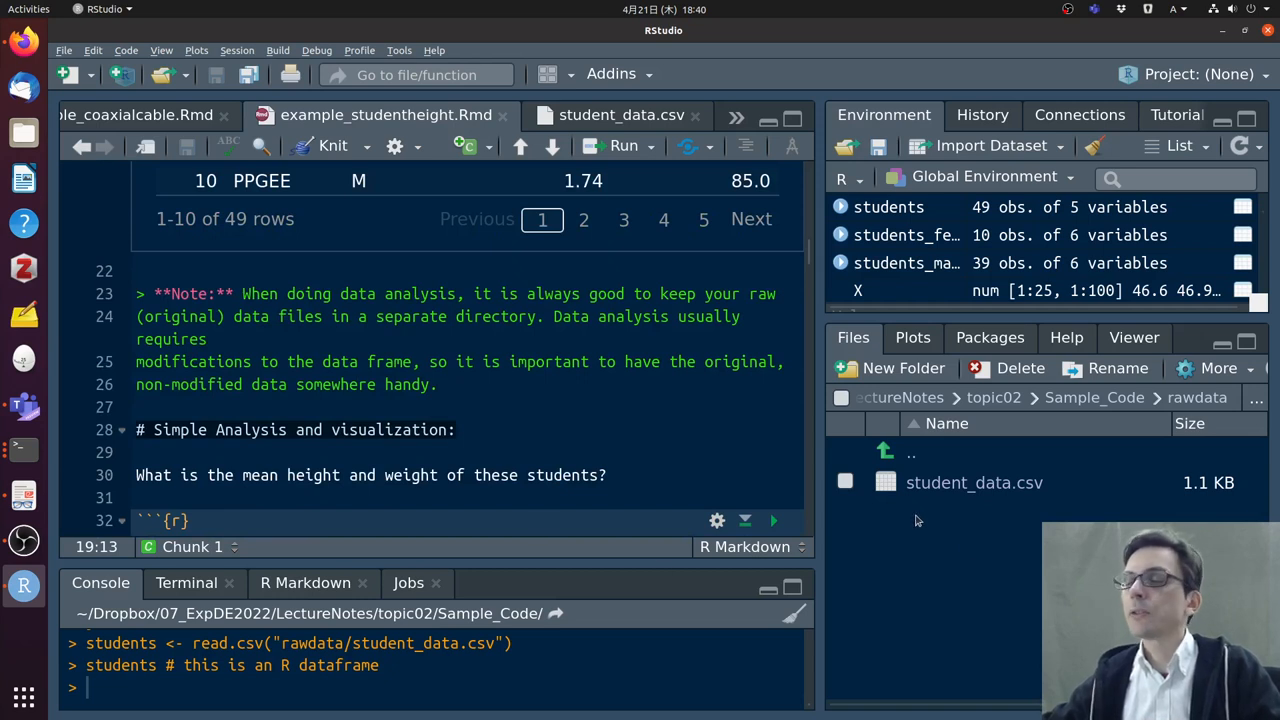
pyautogui.moveTo(883, 538)
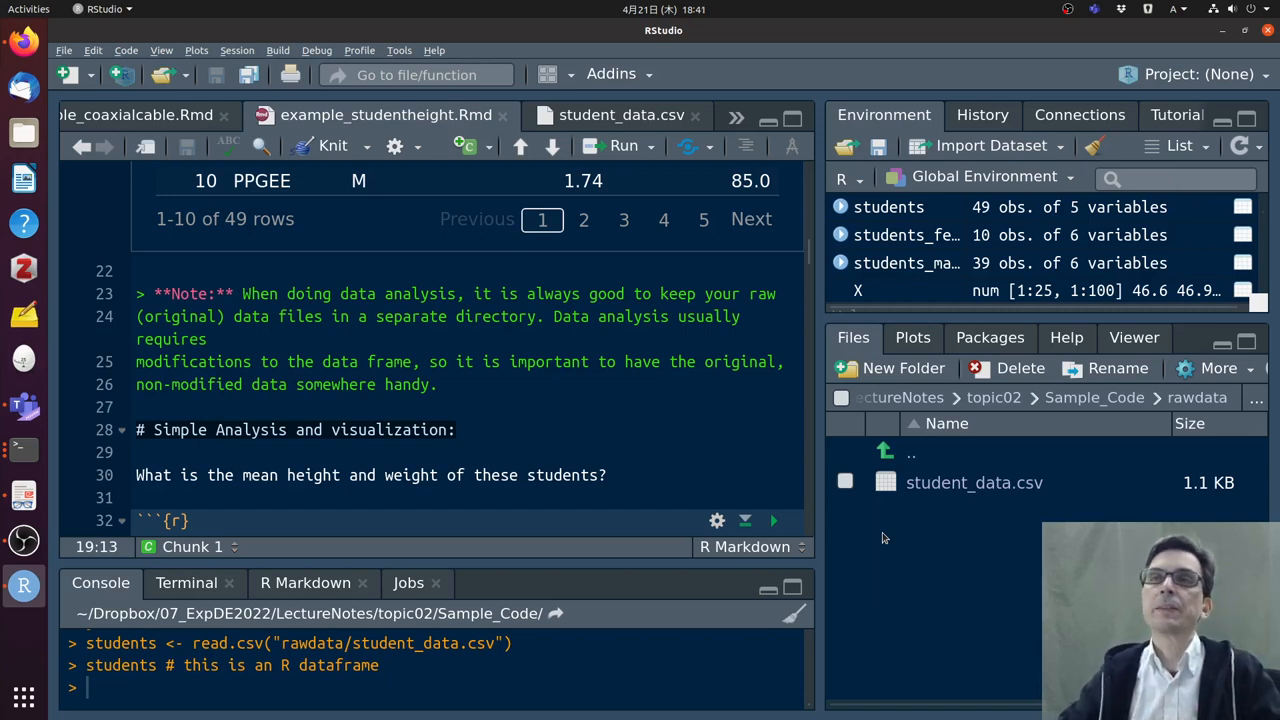
pyautogui.moveTo(857, 543)
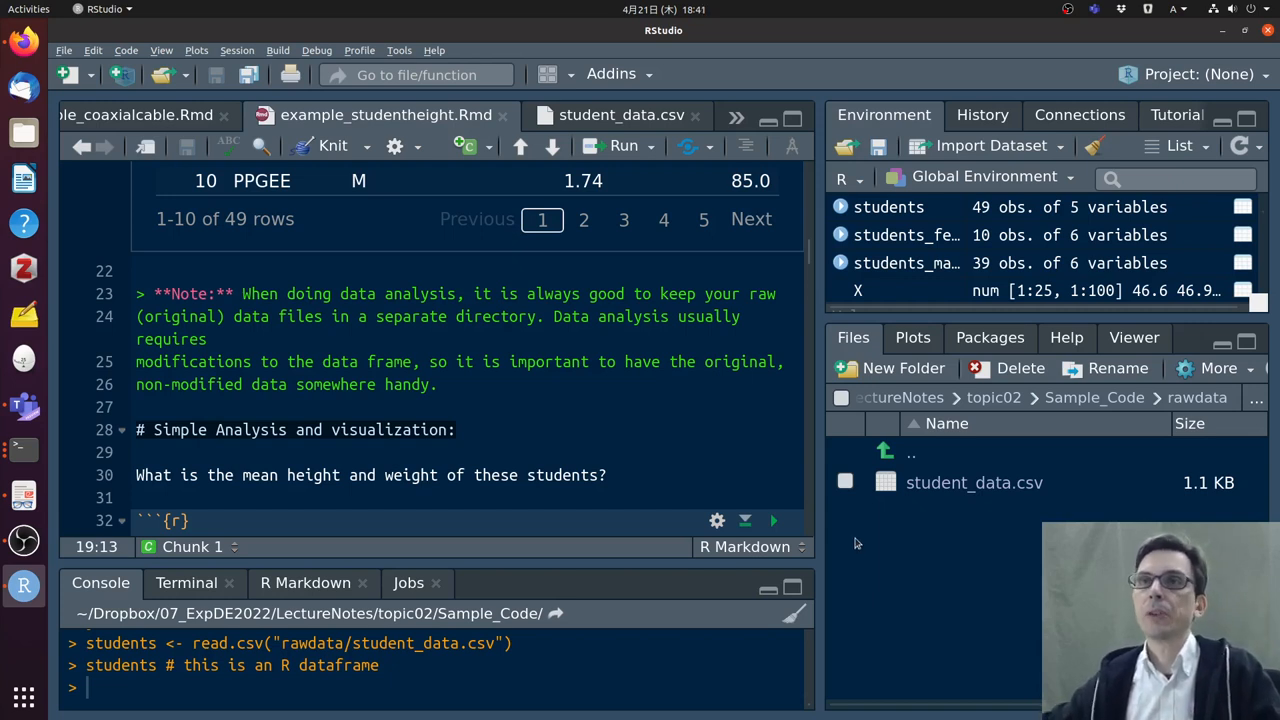
pyautogui.scroll(-3)
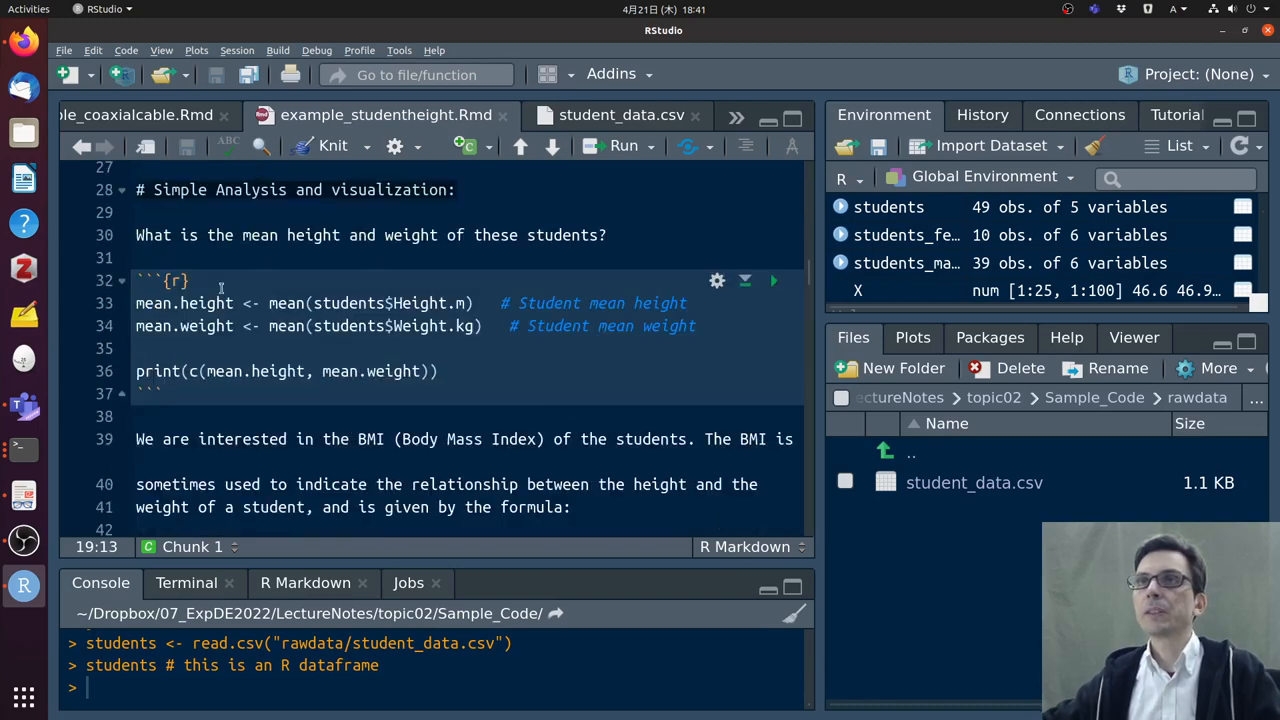
pyautogui.moveTo(608, 344)
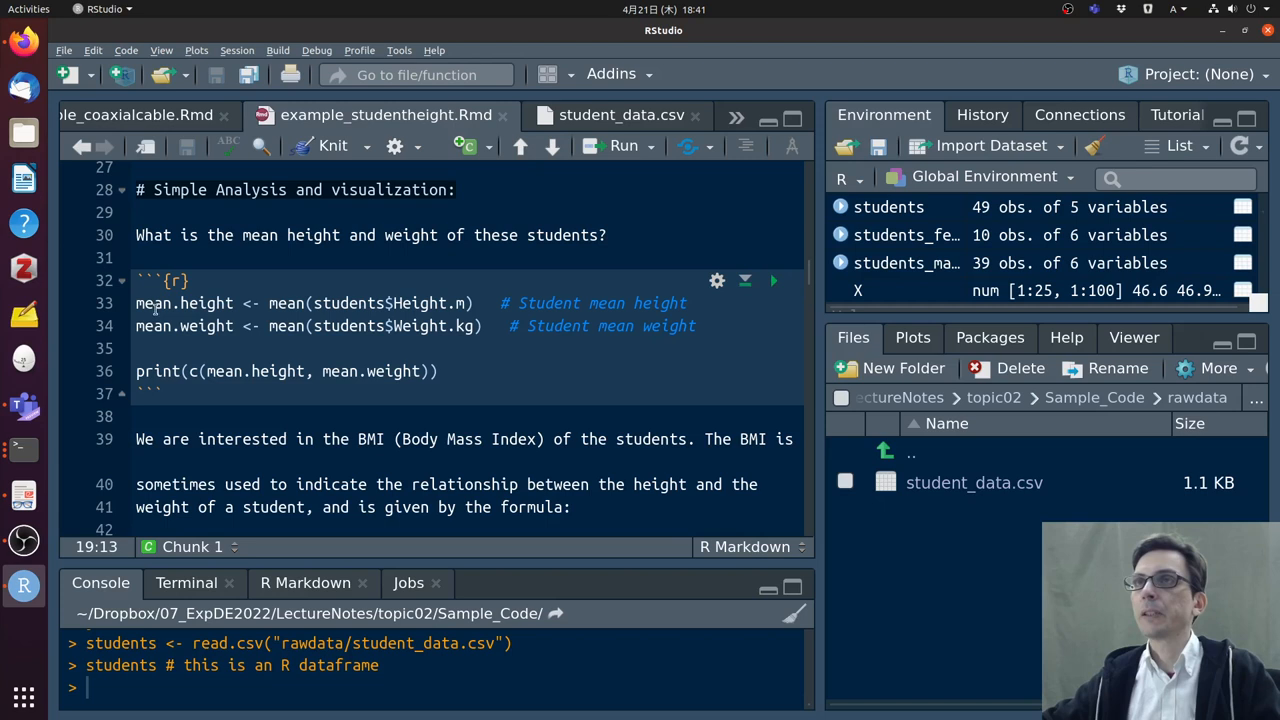
# Run the mean chunk printing height 1.740204 and weight 72.546939, highlighting Height.m
pyautogui.click(264, 325)
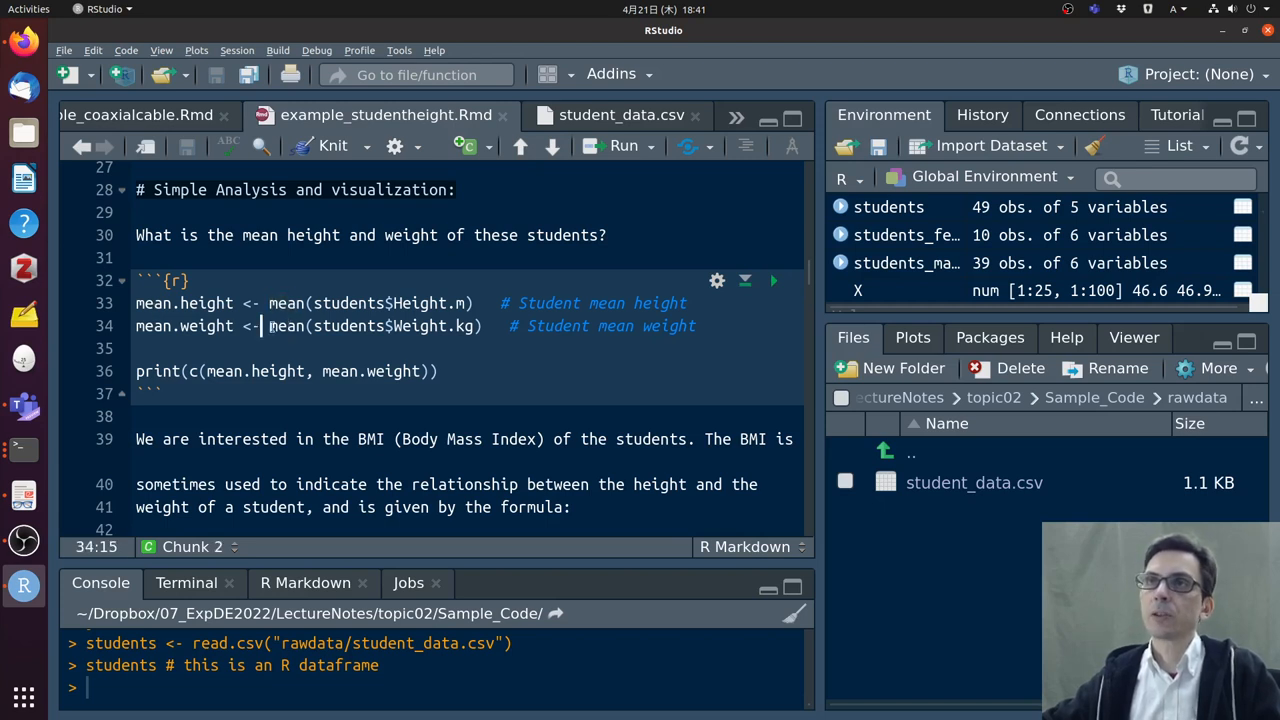
pyautogui.click(773, 280)
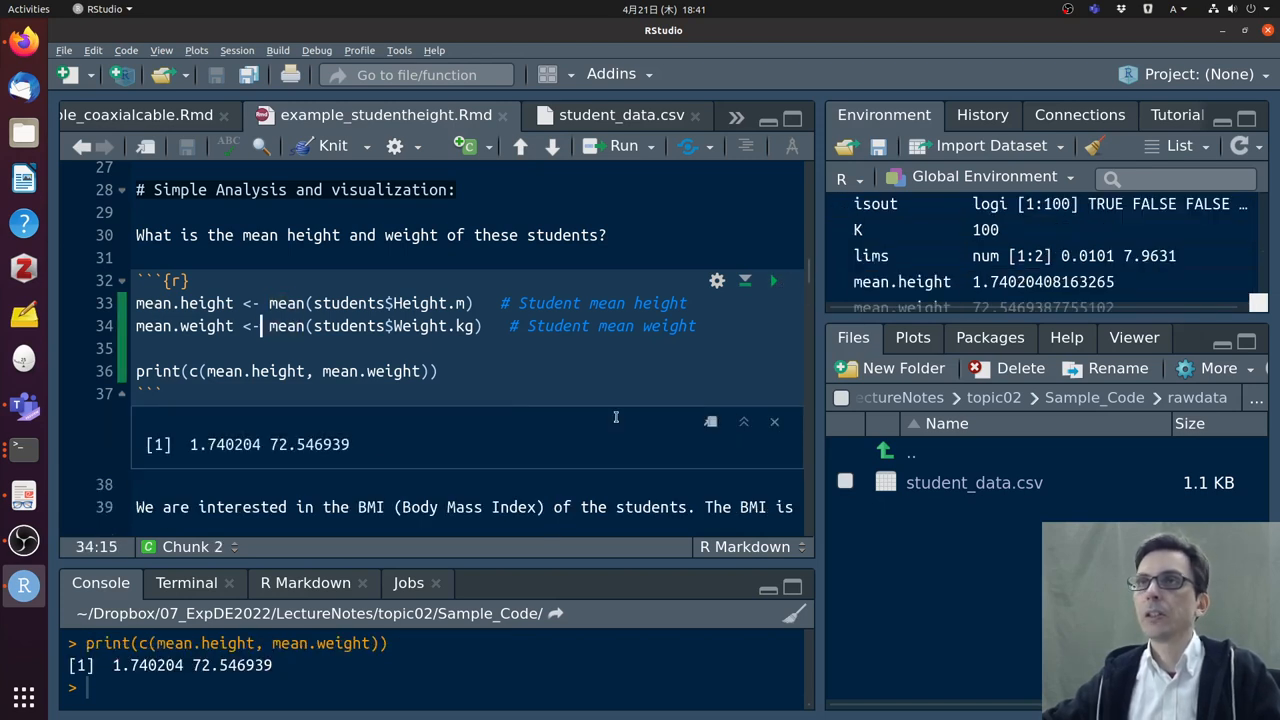
pyautogui.doubleClick(360, 303)
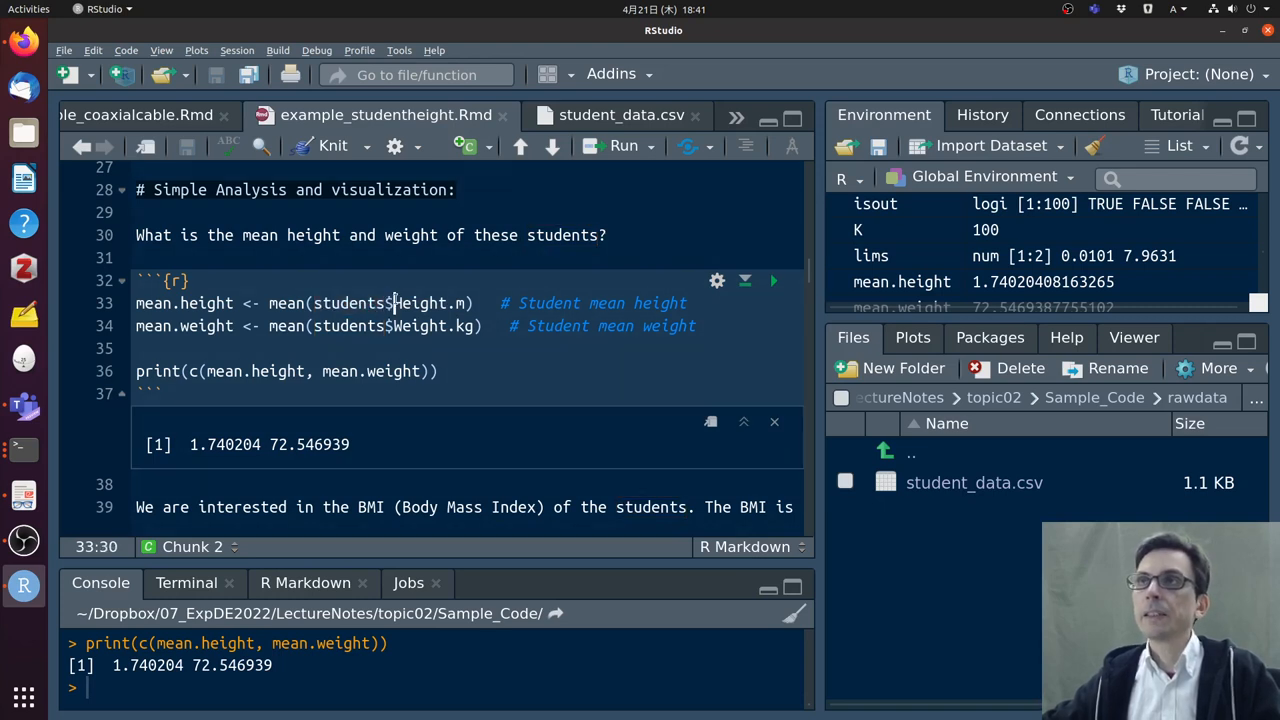
pyautogui.doubleClick(420, 303)
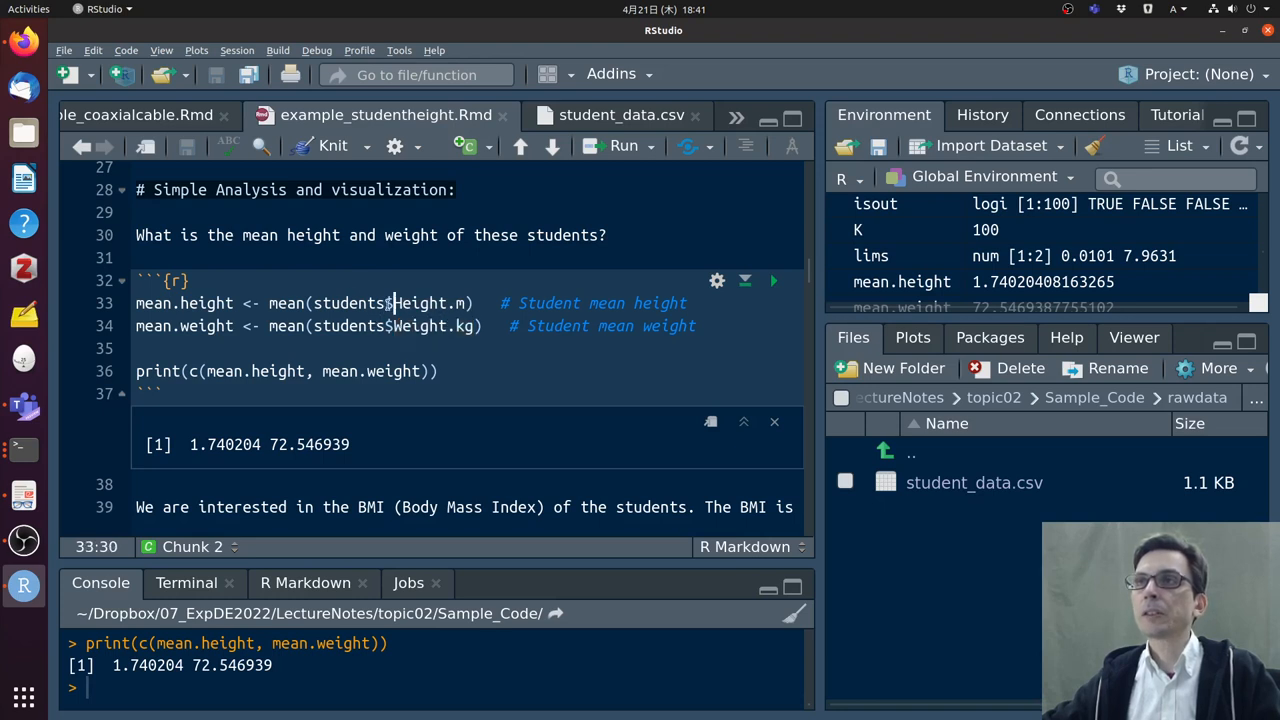
pyautogui.moveTo(390, 303)
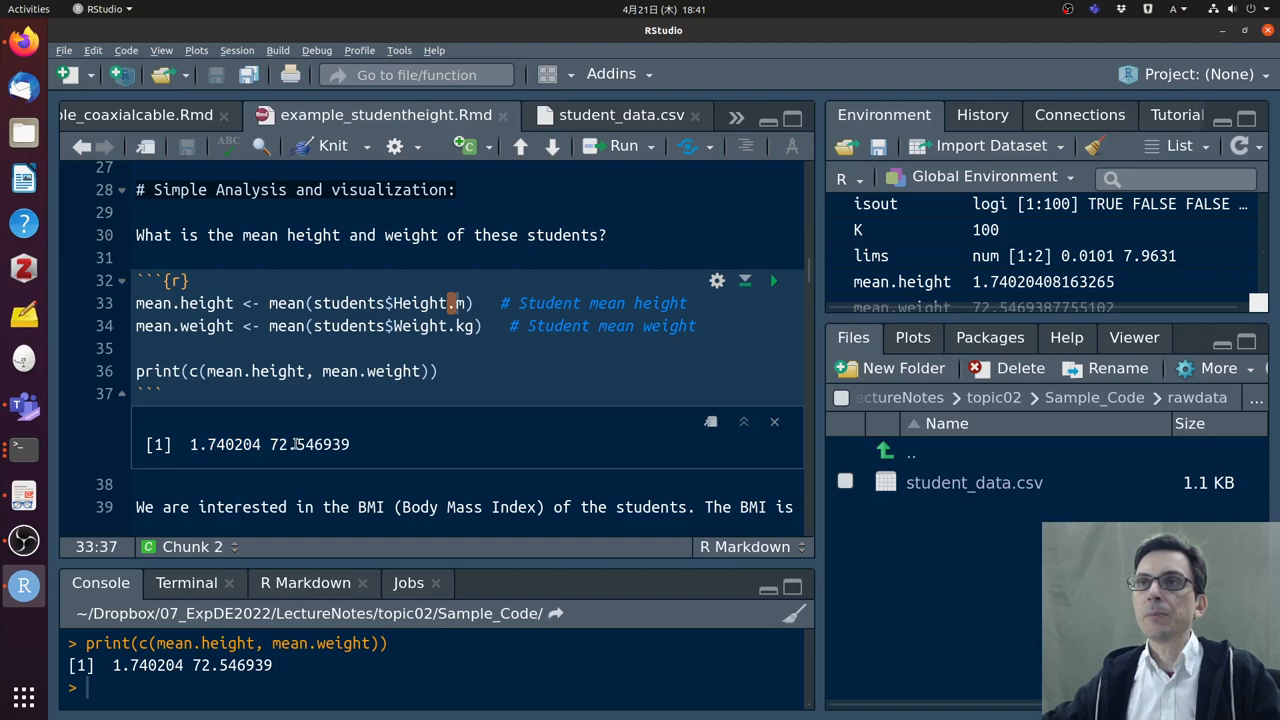
pyautogui.doubleClick(308, 444)
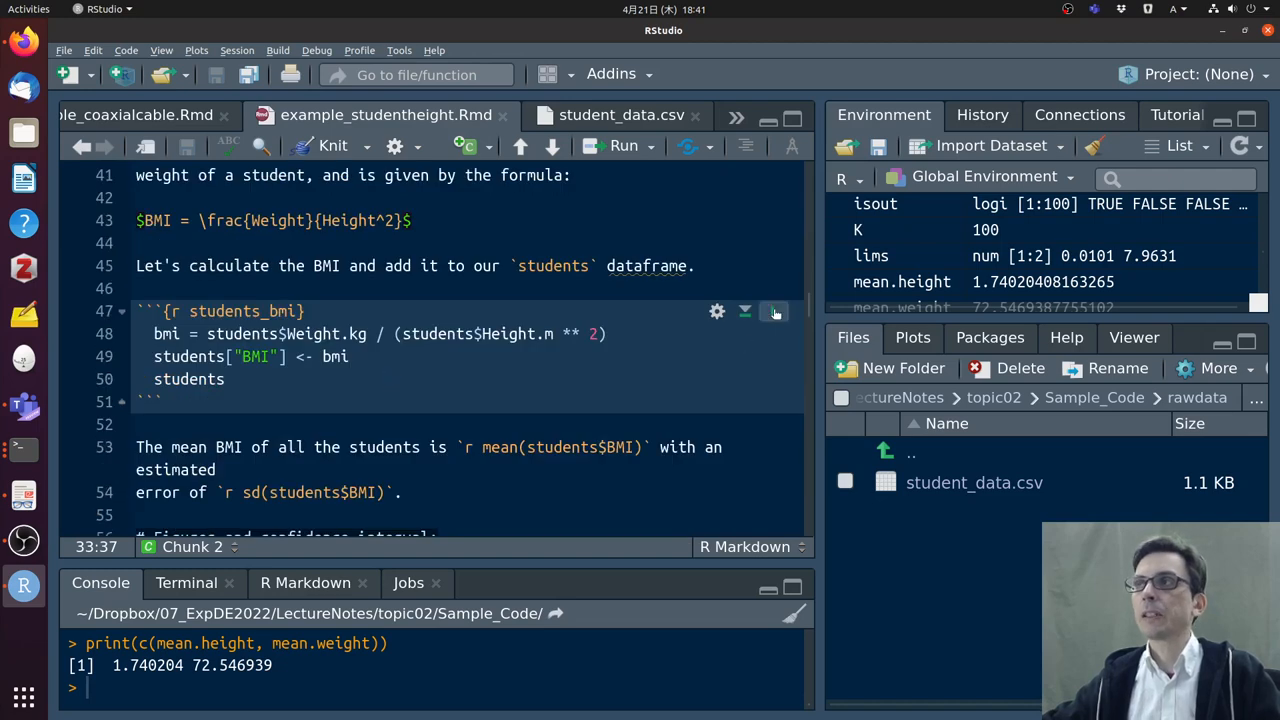
# Run the students_bmi chunk and scroll to the students table with its new BMI column
pyautogui.click(775, 311)
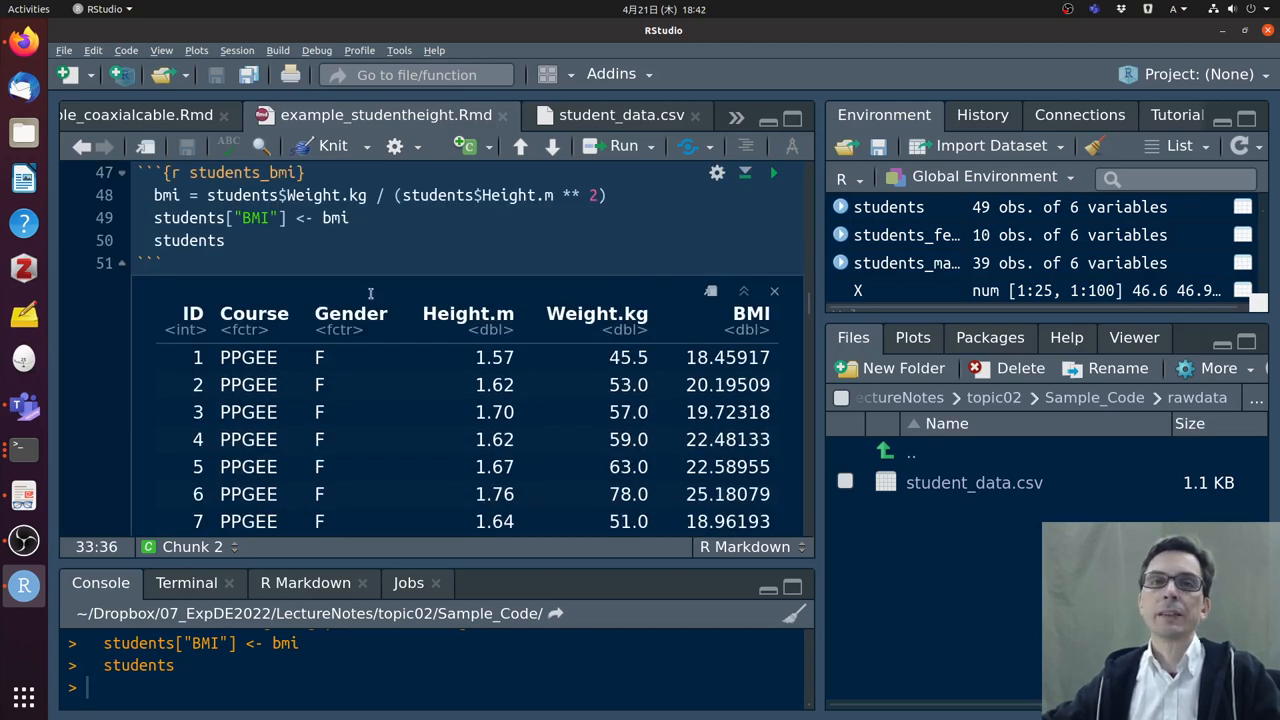
pyautogui.scroll(-3)
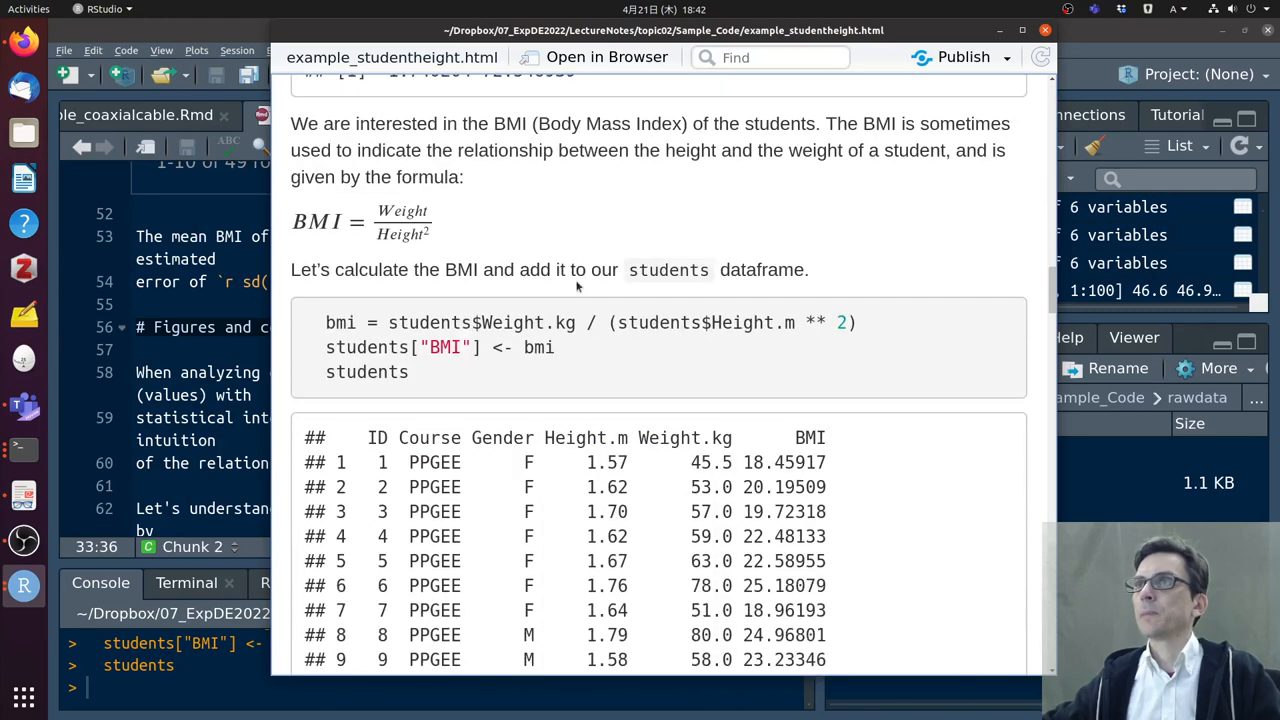
pyautogui.scroll(-3)
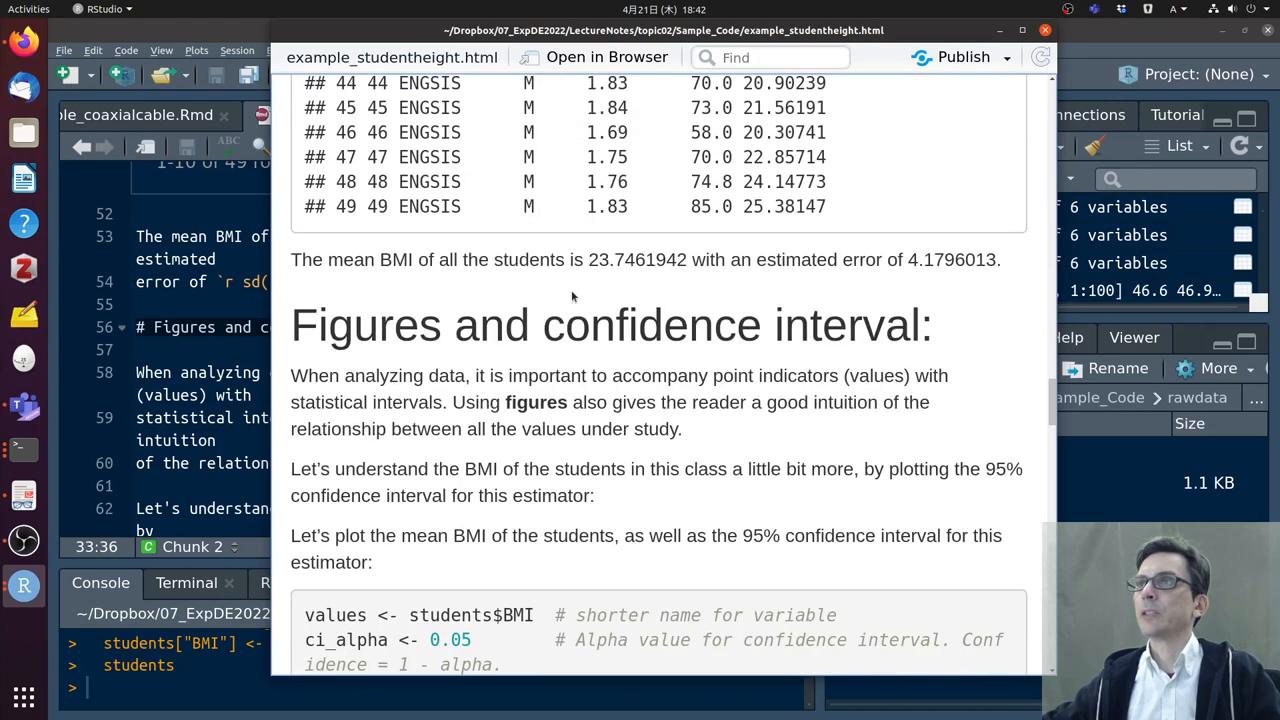
pyautogui.doubleClick(620, 259)
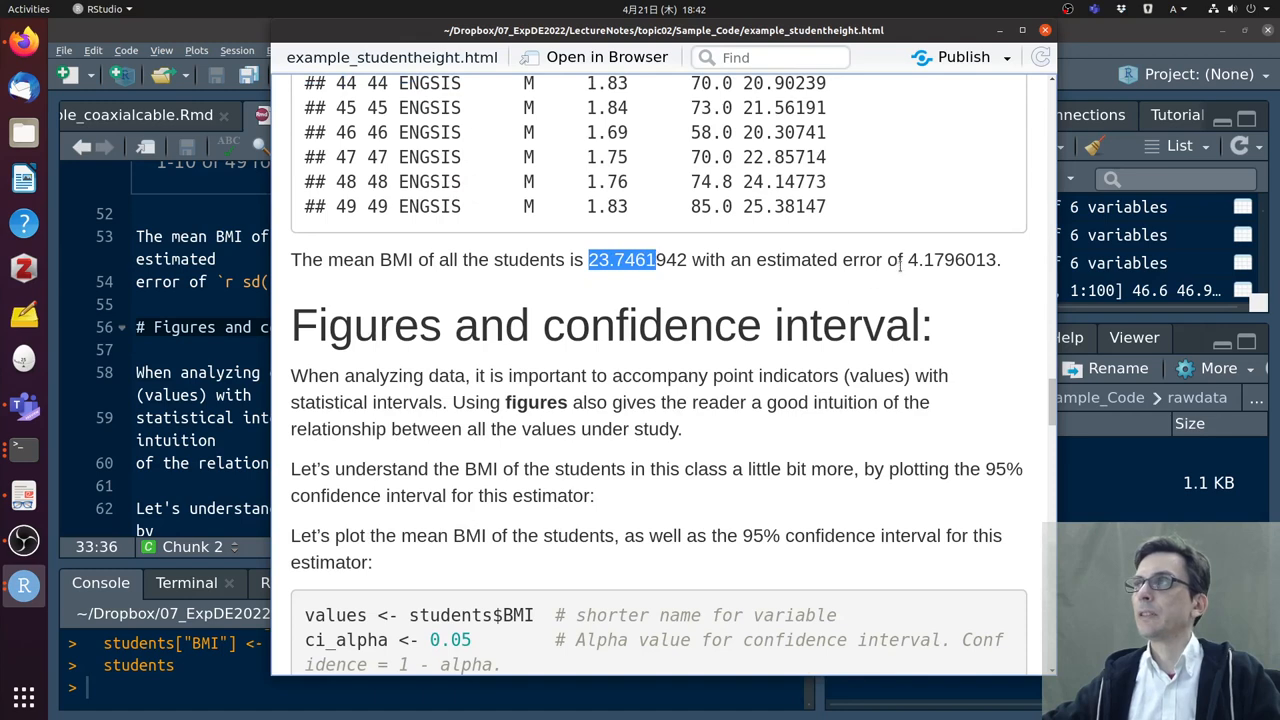
pyautogui.doubleClick(940, 259)
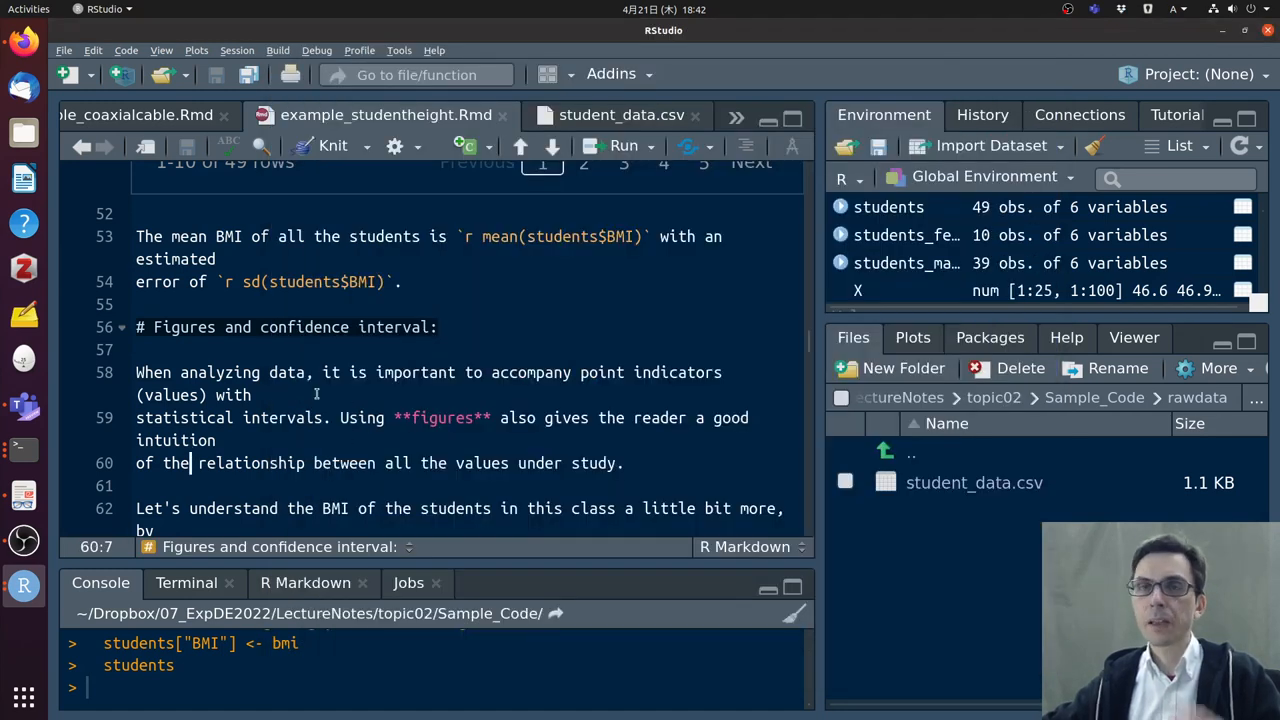
# Scroll to students_plotbmi and highlight the qt term and length(values)-1 in ci_low
pyautogui.scroll(-3)
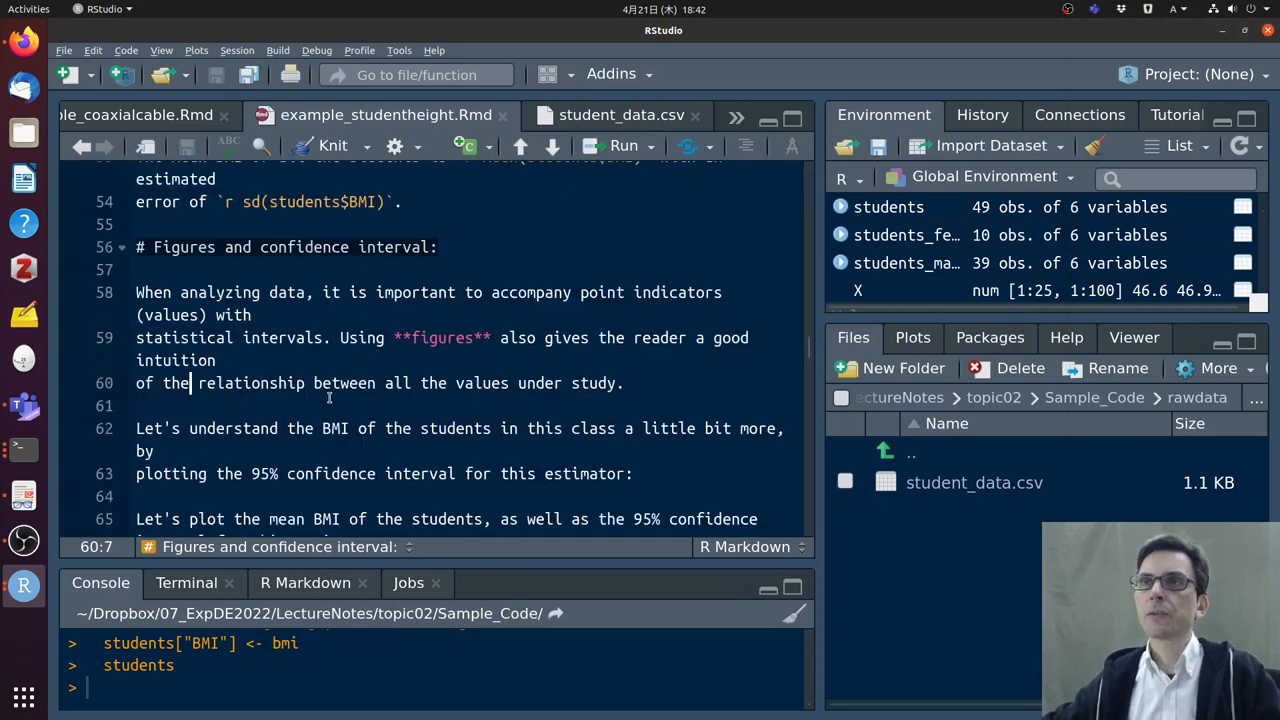
pyautogui.scroll(-3)
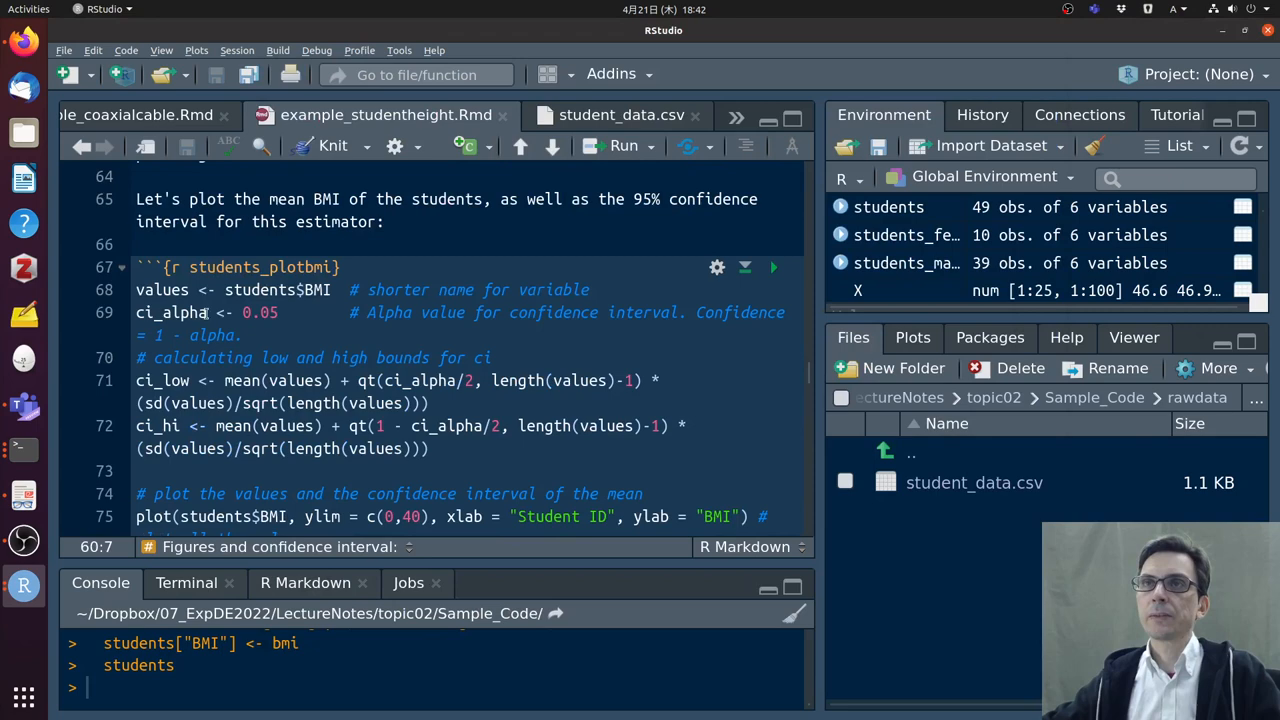
pyautogui.scroll(-3)
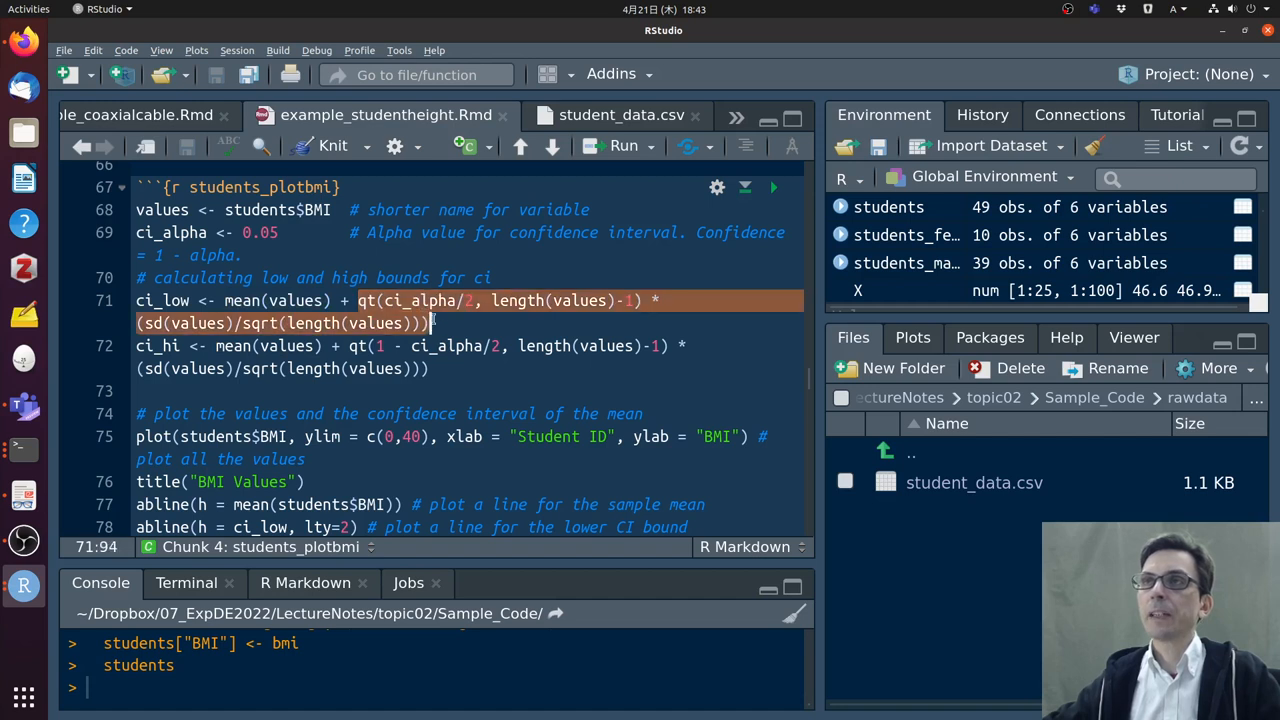
pyautogui.click(378, 300)
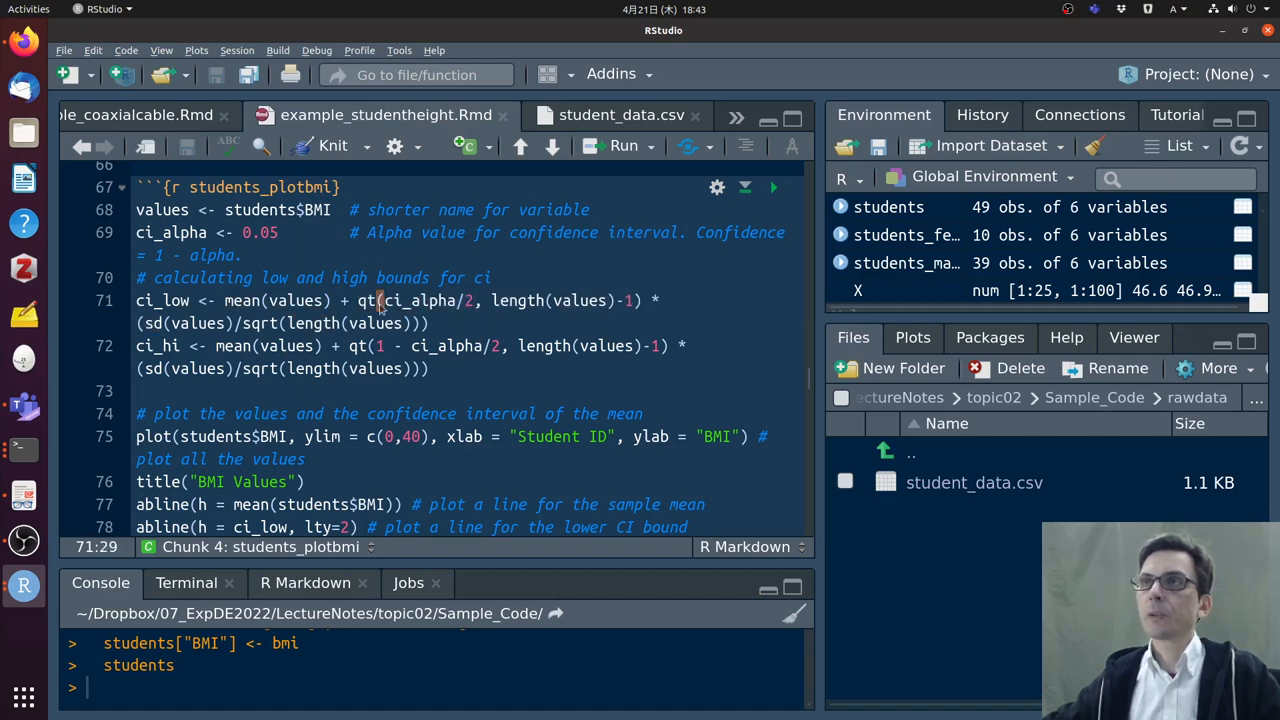
pyautogui.doubleClick(420, 300)
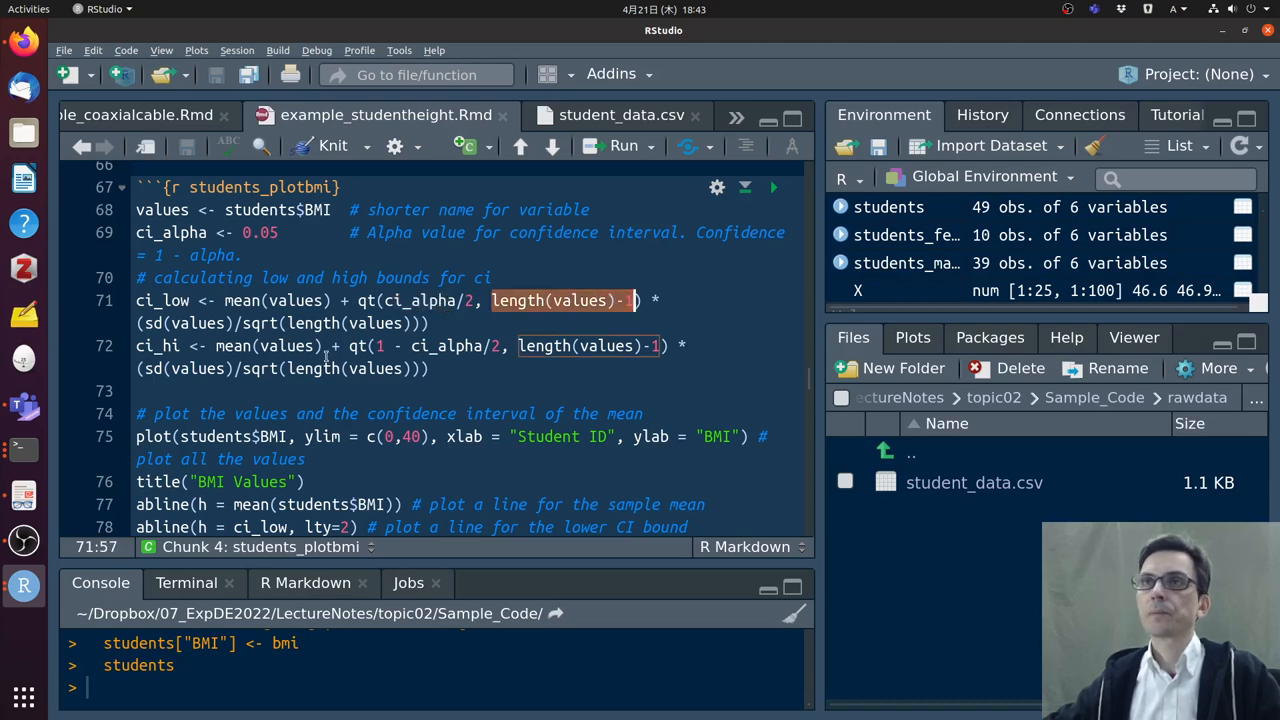
pyautogui.scroll(-3)
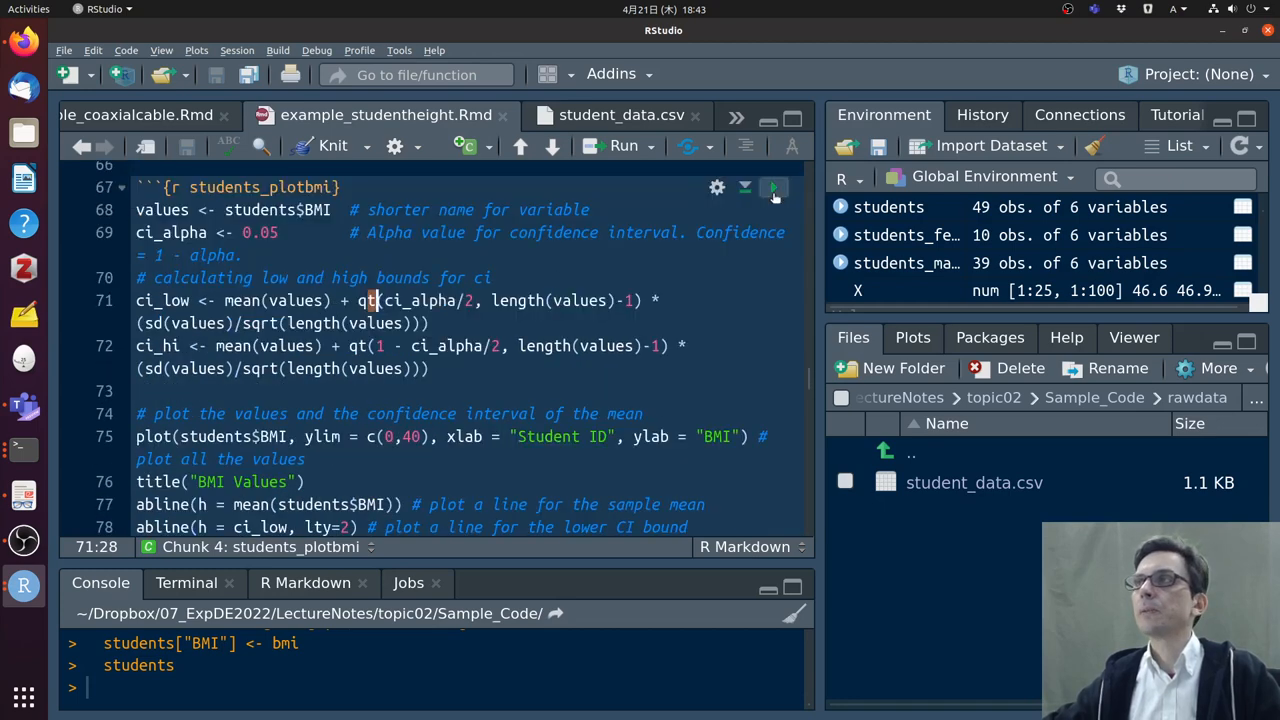
# Run students_plotbmi to draw the BMI Values plot with mean and dashed confidence lines
pyautogui.click(773, 187)
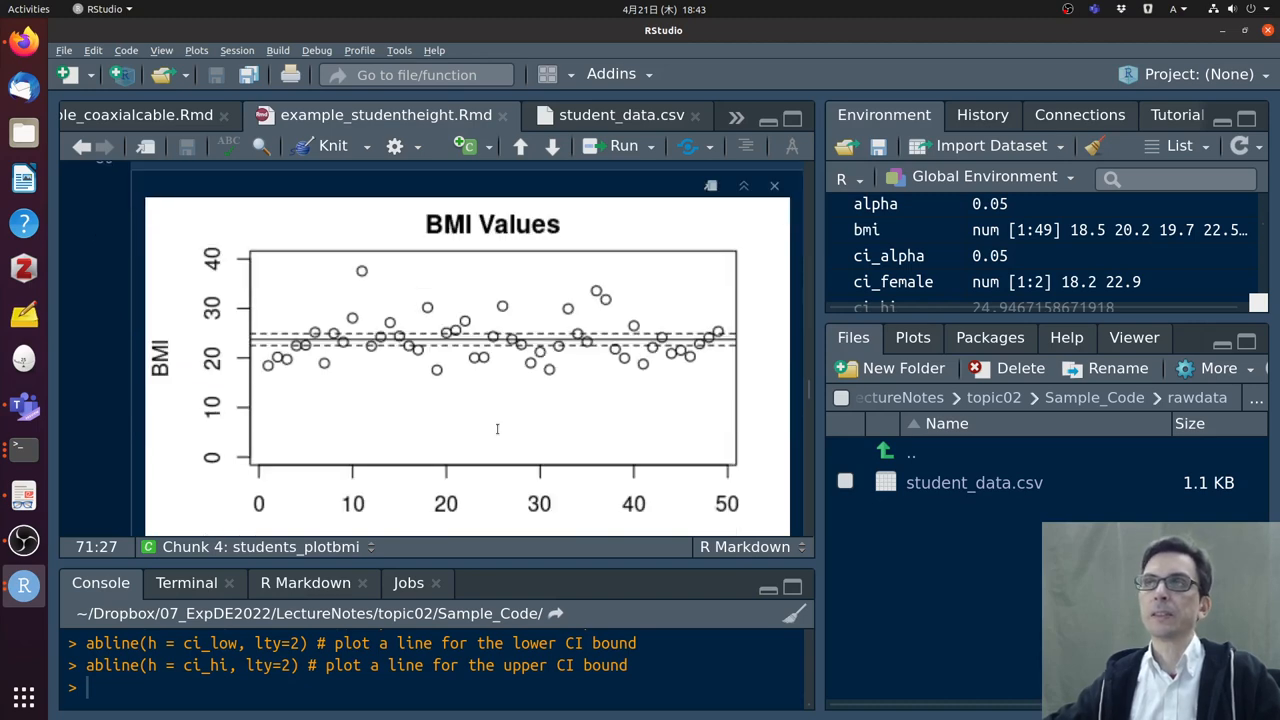
pyautogui.scroll(3)
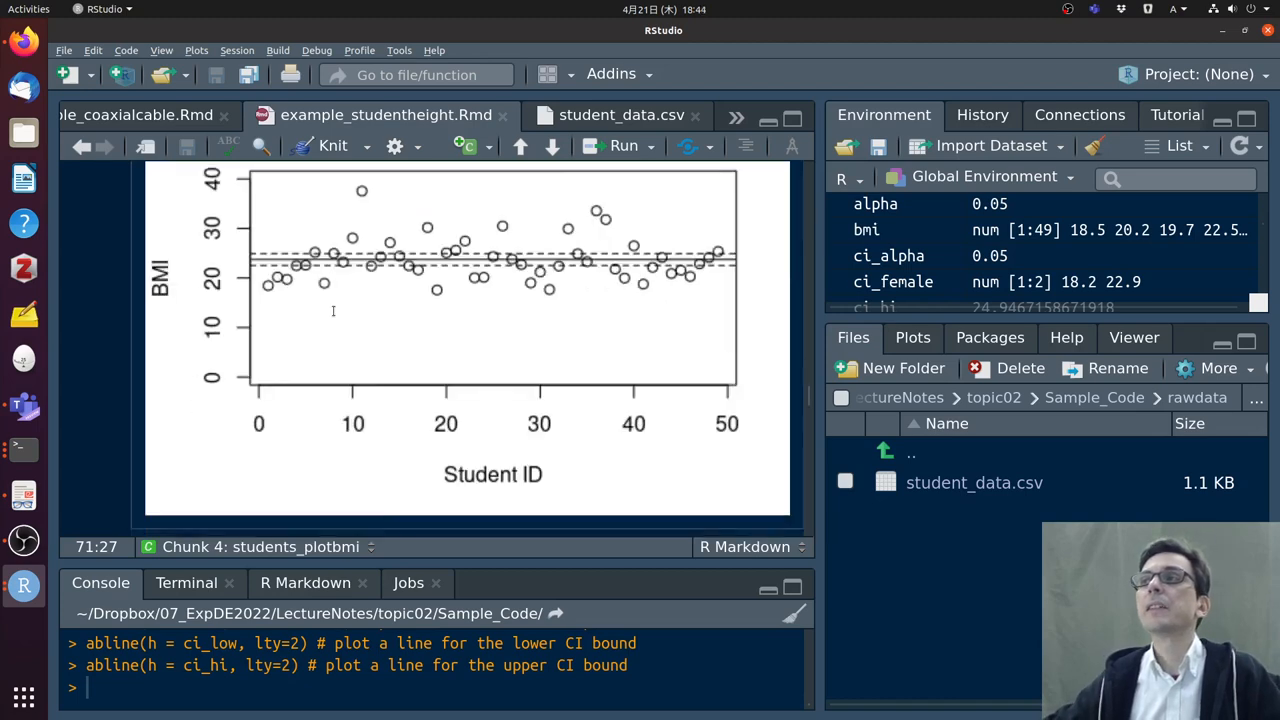
pyautogui.scroll(-3)
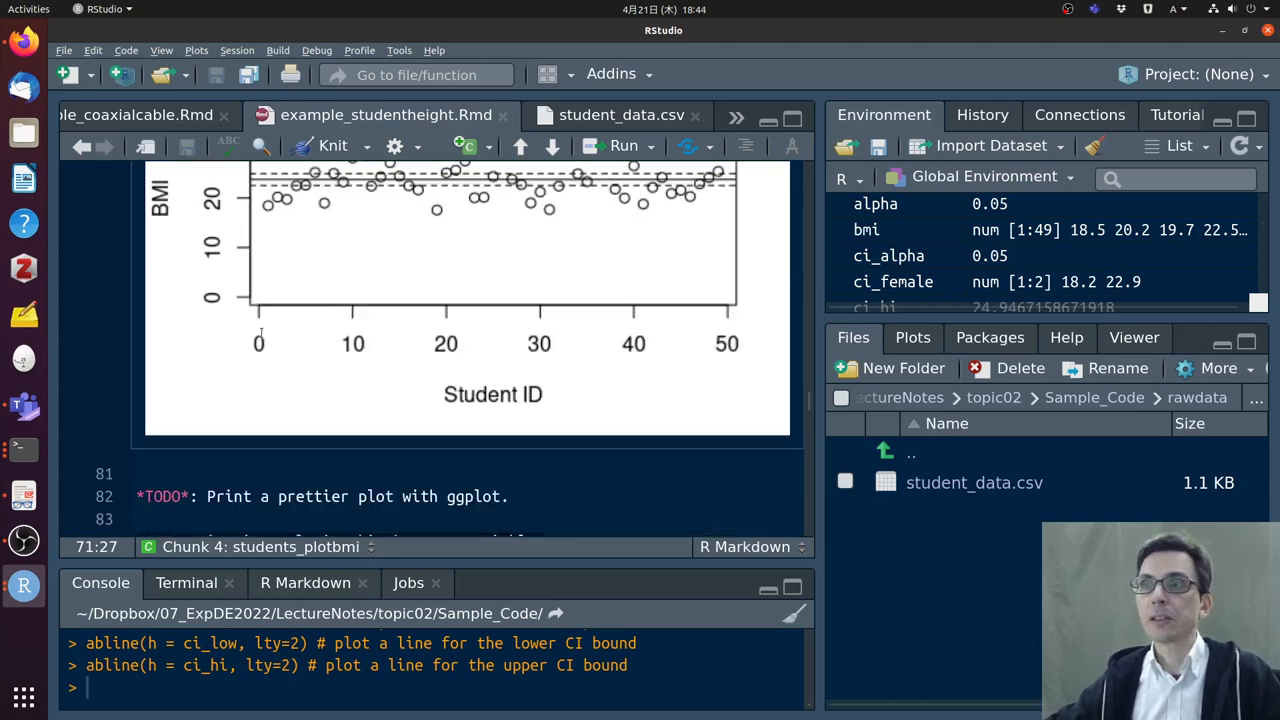
pyautogui.scroll(-3)
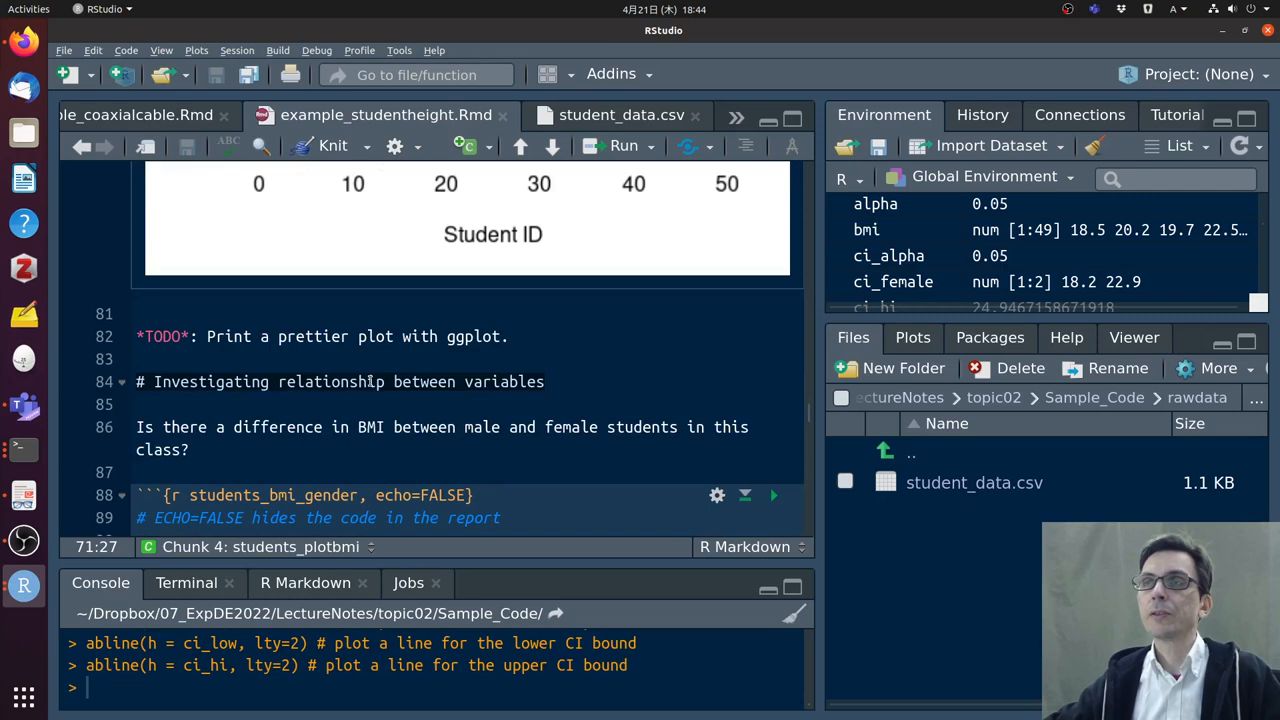
# Highlight ggplot in the TODO note and scroll through the students_bmi_gender chunk
pyautogui.doubleClick(474, 336)
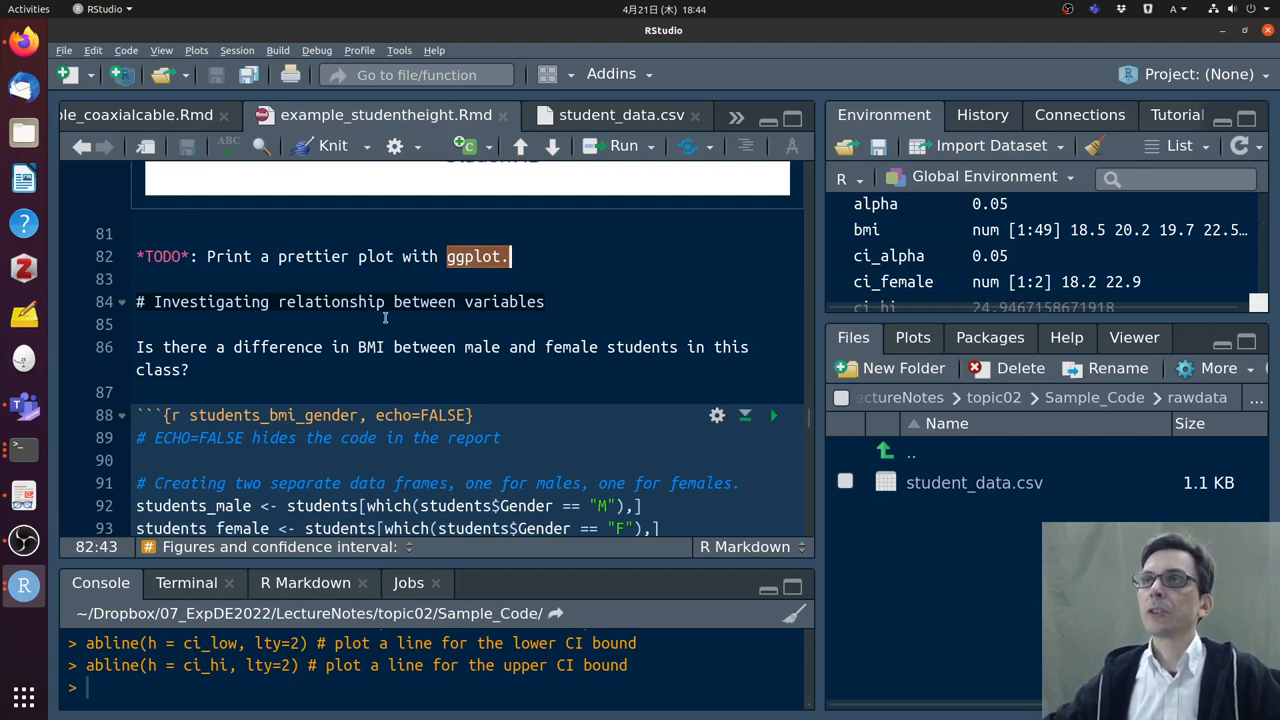
pyautogui.moveTo(393, 317)
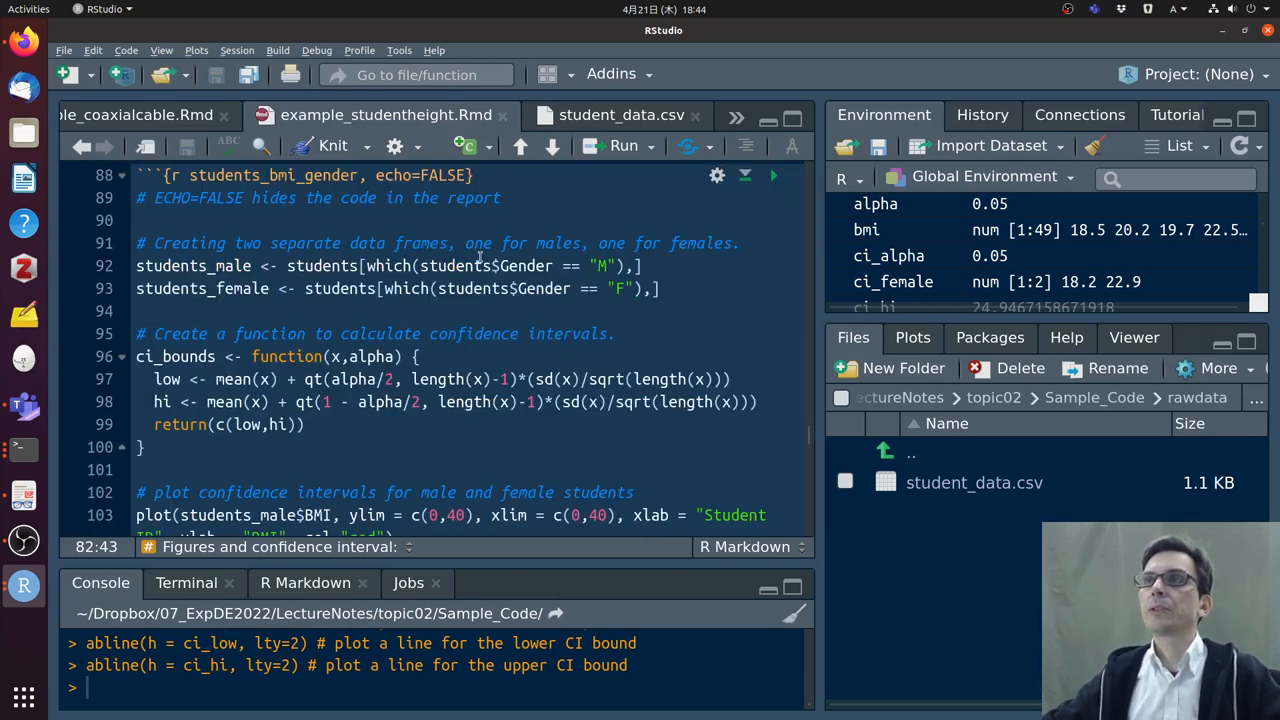
pyautogui.scroll(-3)
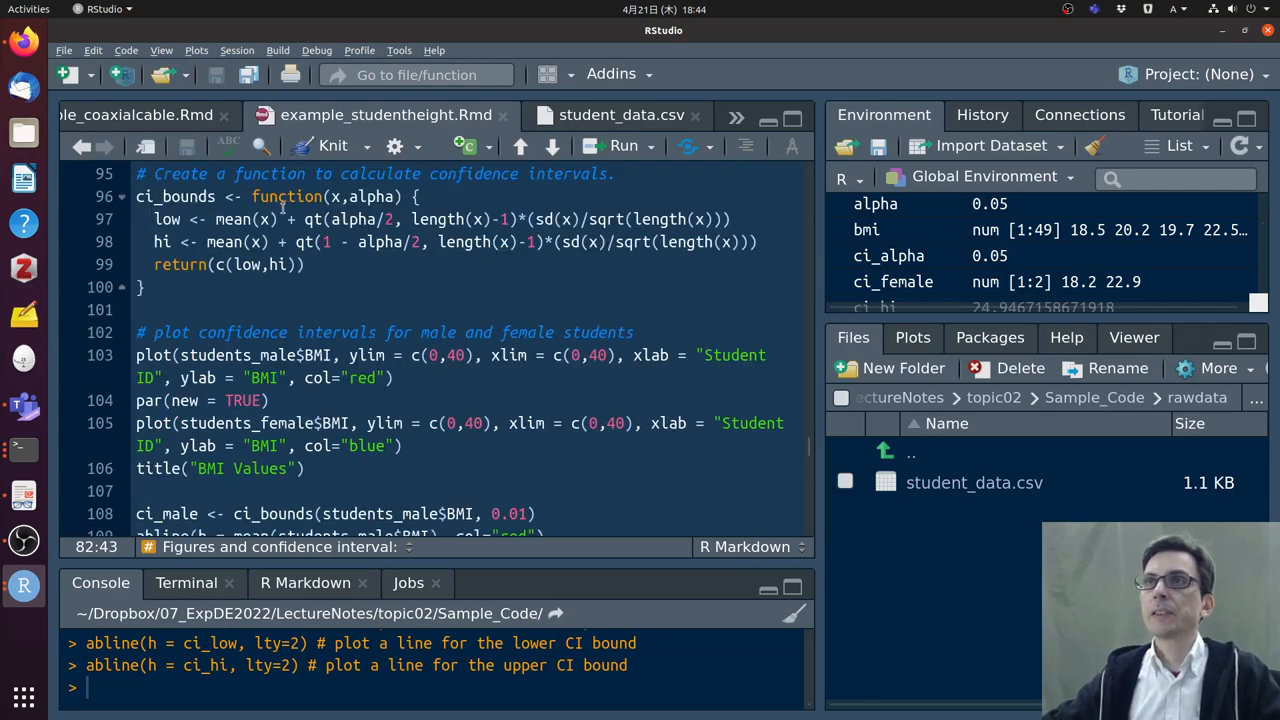
pyautogui.scroll(-3)
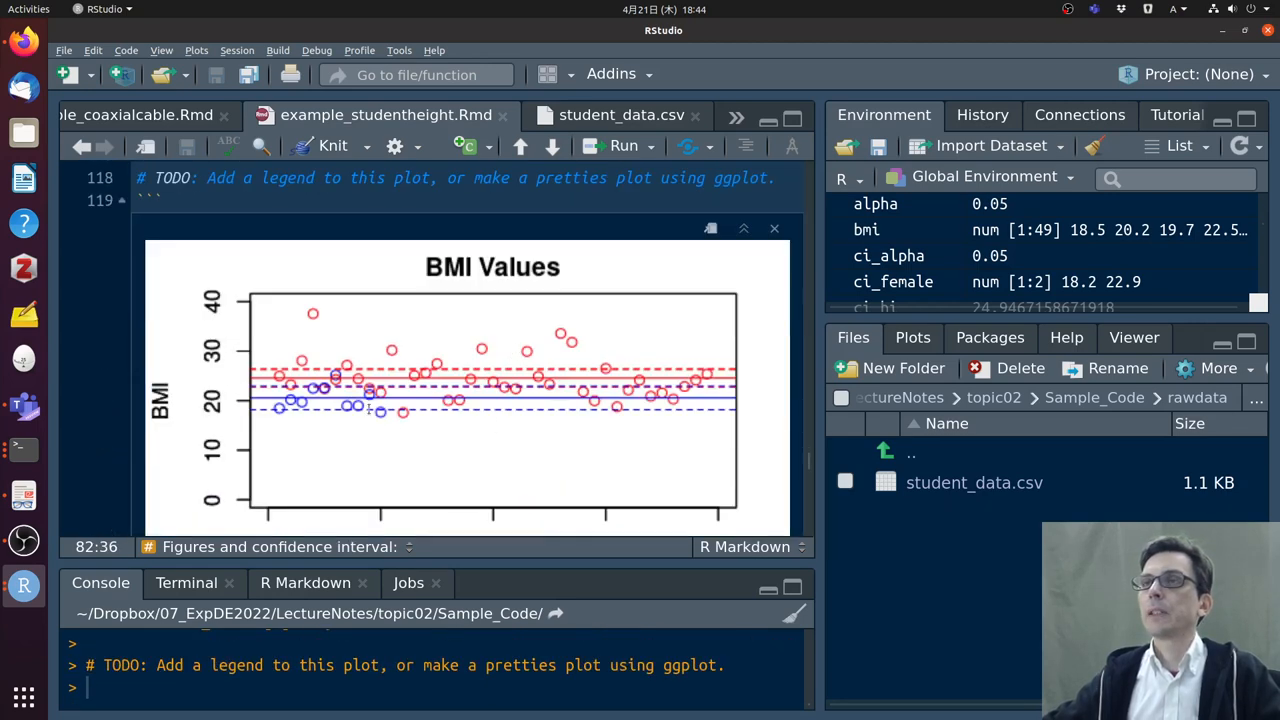
pyautogui.moveTo(480, 350)
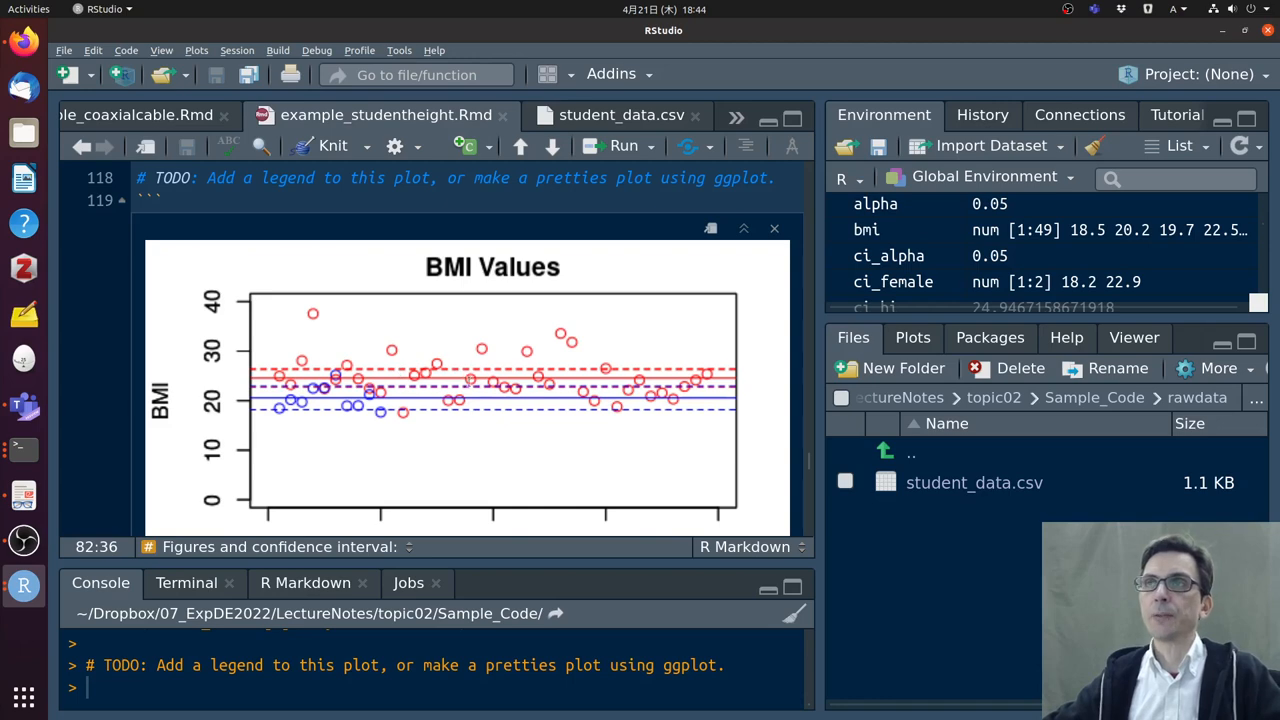
# Scroll down past the gender BMI plot to the course boxplot comparing ENGSIS and PPGEE
pyautogui.scroll(-3)
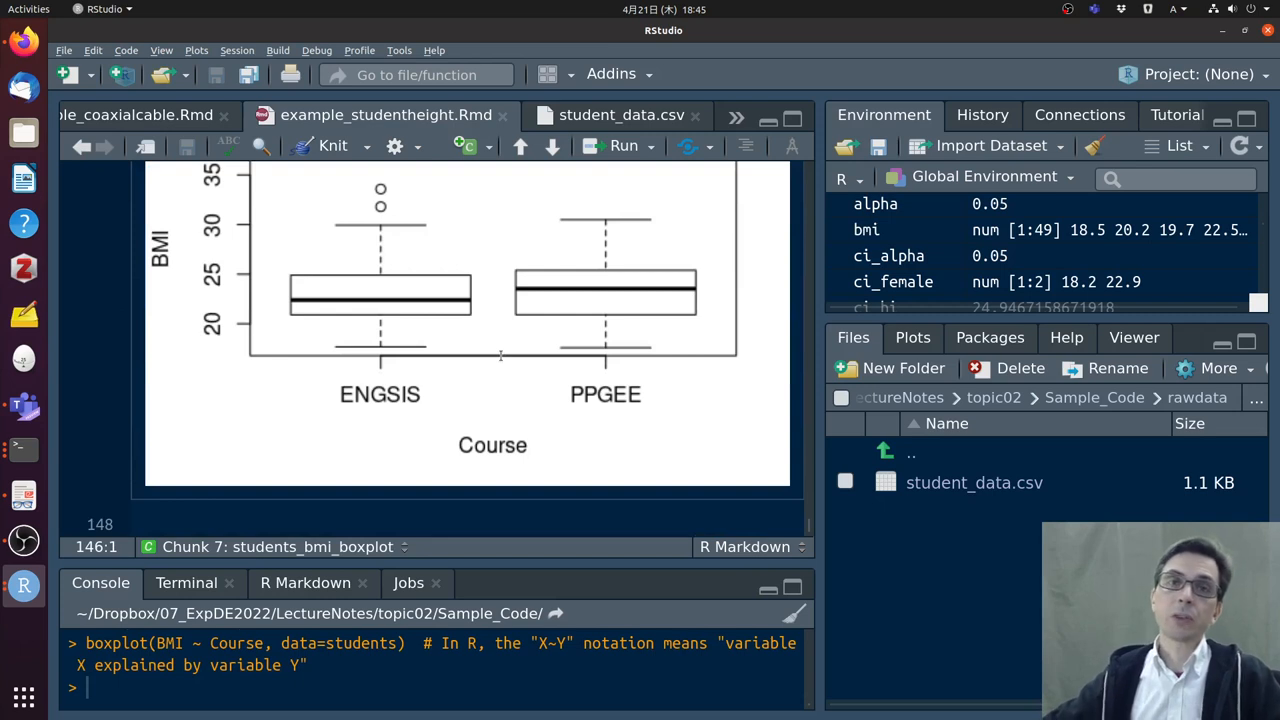
pyautogui.moveTo(574, 261)
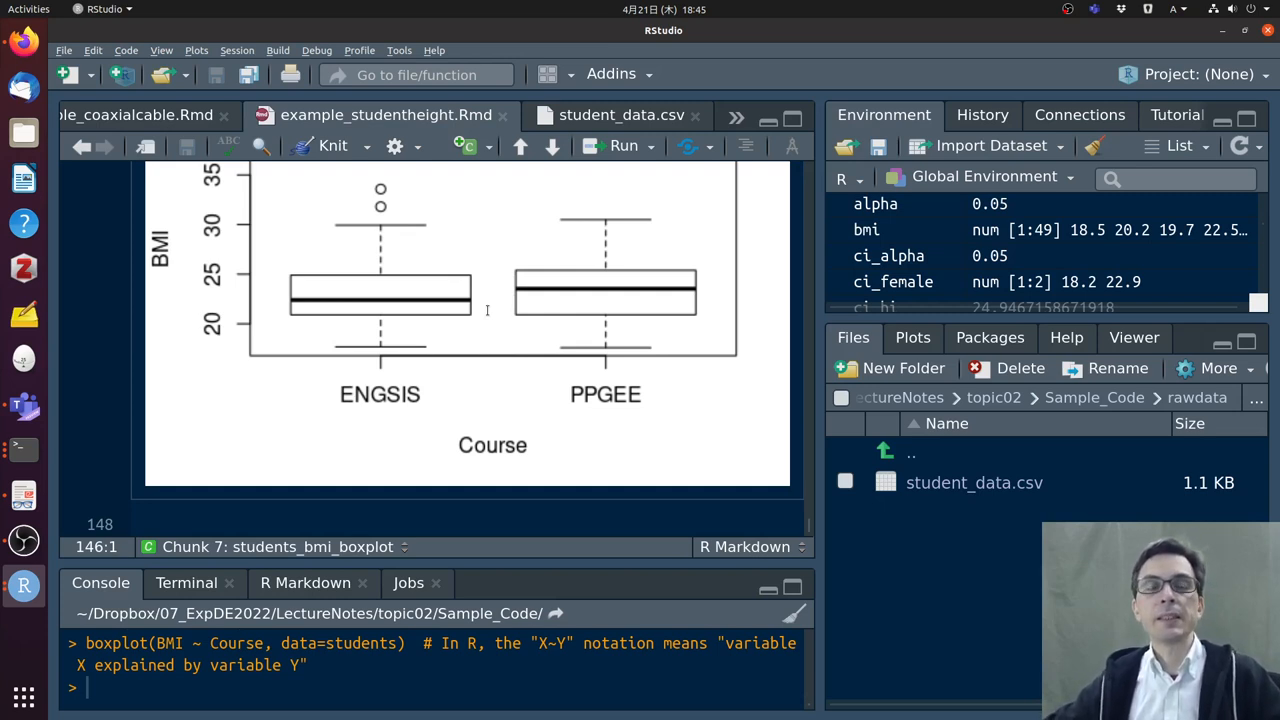
pyautogui.moveTo(435, 368)
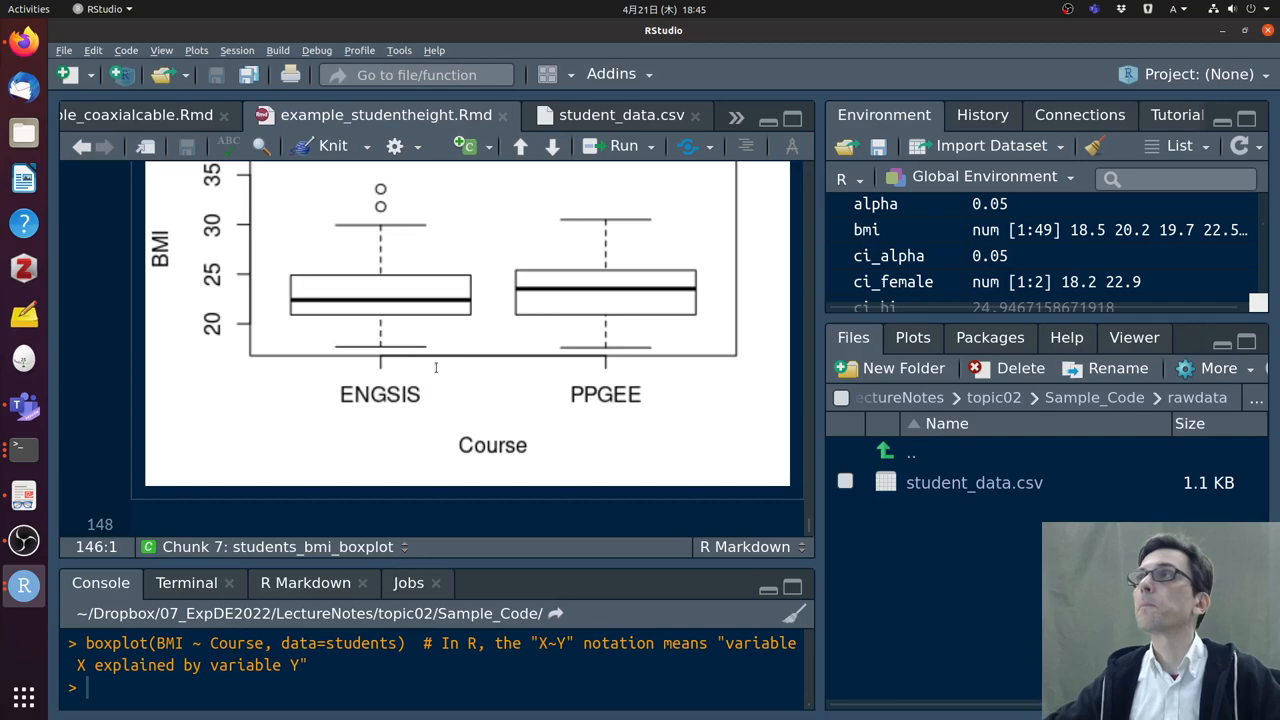